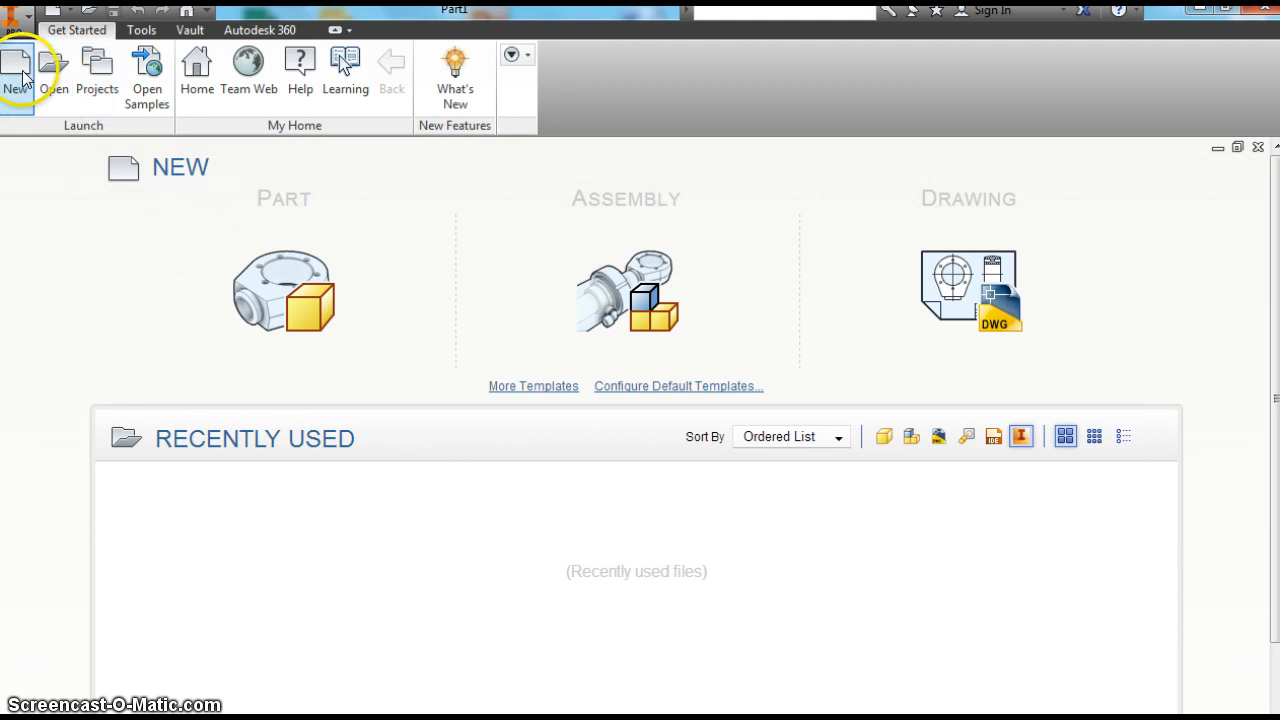
Create a new part from the Standard (in).ipt template.
click(16, 68)
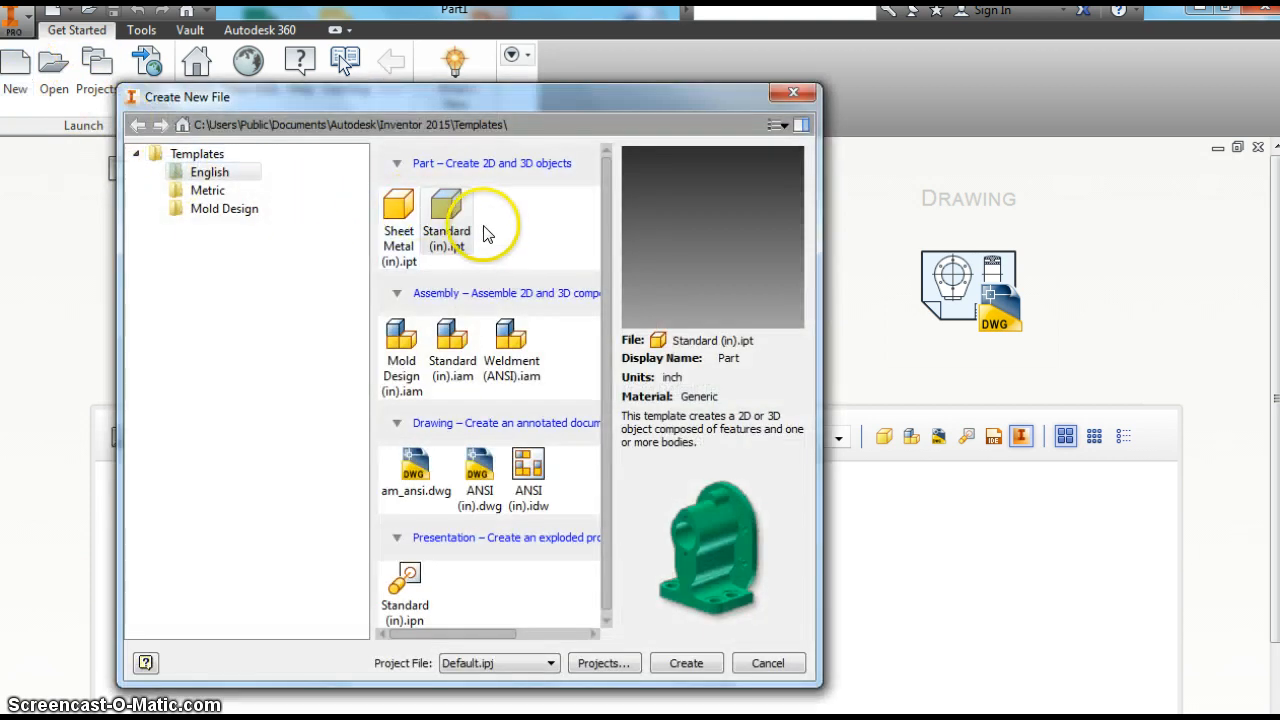
click(686, 662)
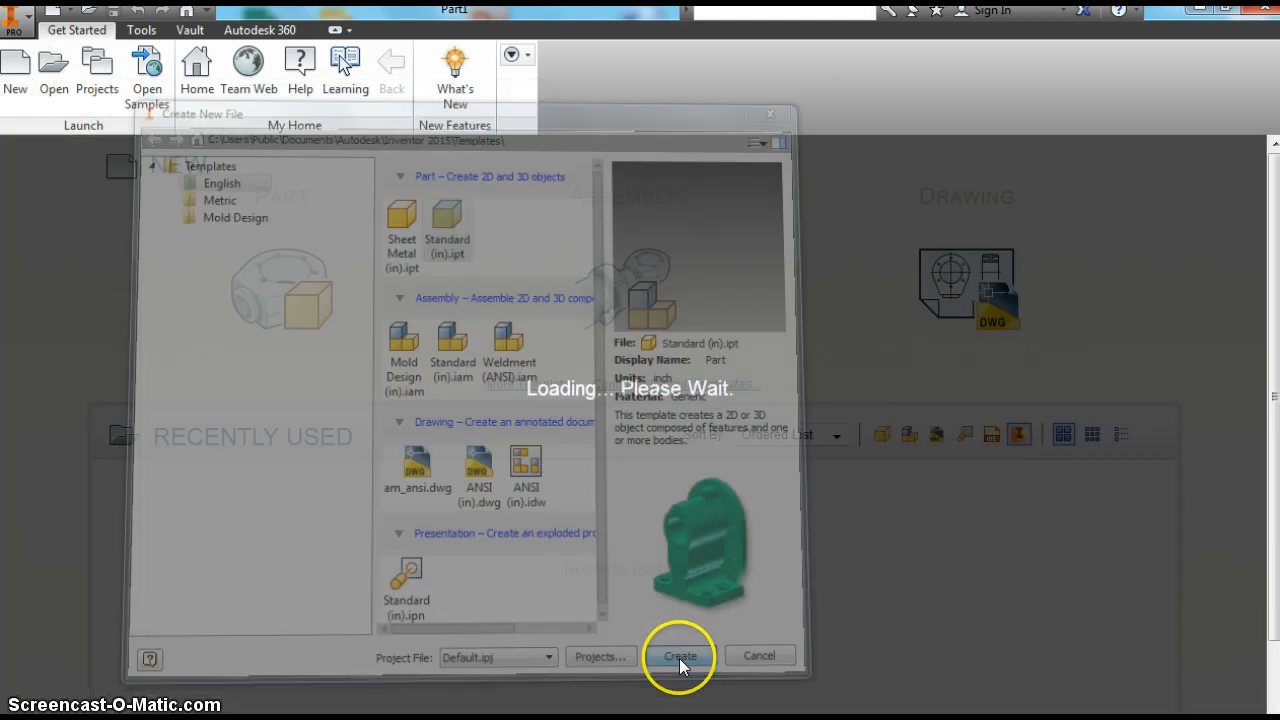
click(680, 656)
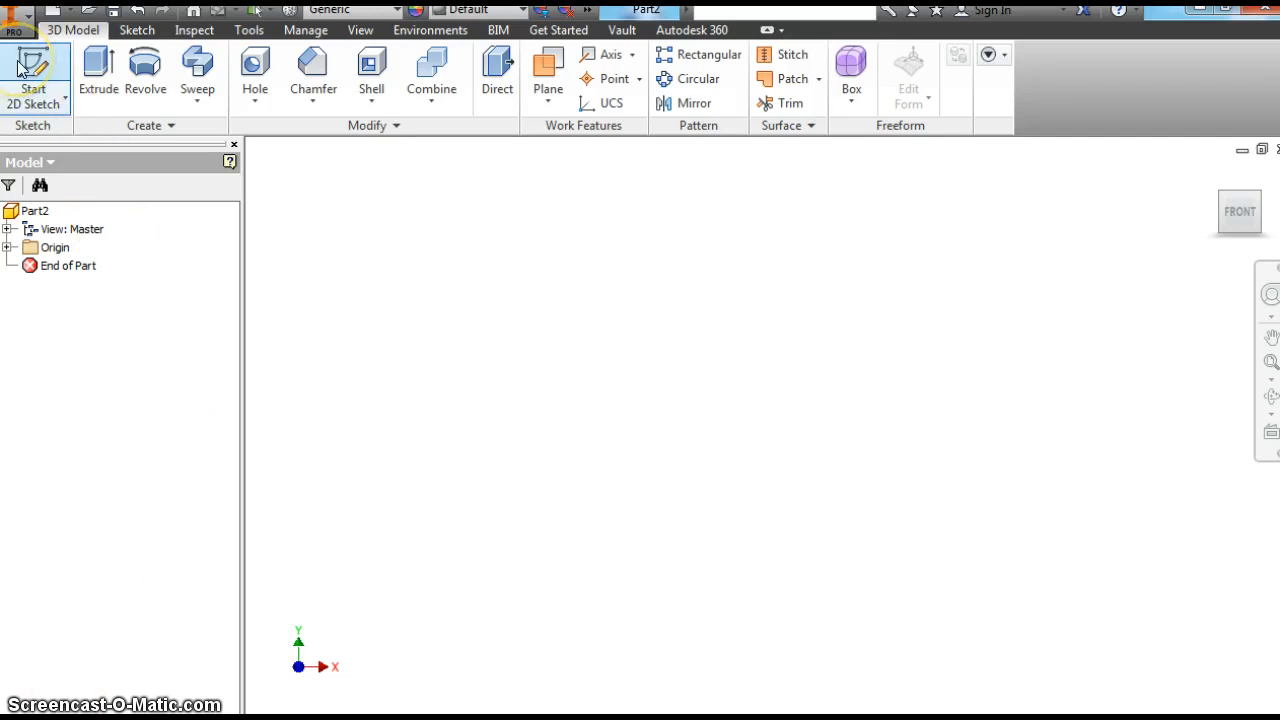
Start a 2D sketch and draw a centre point circle at the origin.
click(32, 76)
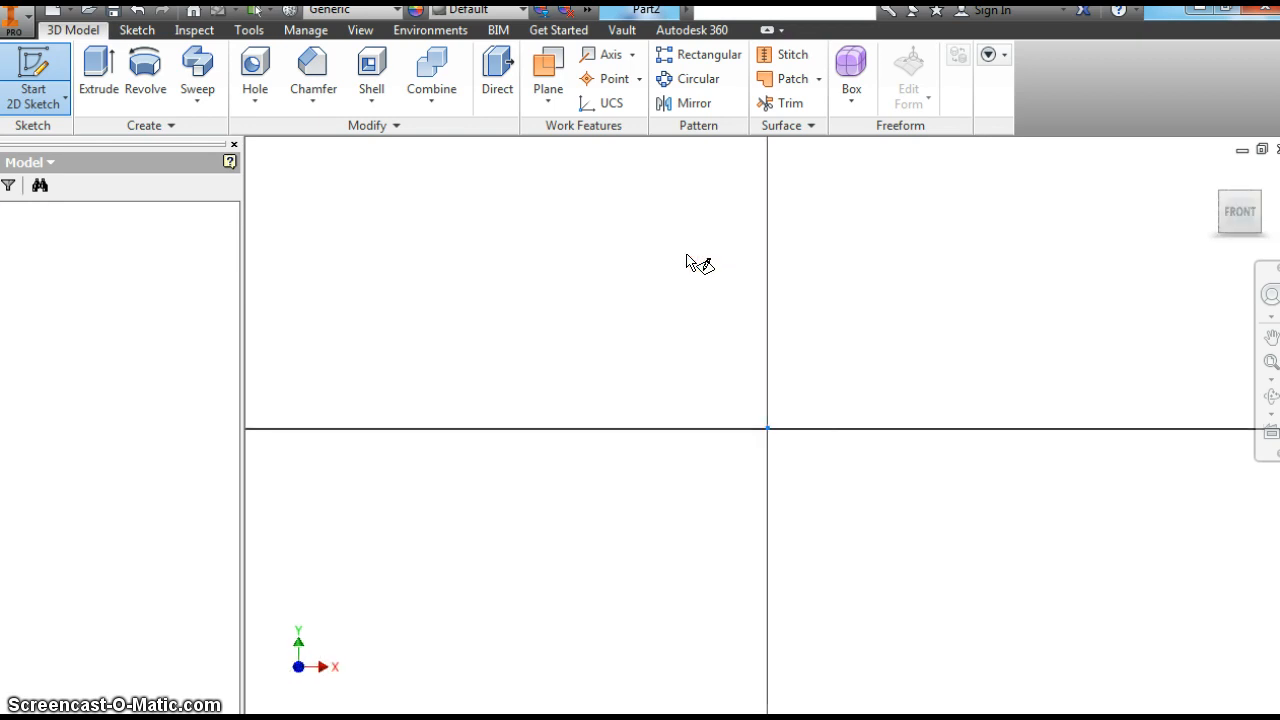
click(32, 76)
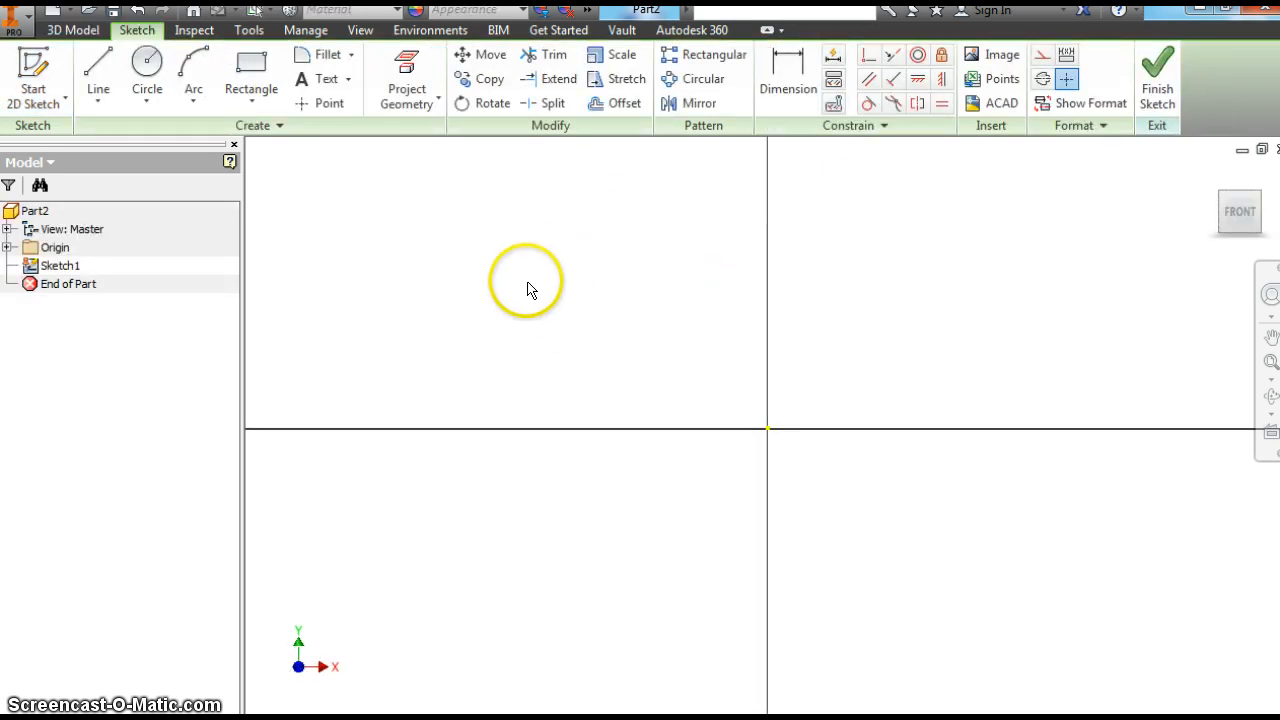
click(146, 68)
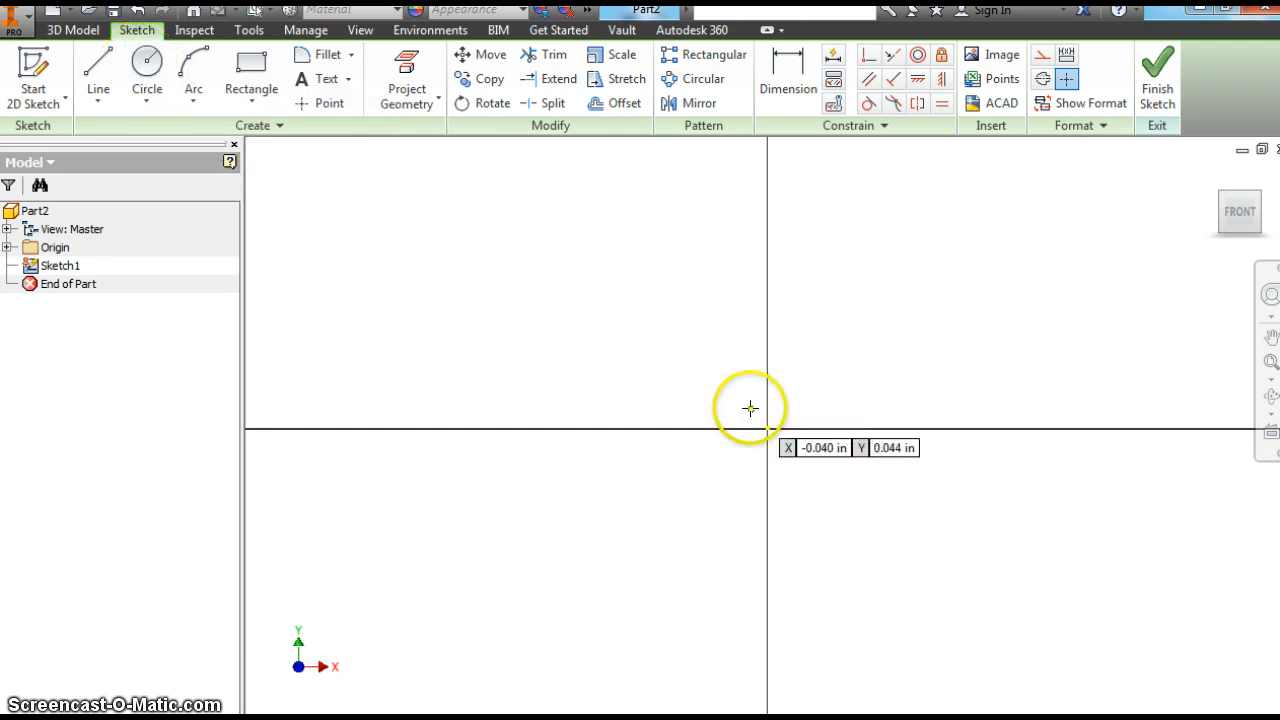
click(148, 68)
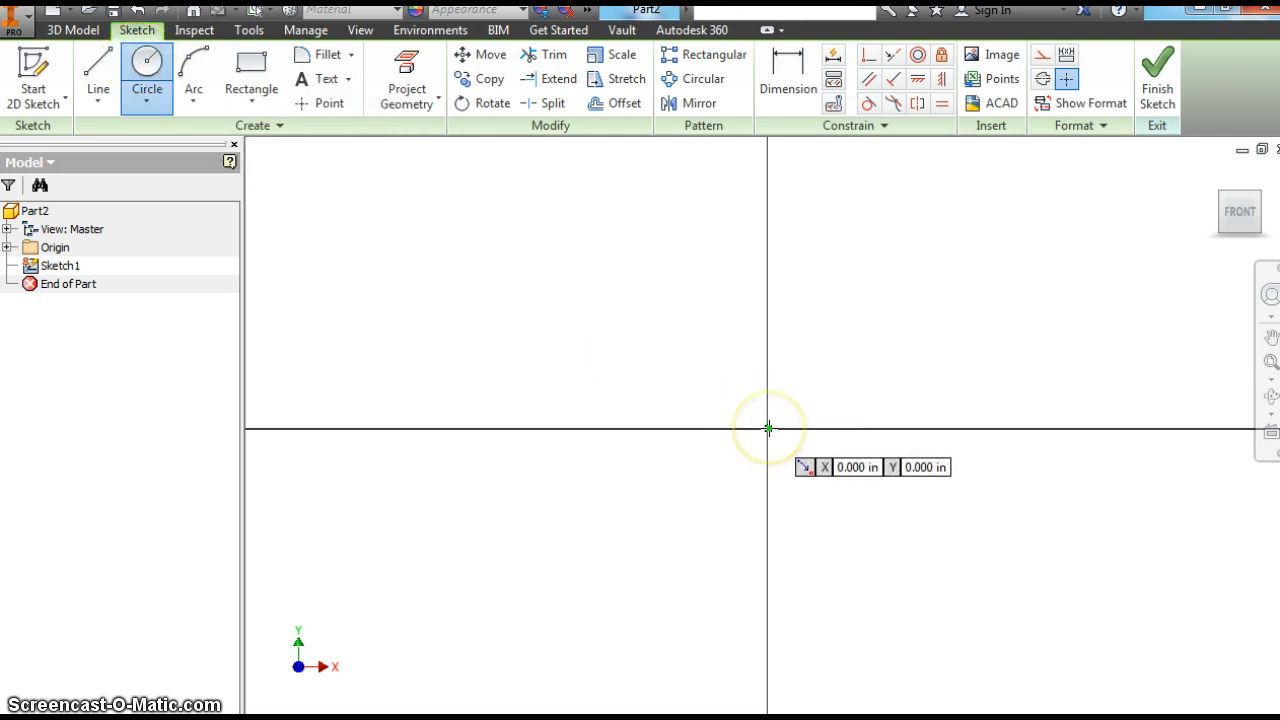
mouse_move(768, 428)
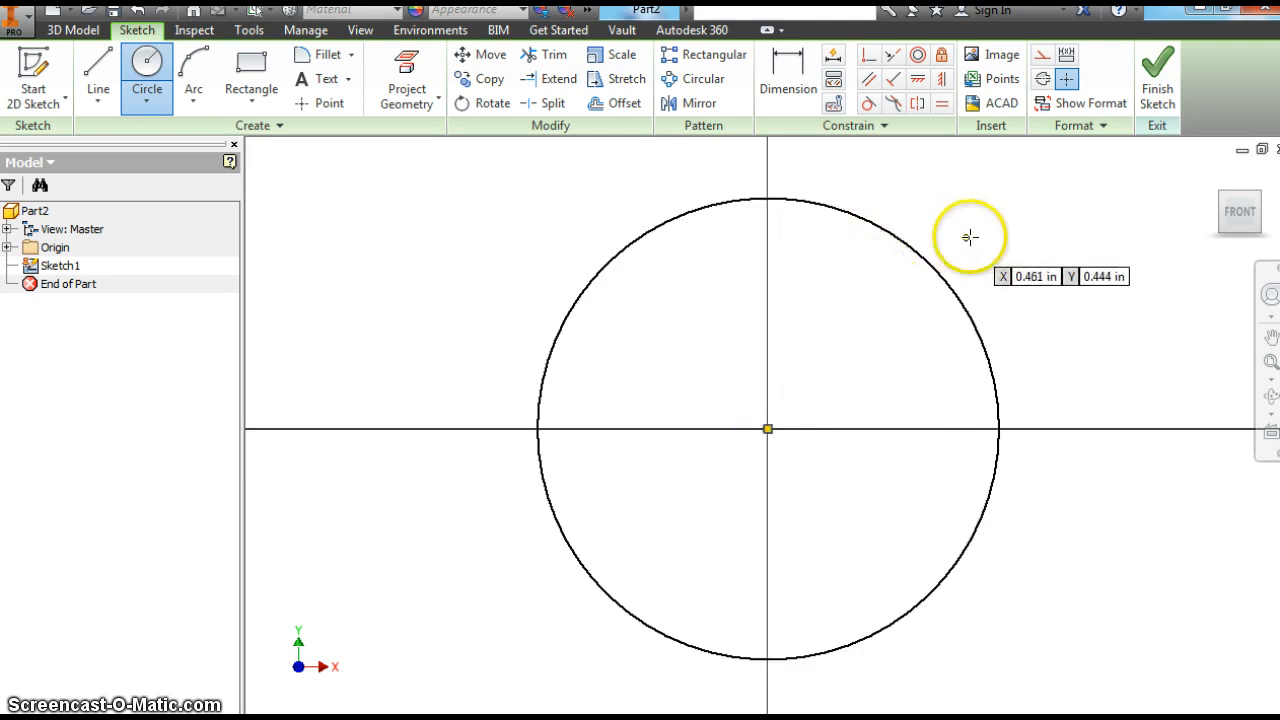
mouse_move(818, 144)
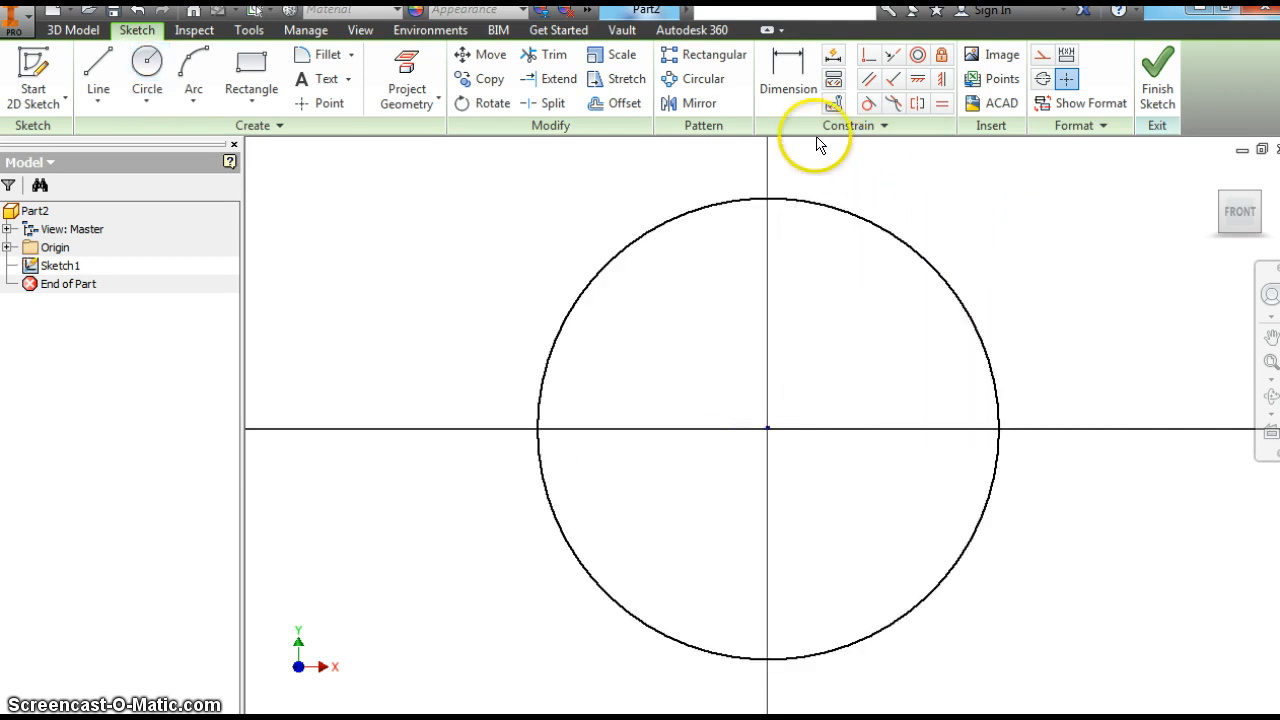
Dimension the circle to a 4 inch diameter.
click(788, 76)
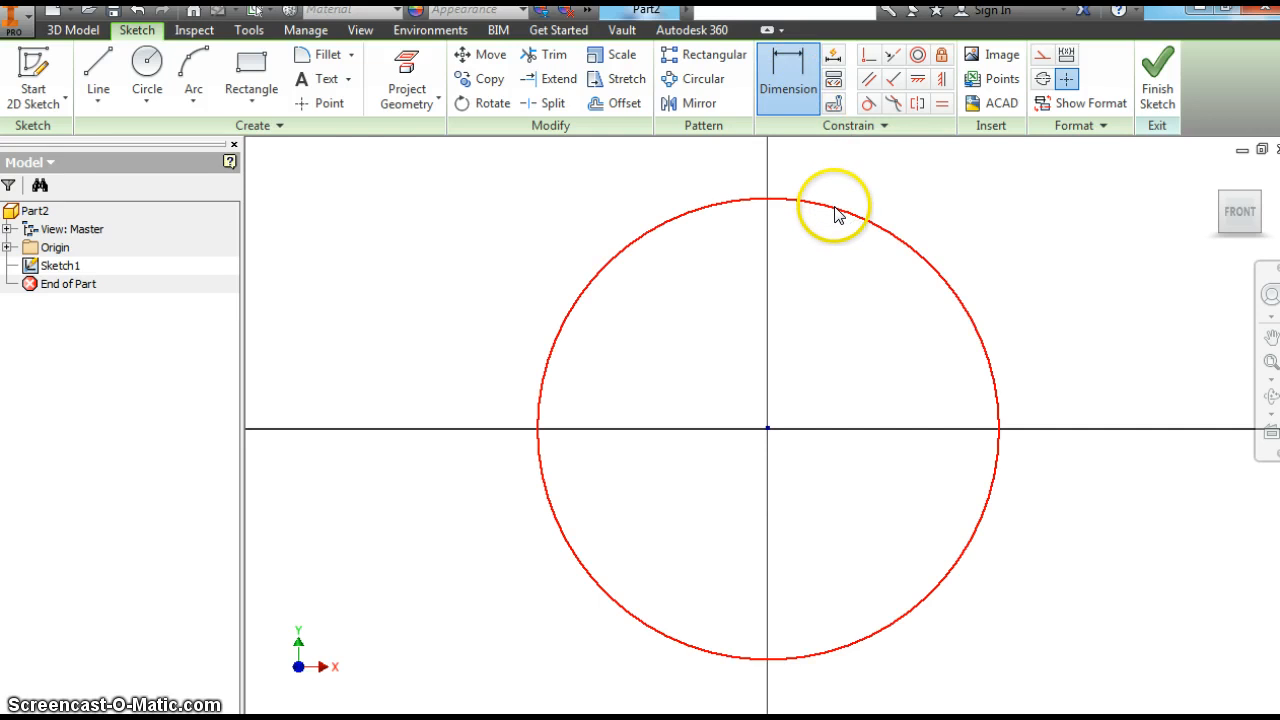
click(836, 210)
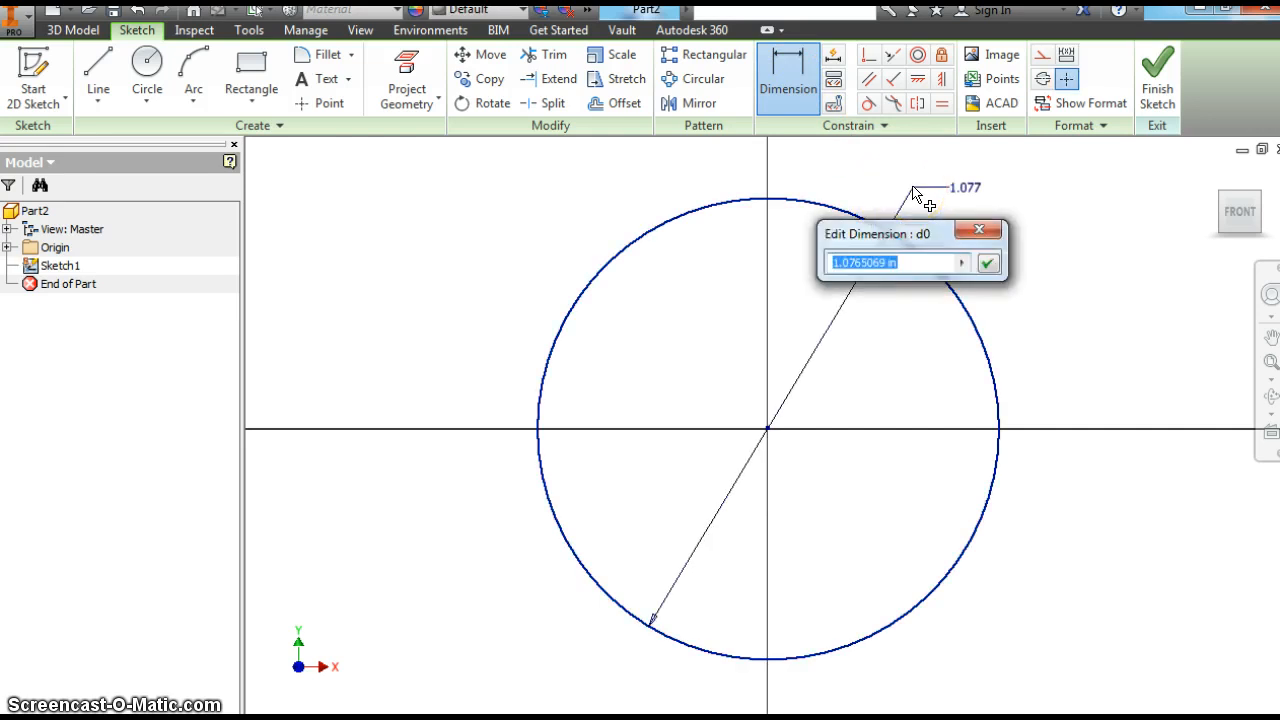
text(4)
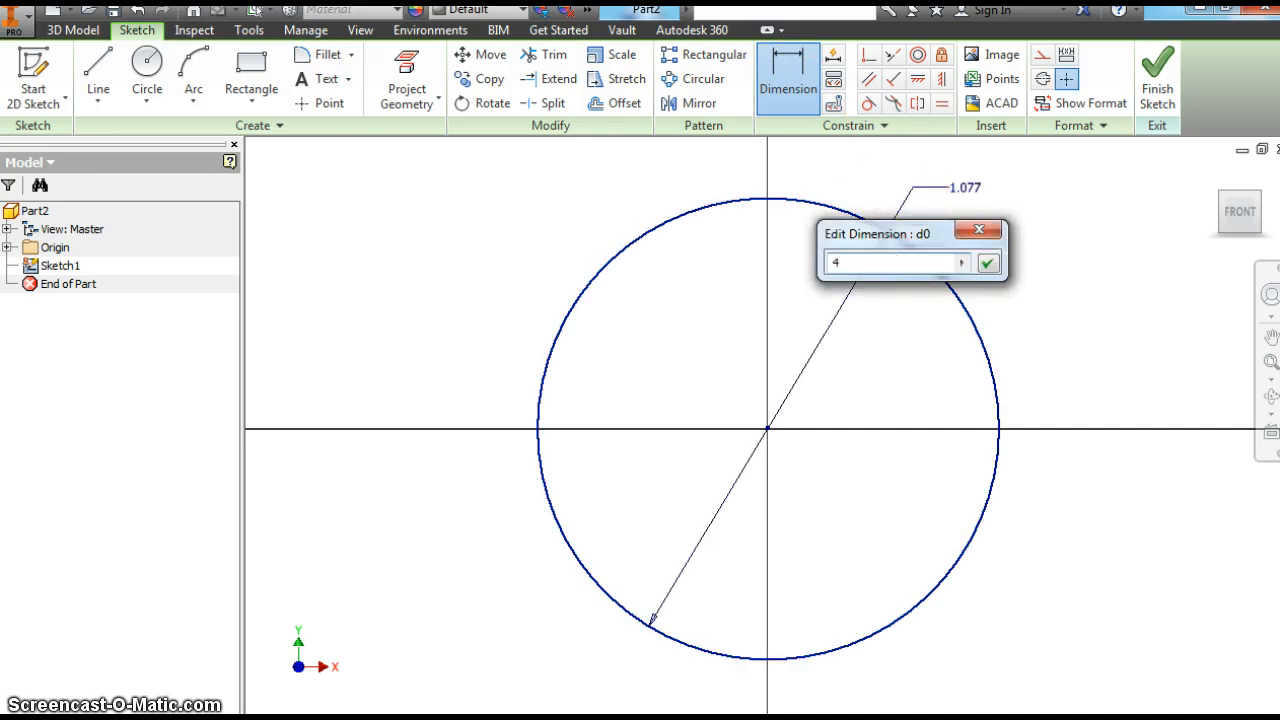
click(988, 262)
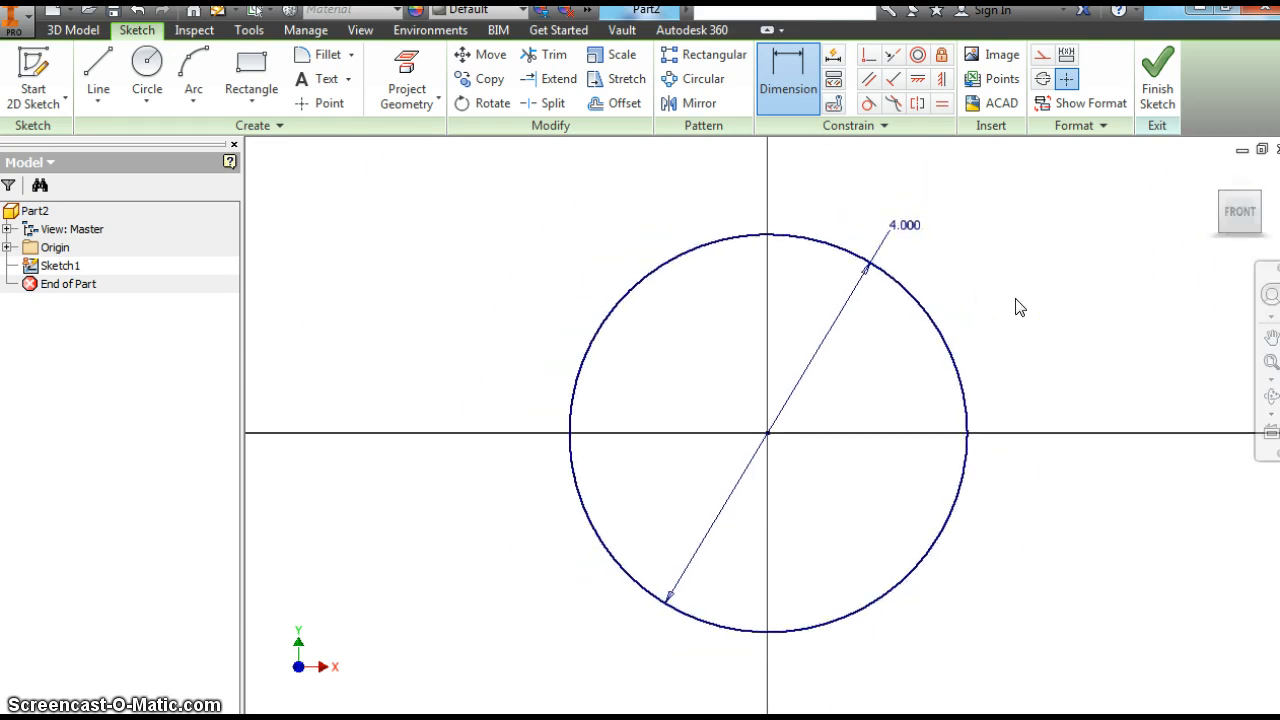
mouse_move(716, 324)
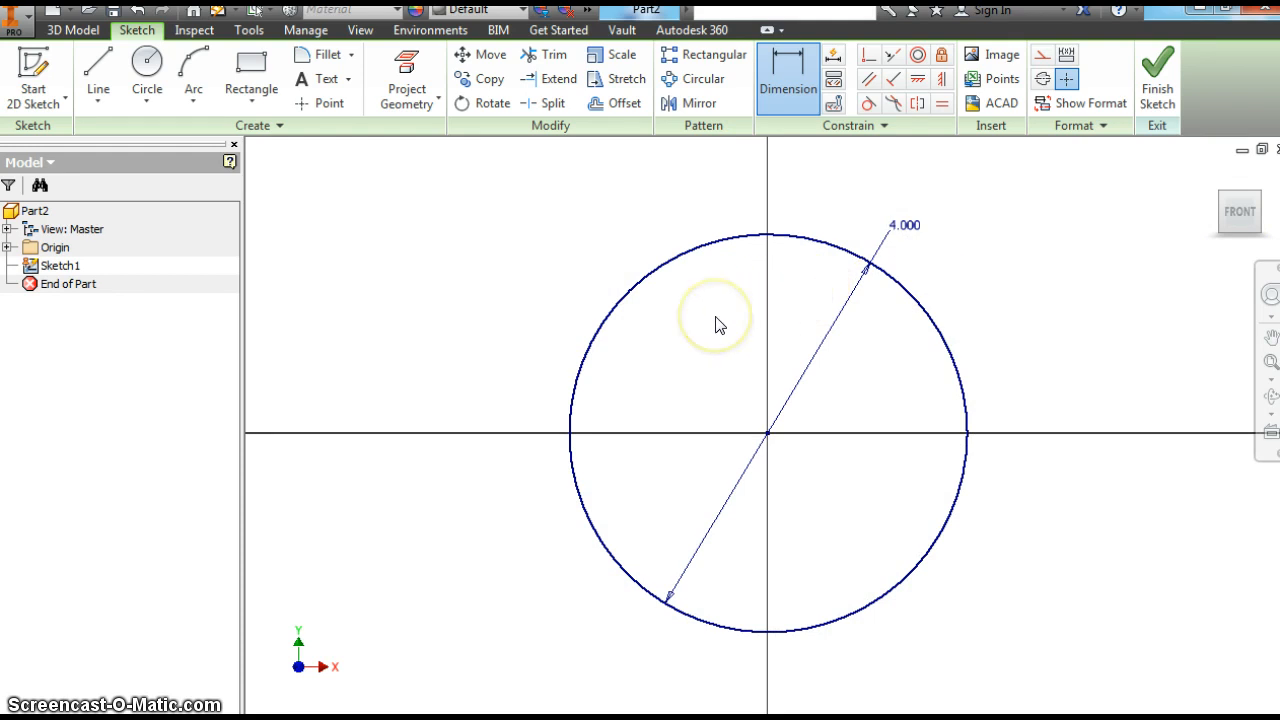
mouse_move(704, 376)
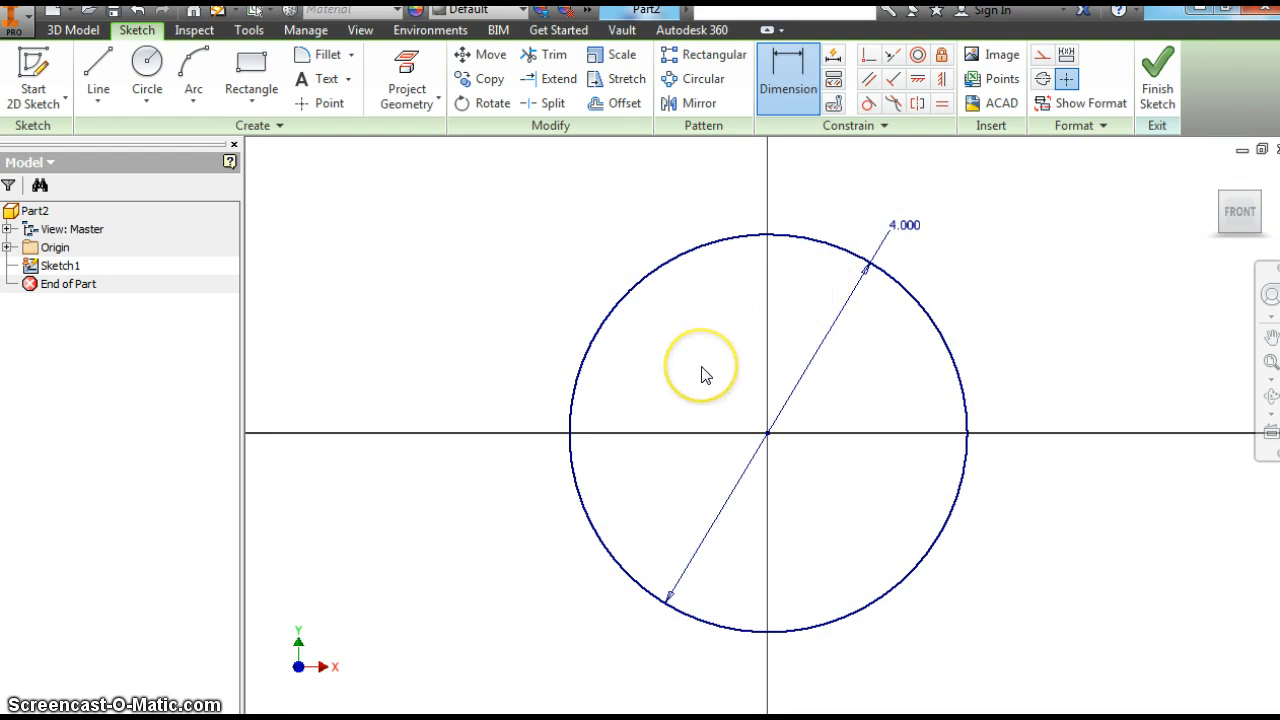
Finish the 2D sketch via the right-click marking menu.
right_click(704, 376)
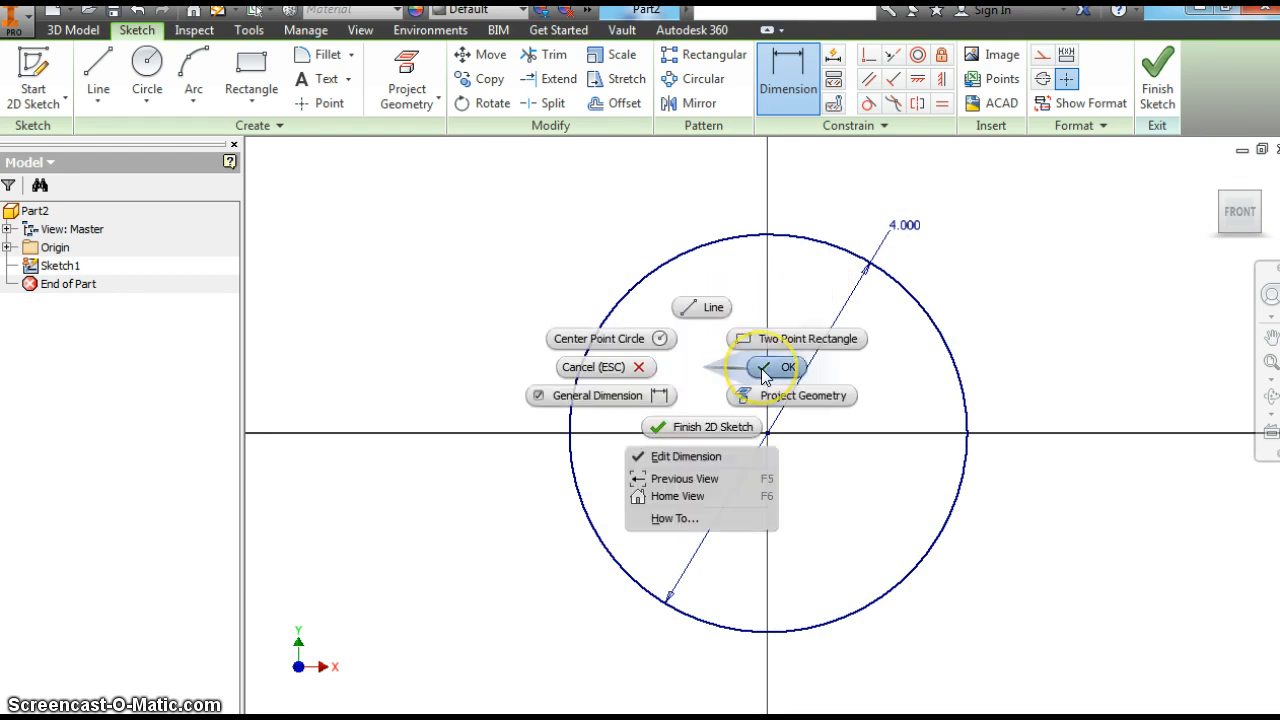
mouse_move(700, 428)
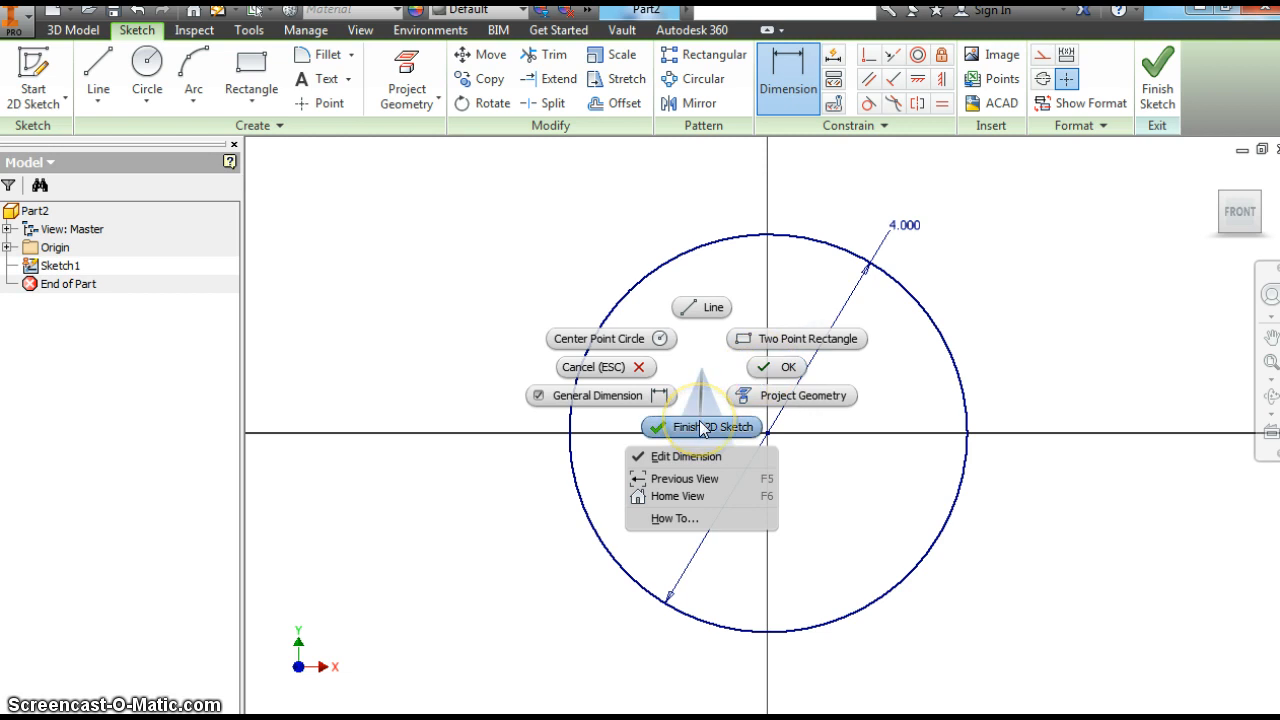
click(700, 428)
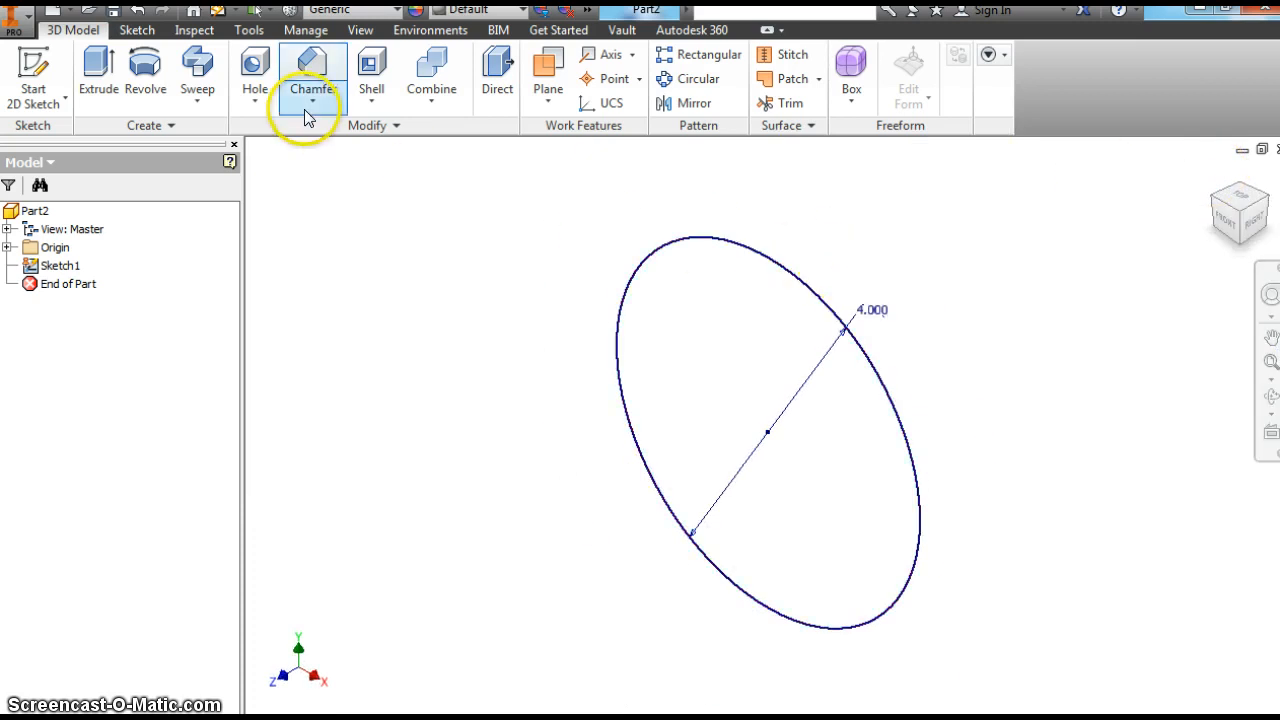
Extrude the circle 8 in in the first direction to form the cylinder Extrusion1.
click(98, 76)
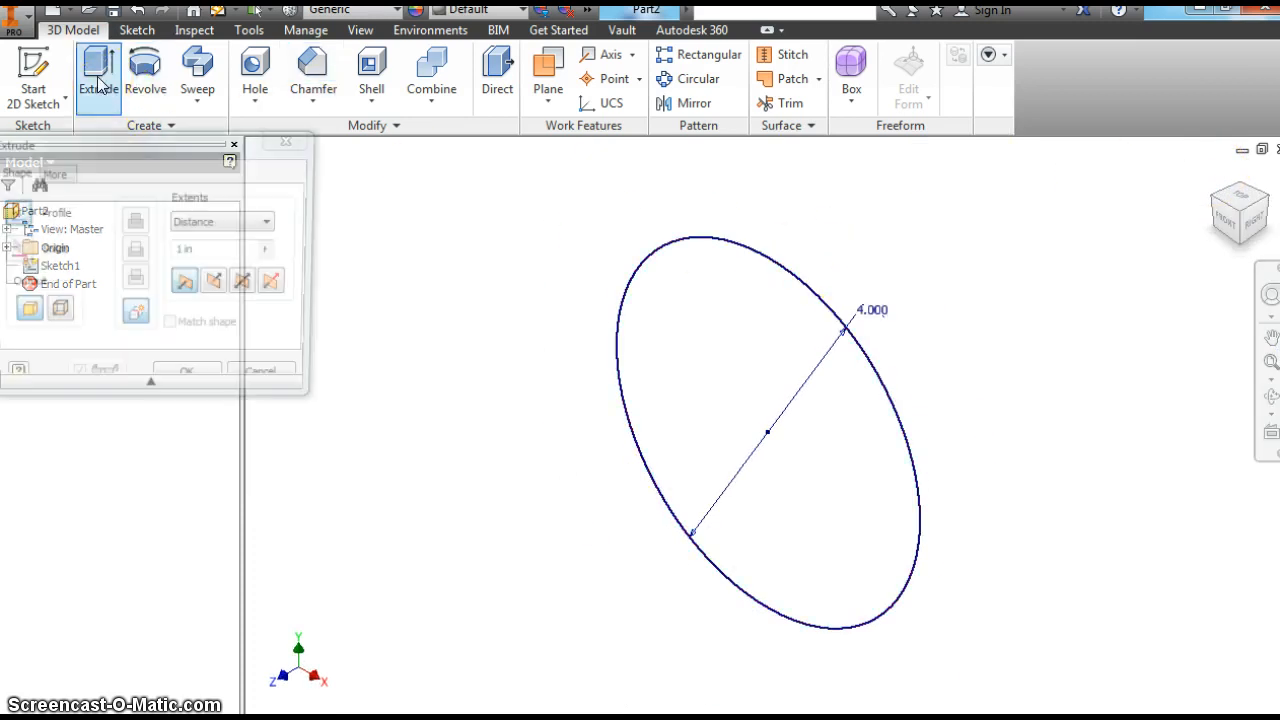
click(98, 70)
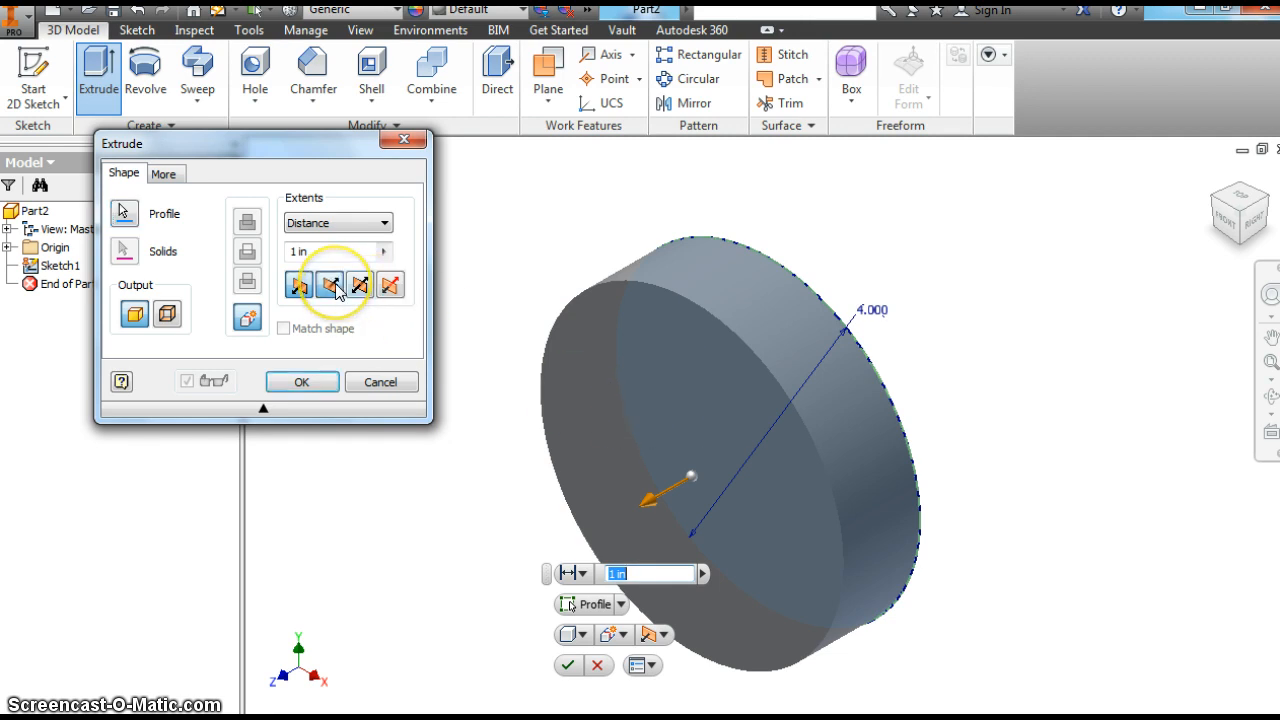
click(330, 284)
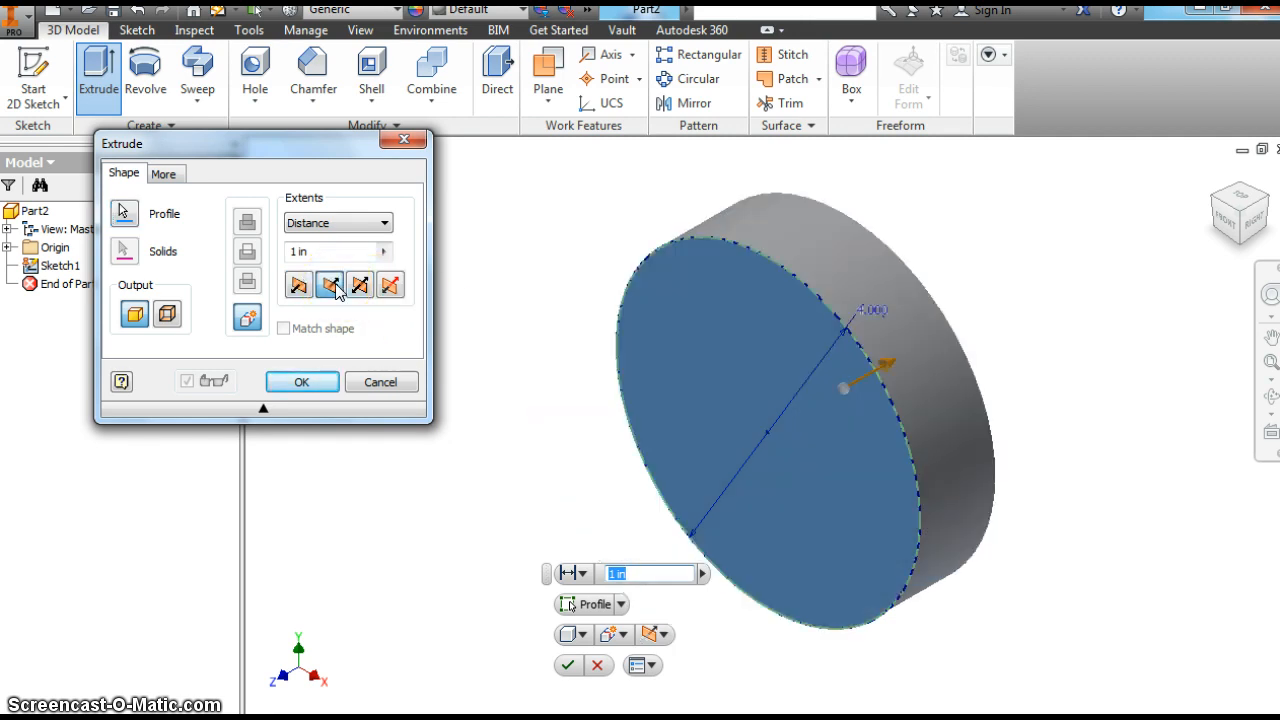
click(360, 284)
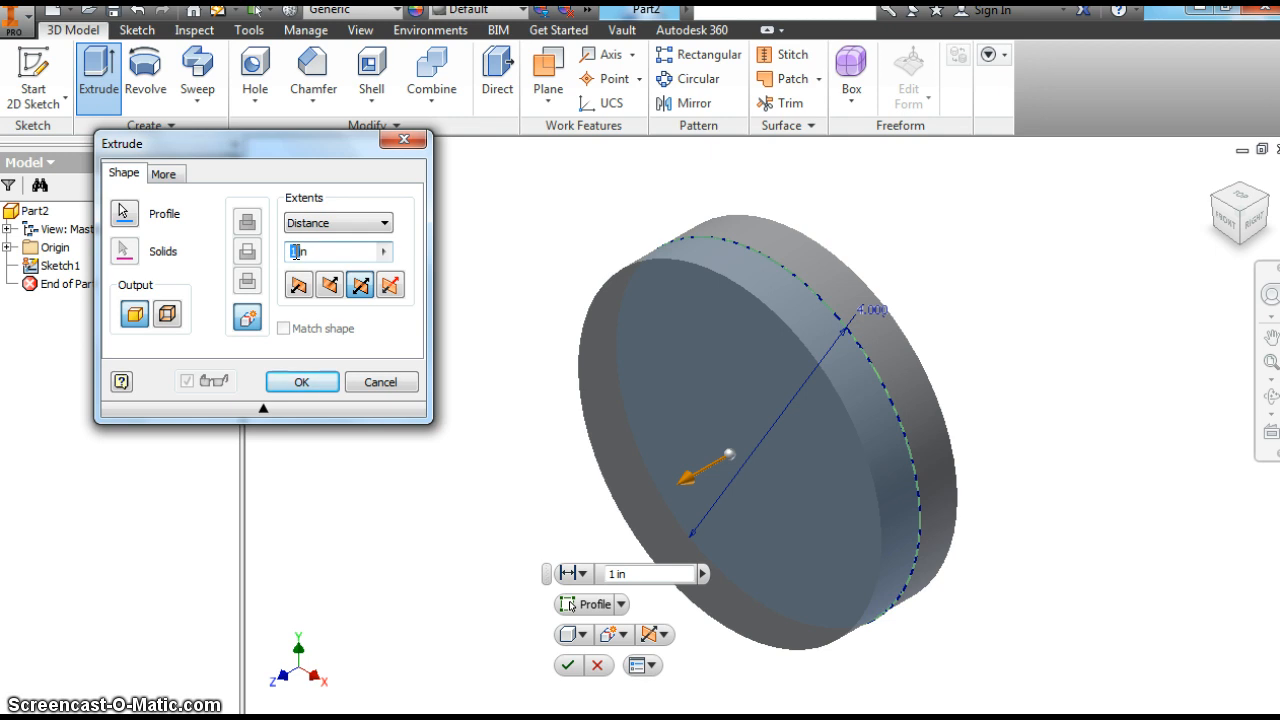
text(8in)
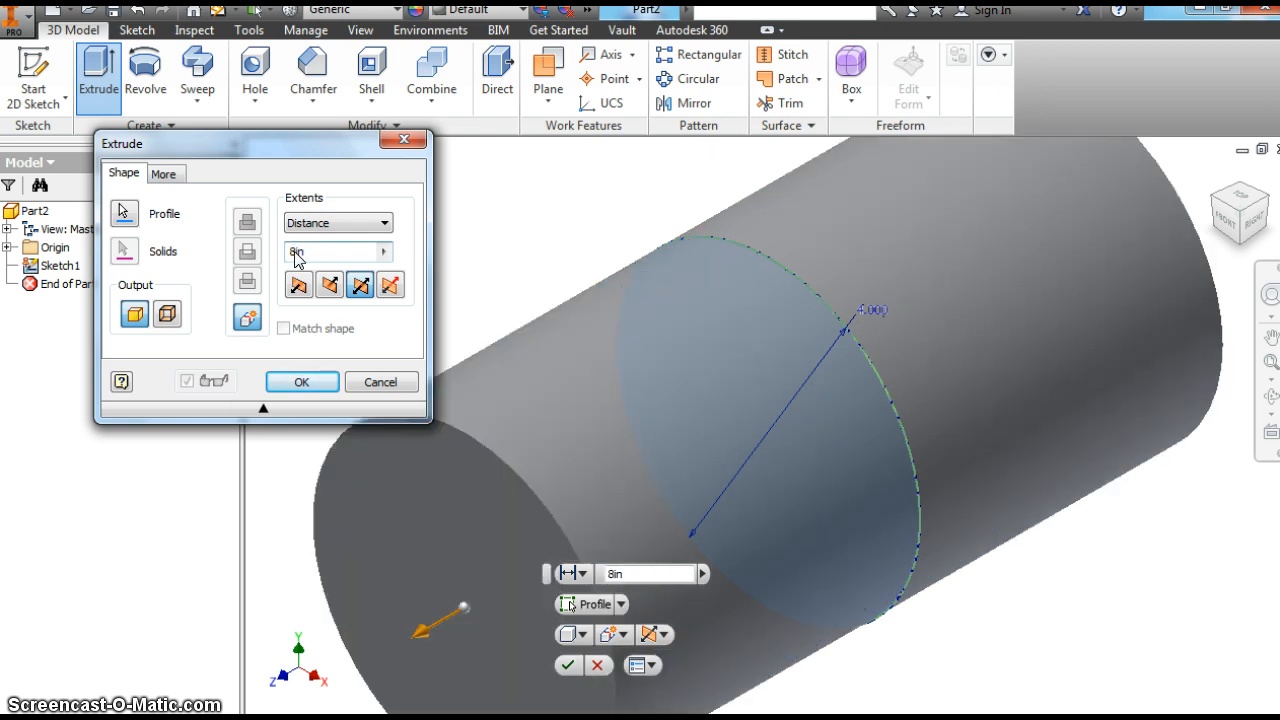
mouse_move(330, 284)
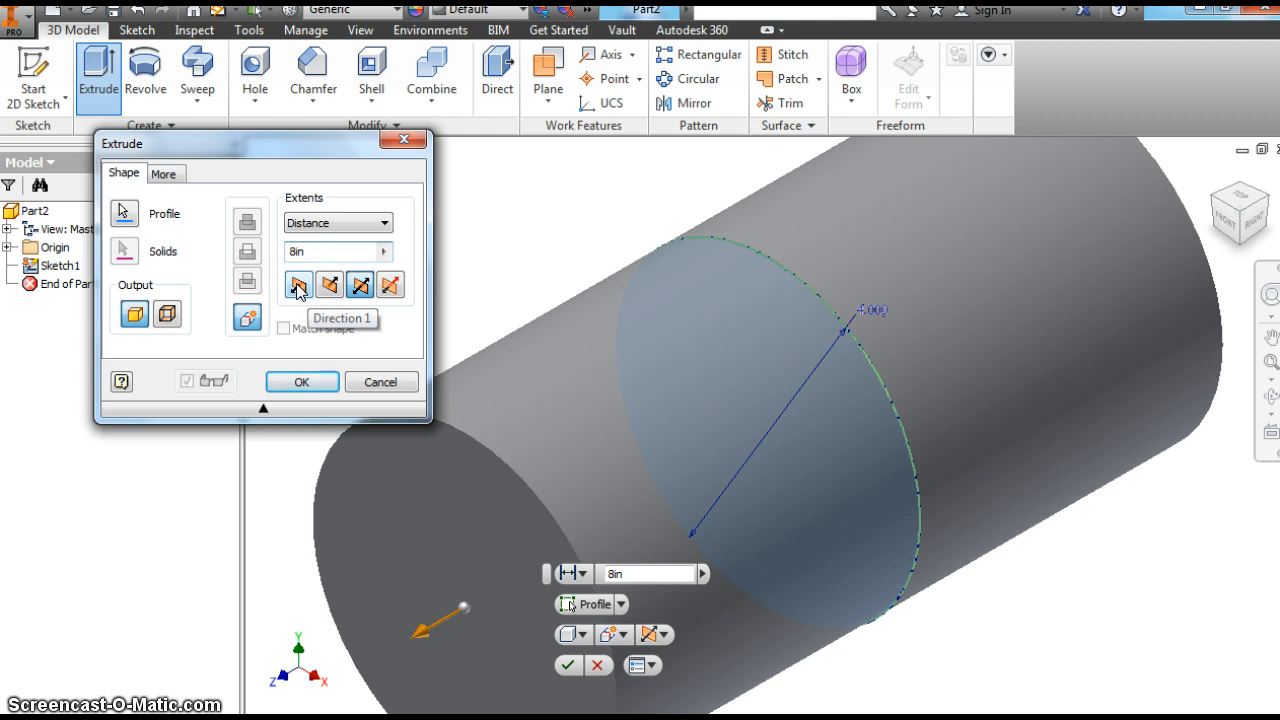
click(298, 284)
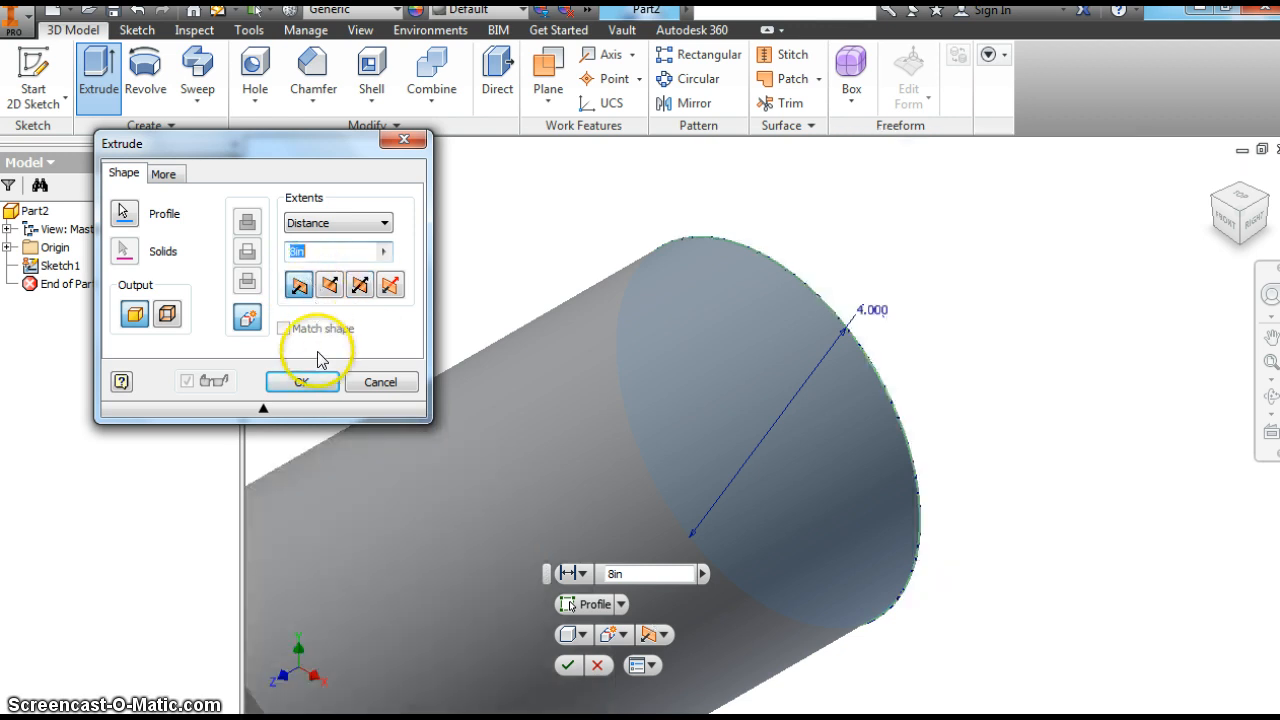
click(300, 382)
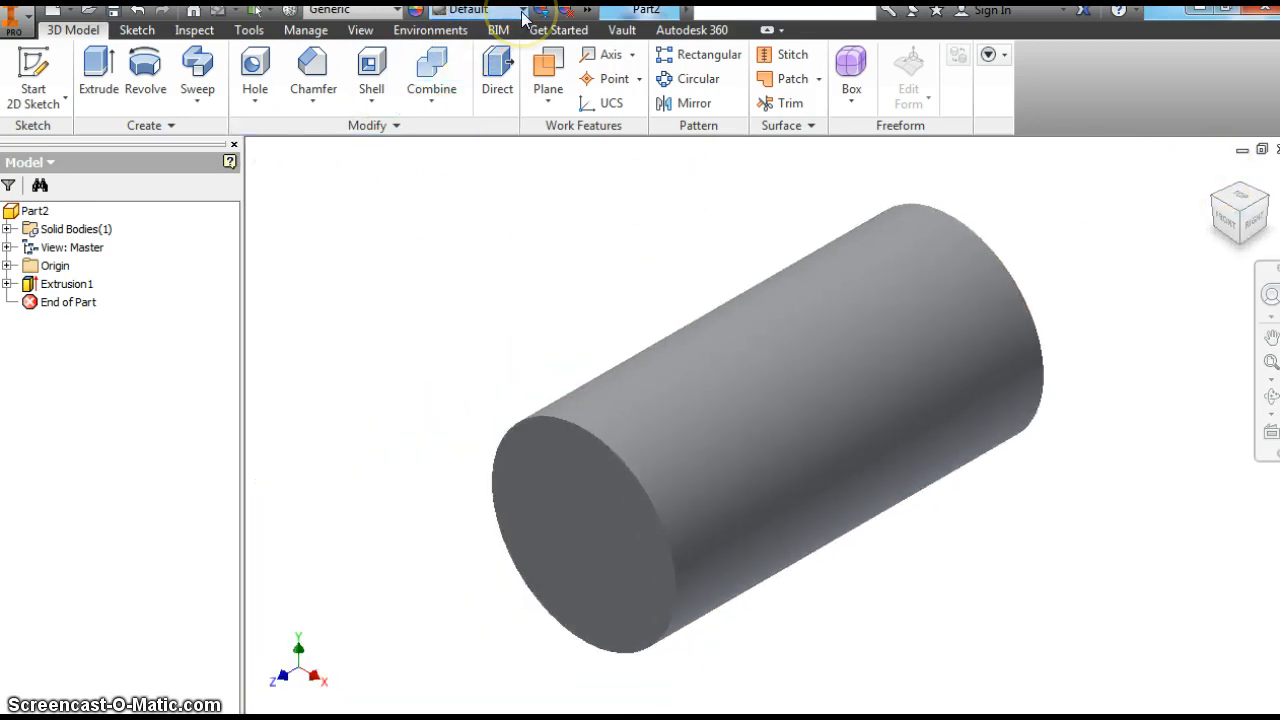
Browse the Appearance list toward the blue wall paint material.
click(520, 10)
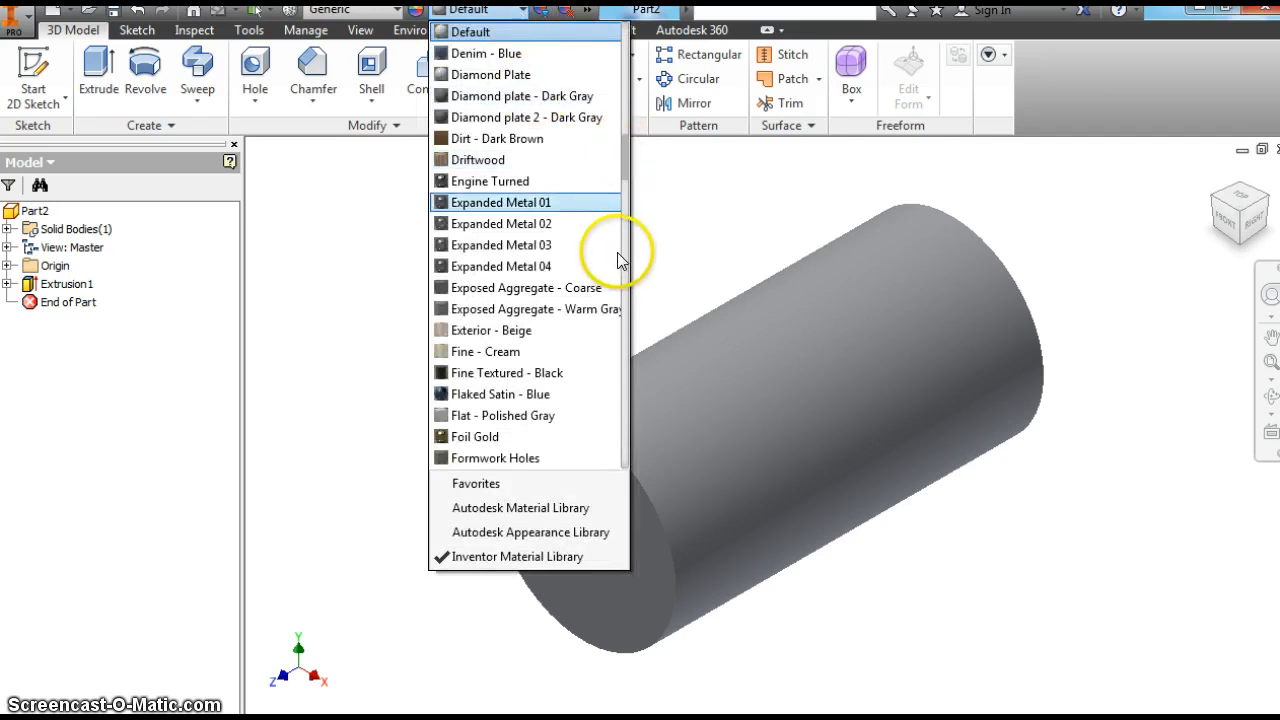
mouse_move(536, 138)
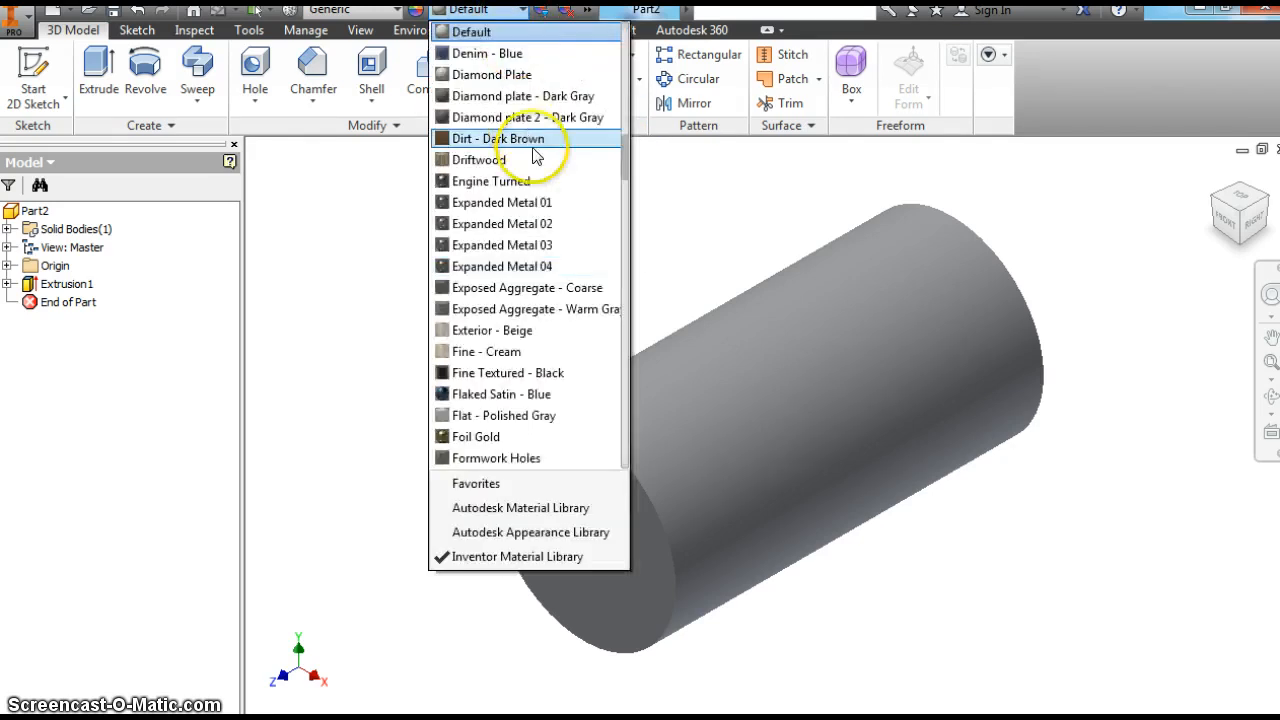
scroll(up, 3)
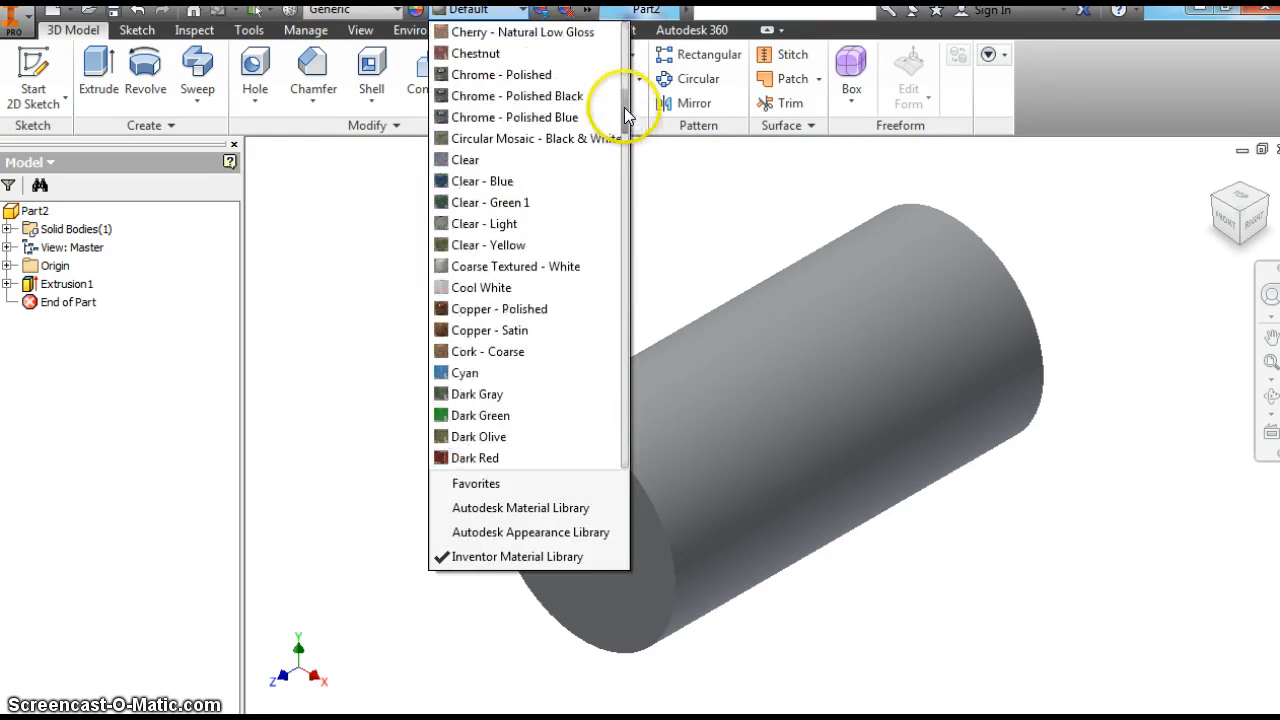
scroll(up, 3)
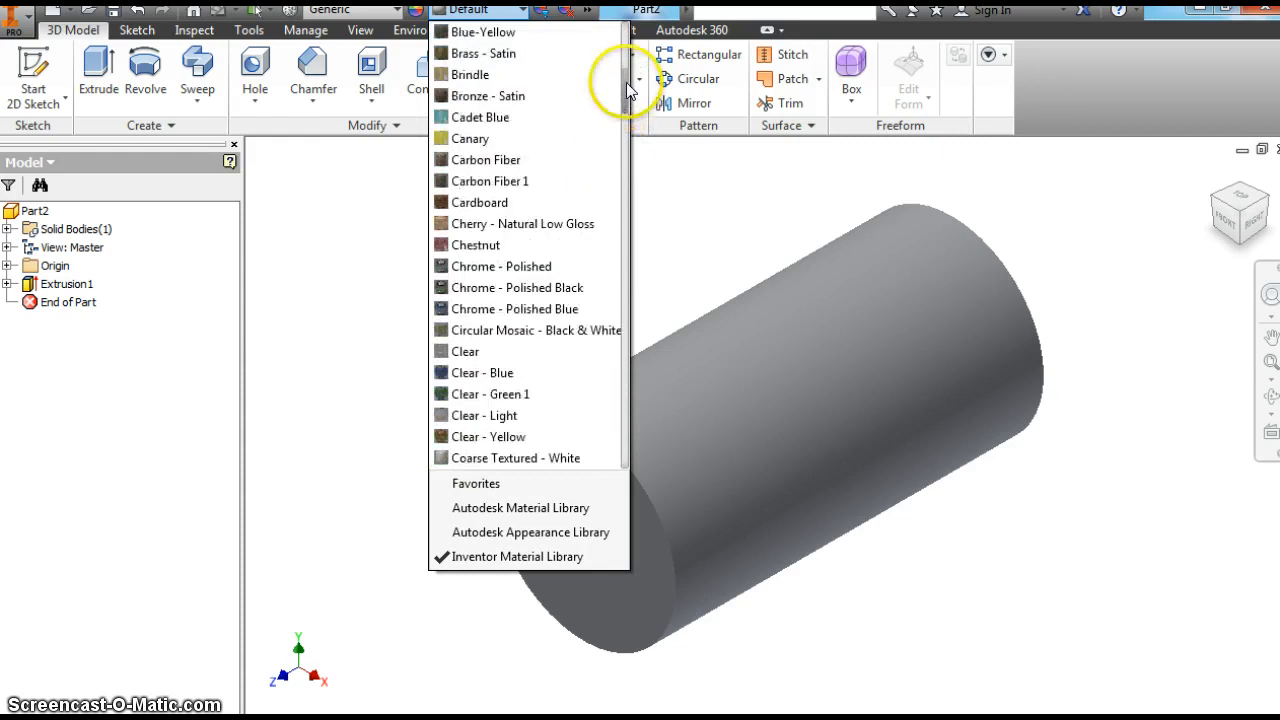
scroll(up, 3)
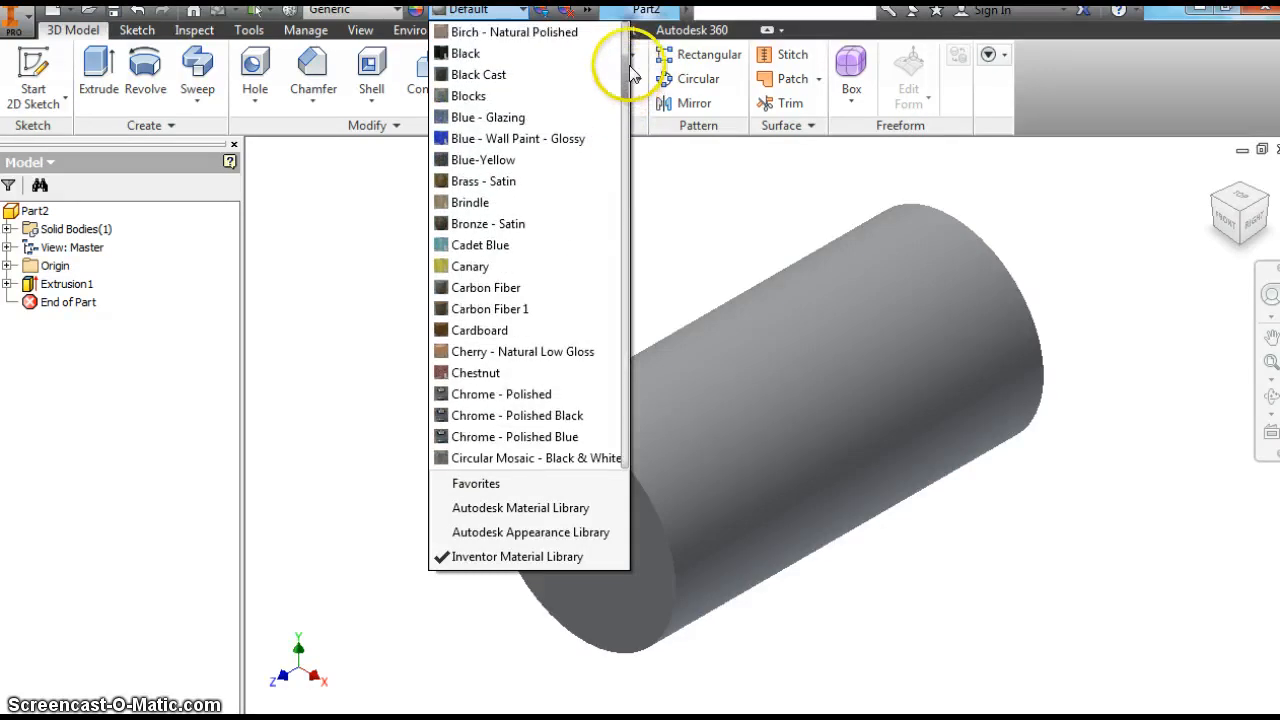
scroll(up, 3)
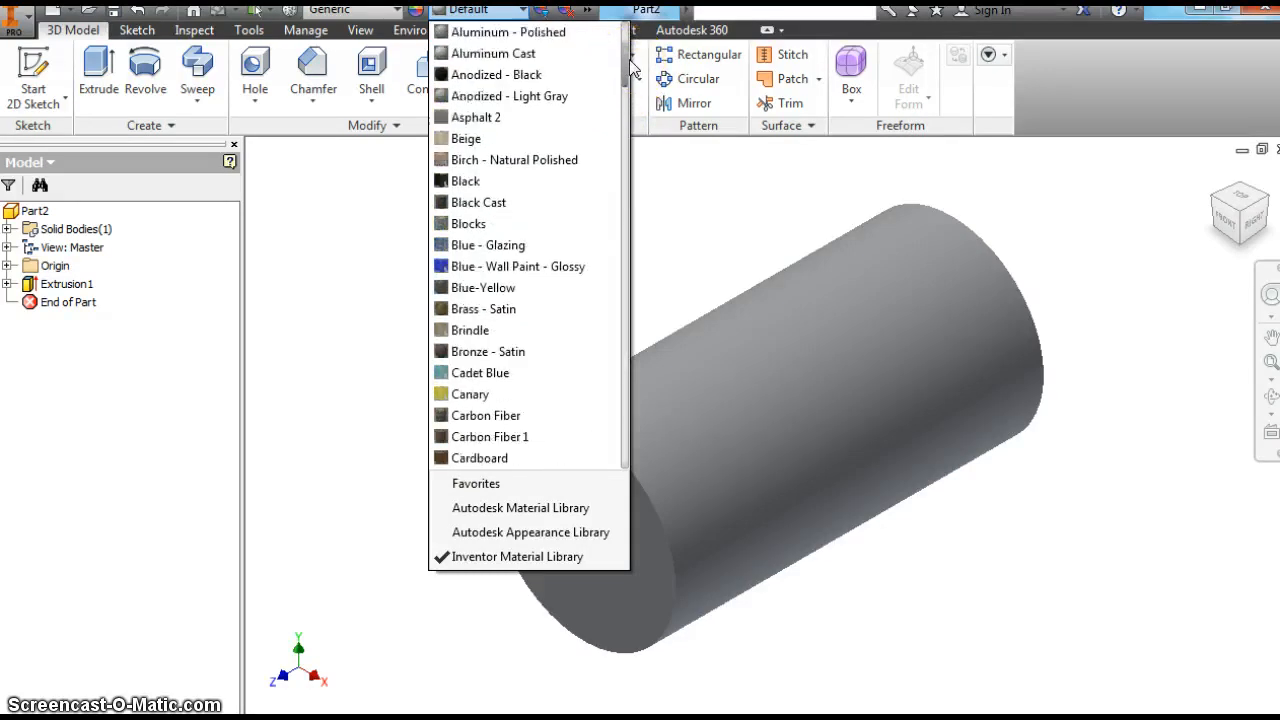
scroll(up, 3)
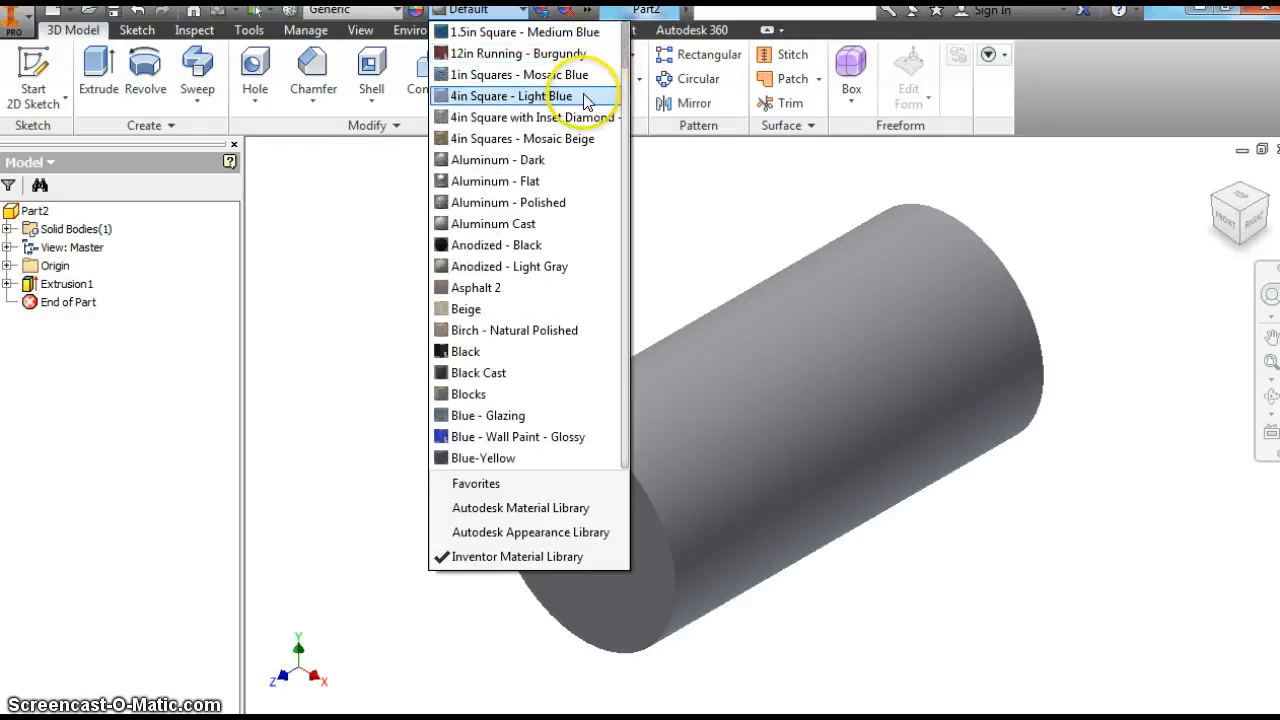
mouse_move(504, 436)
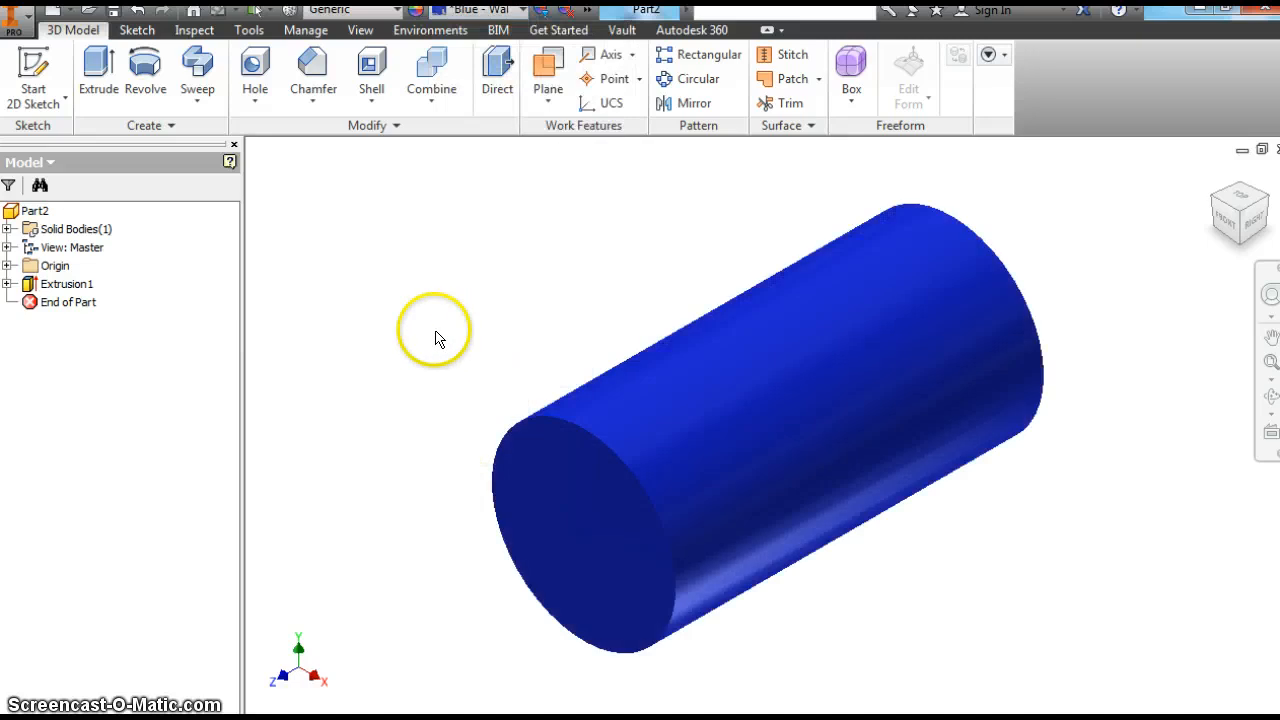
mouse_move(372, 298)
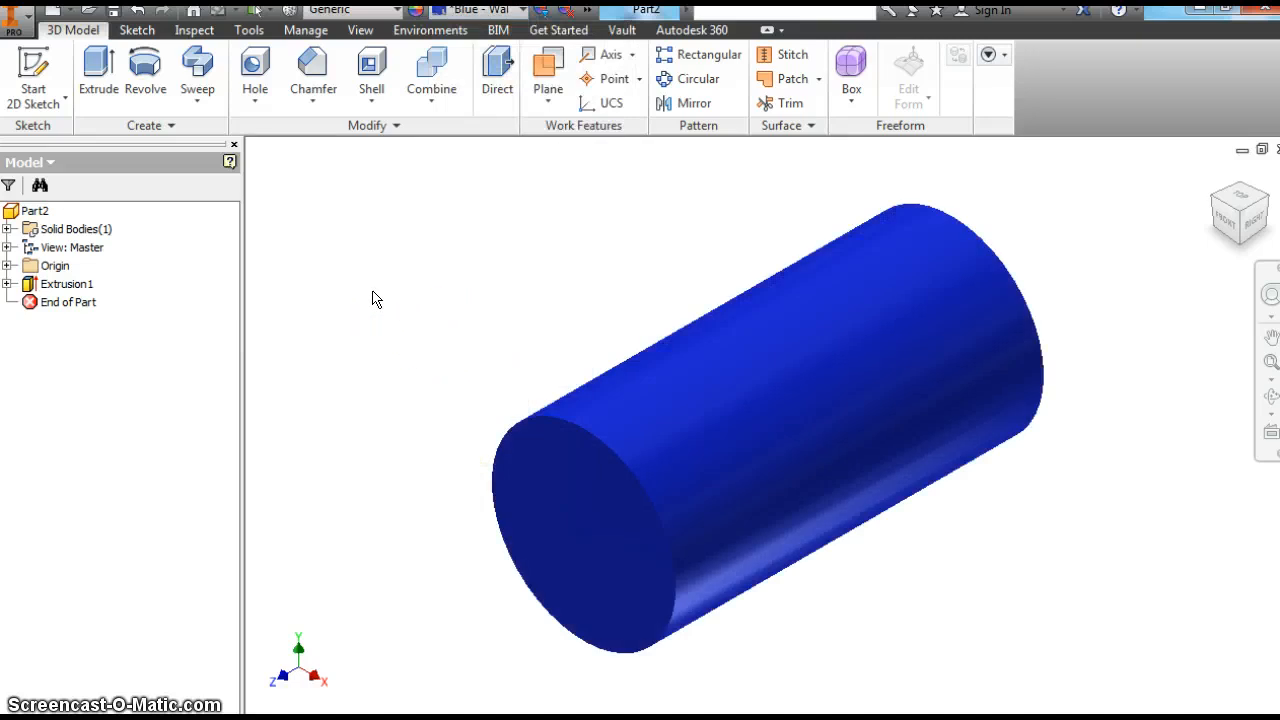
Fillet one end edge of the cylinder as Fillet1 and check it with the ViewCube.
click(312, 76)
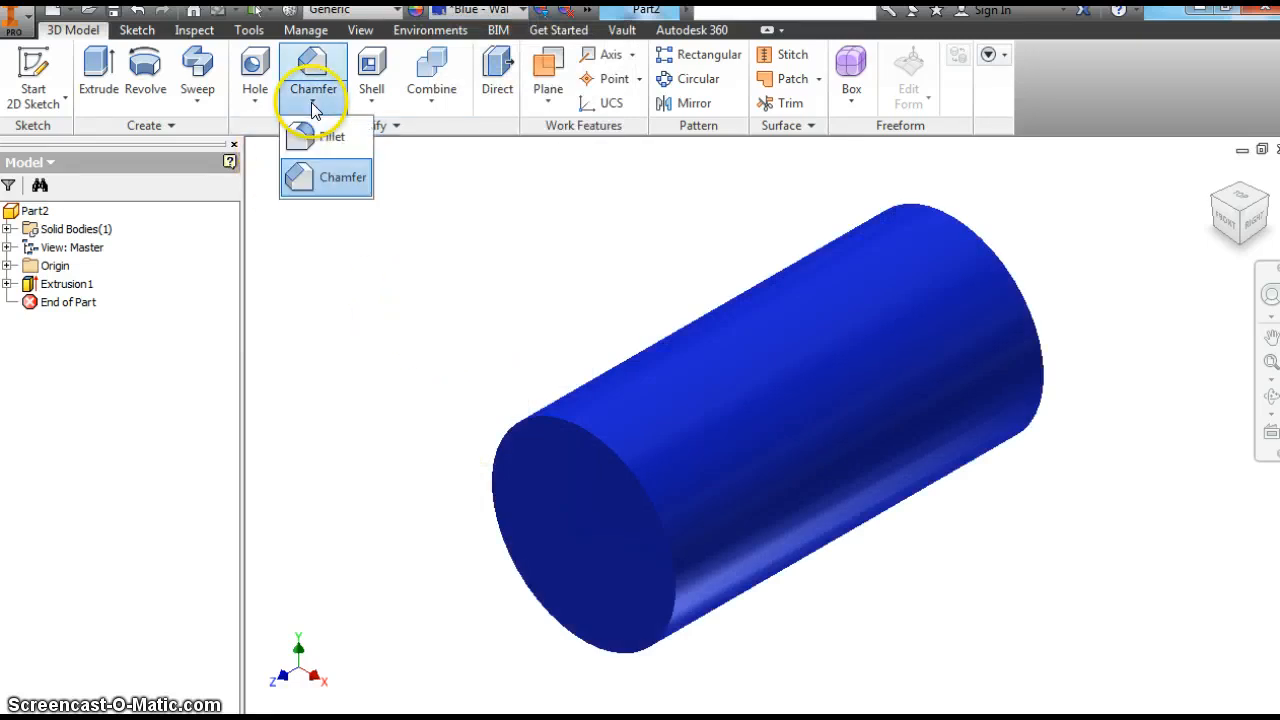
click(330, 136)
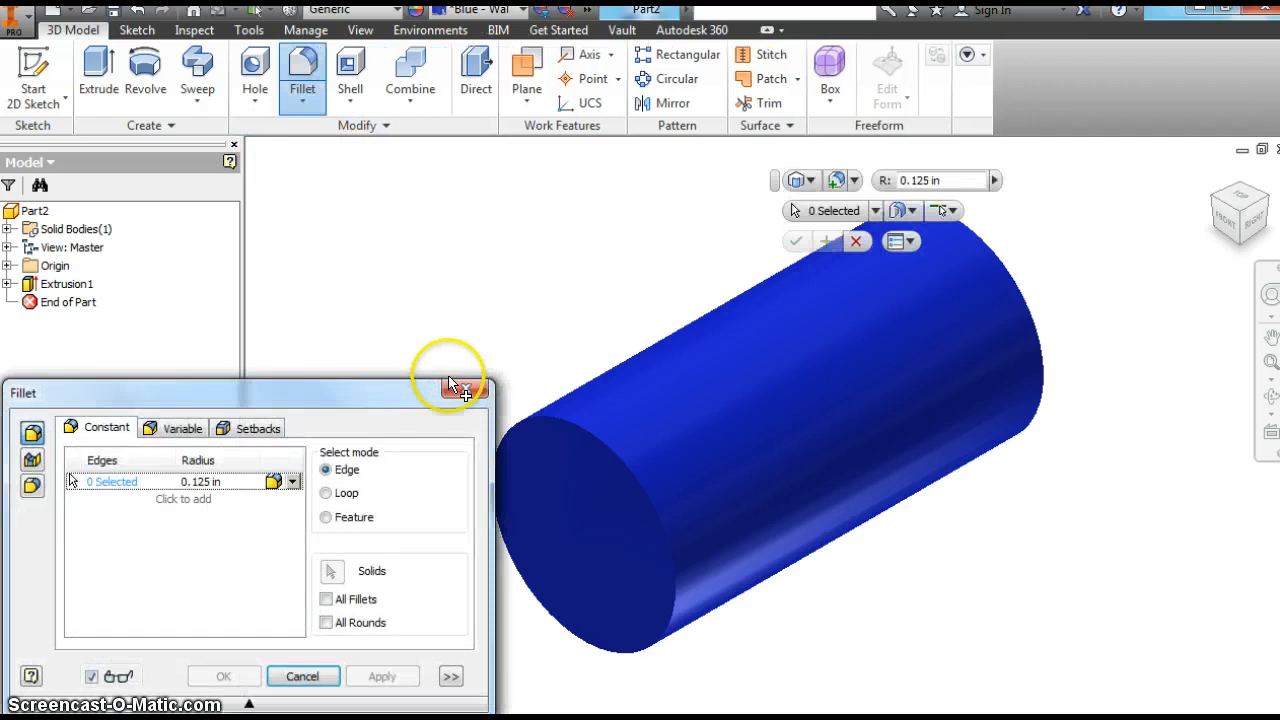
click(302, 676)
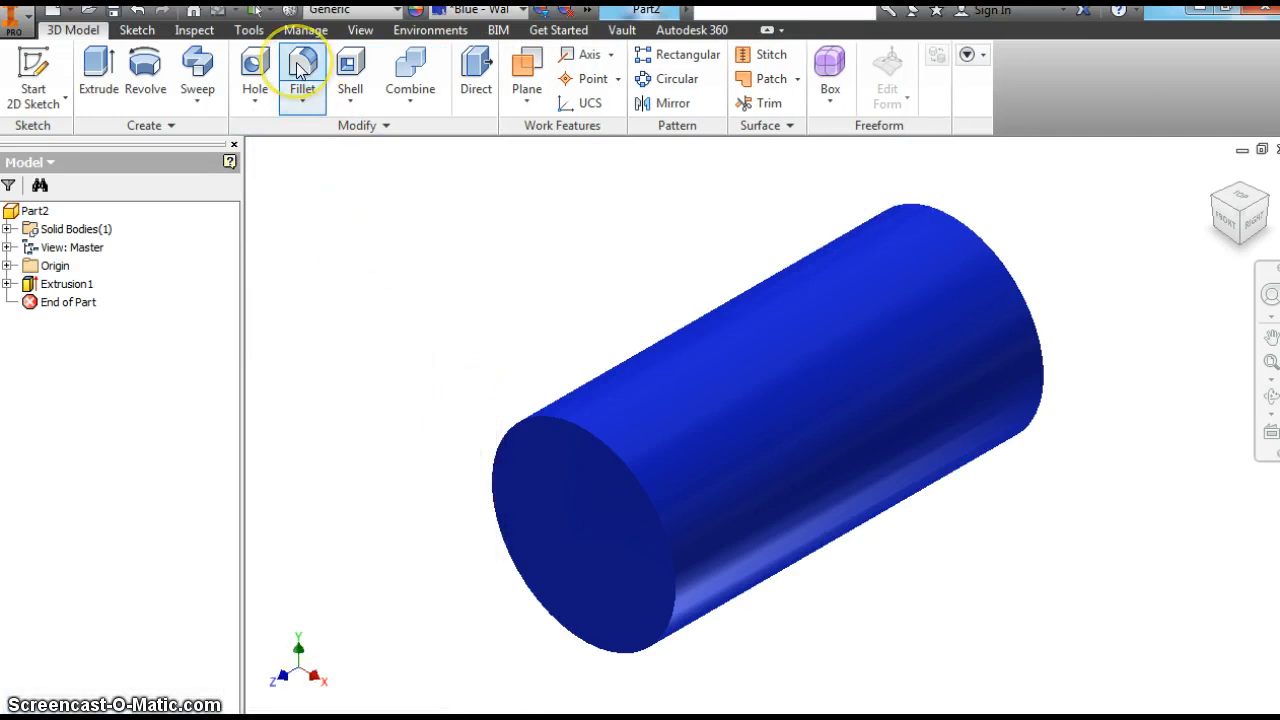
mouse_move(304, 70)
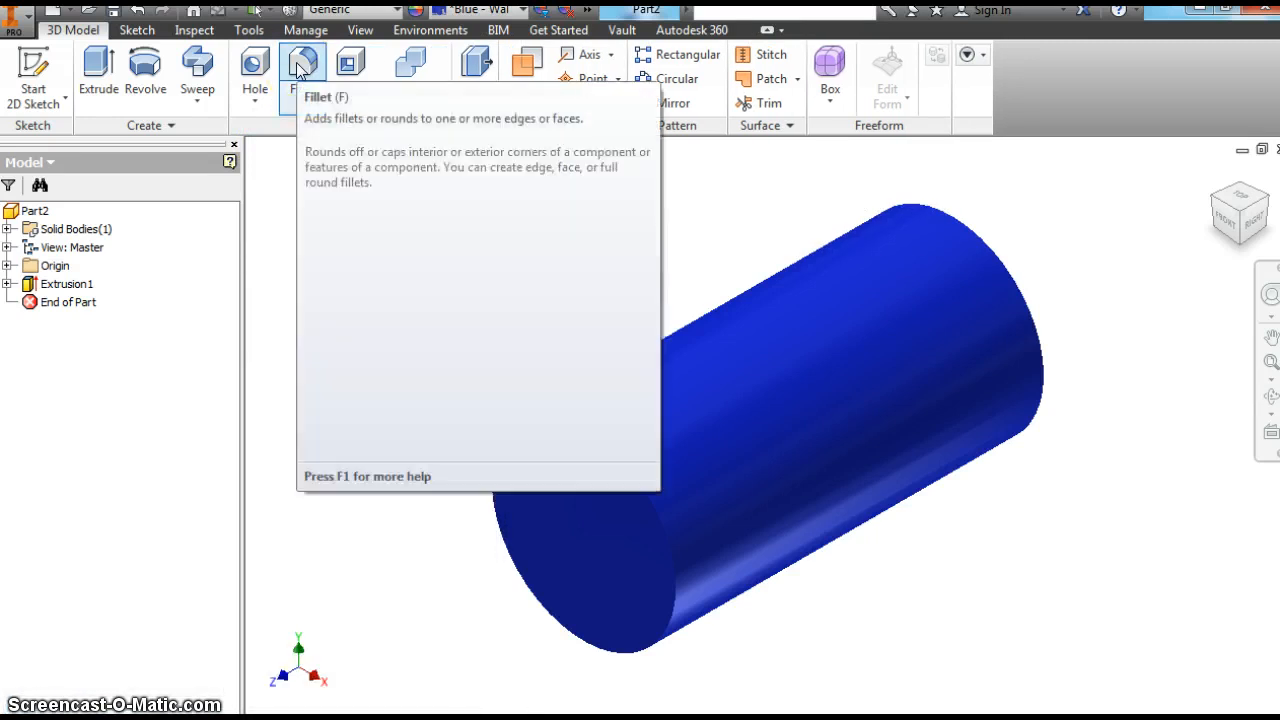
mouse_move(304, 62)
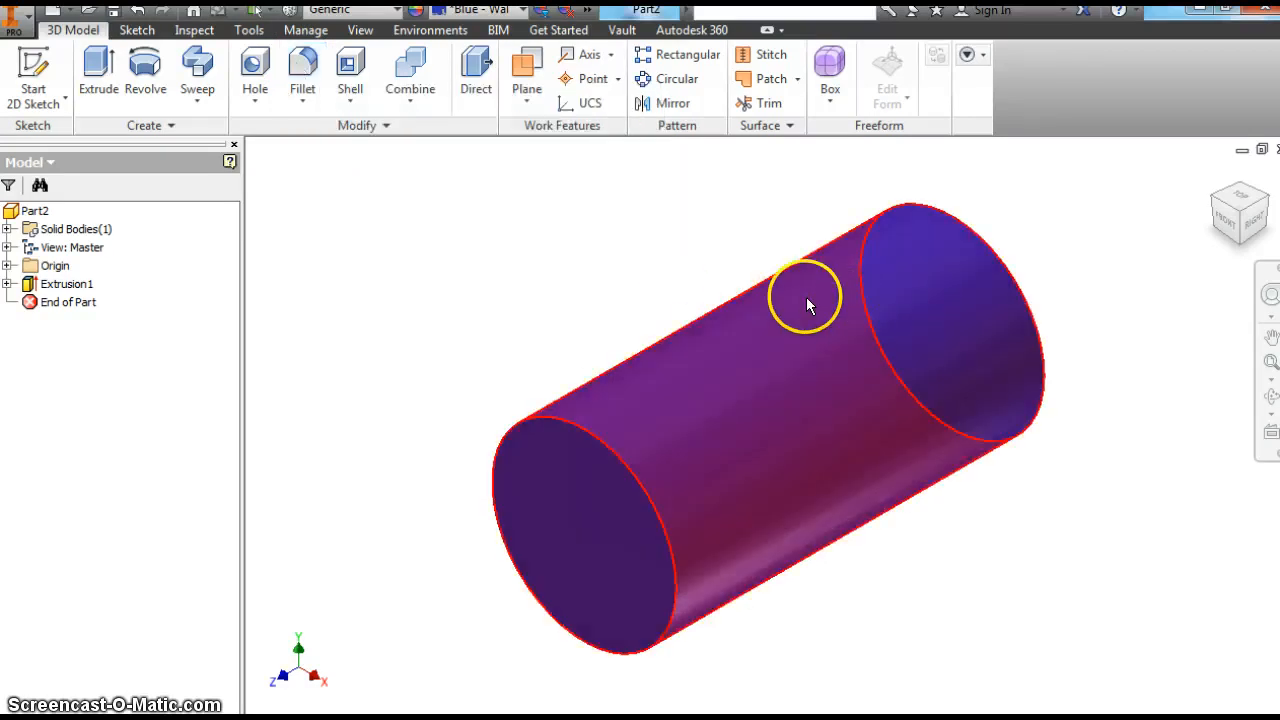
click(302, 76)
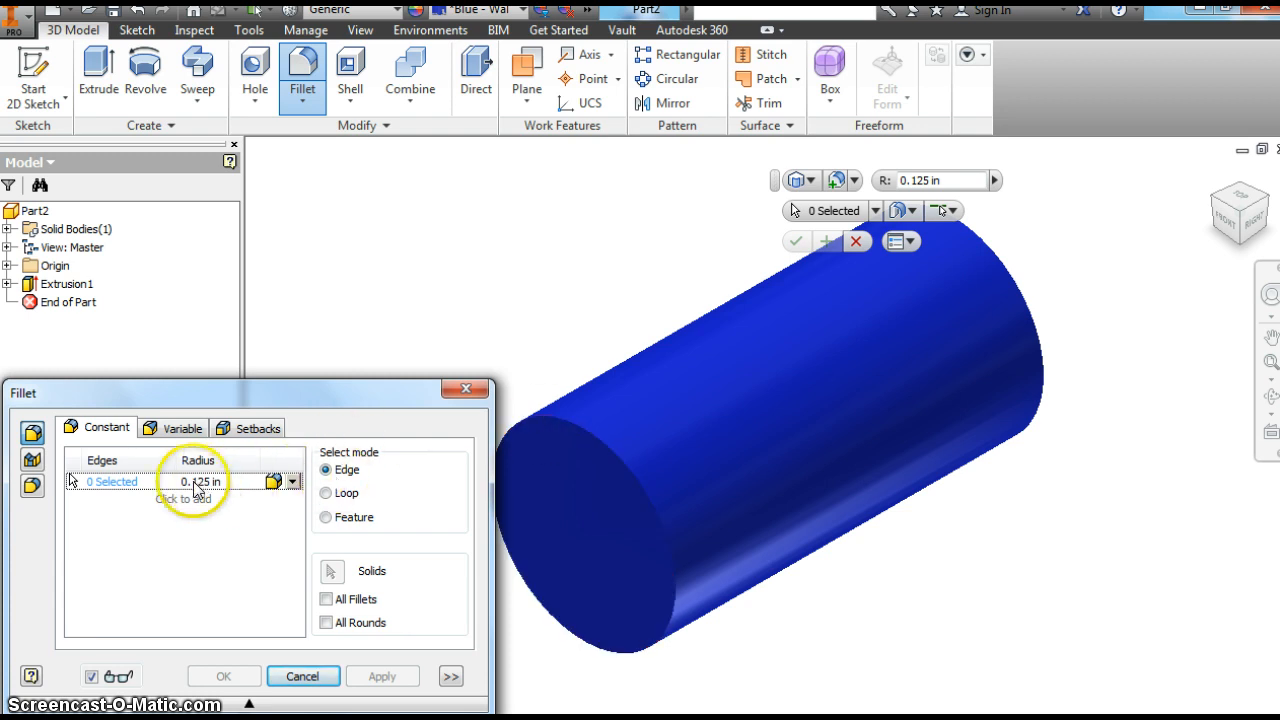
mouse_move(610, 460)
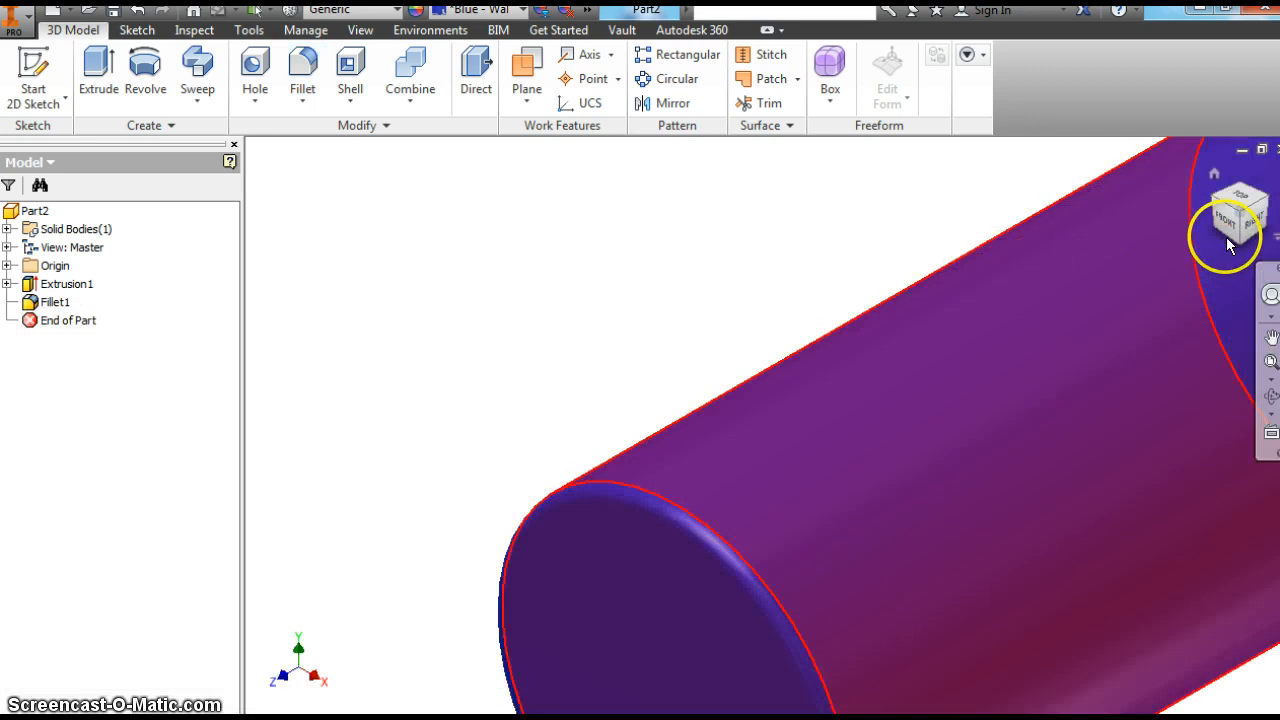
click(1236, 210)
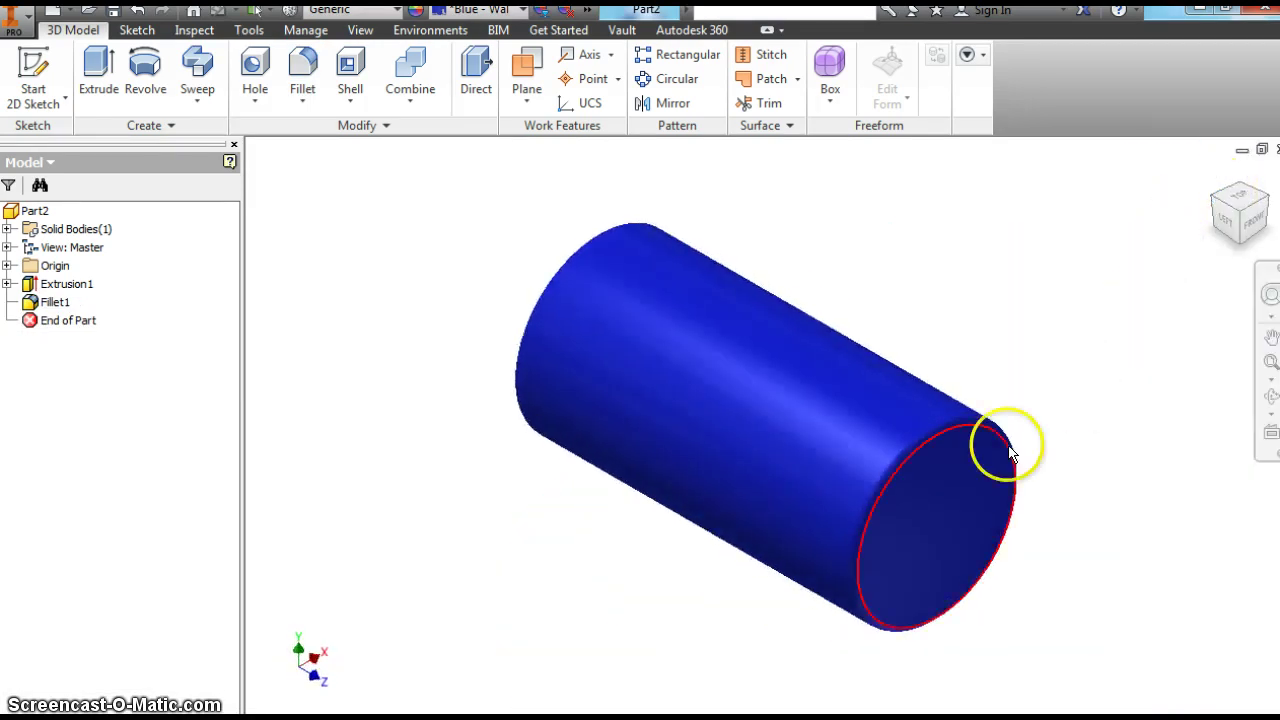
mouse_move(896, 464)
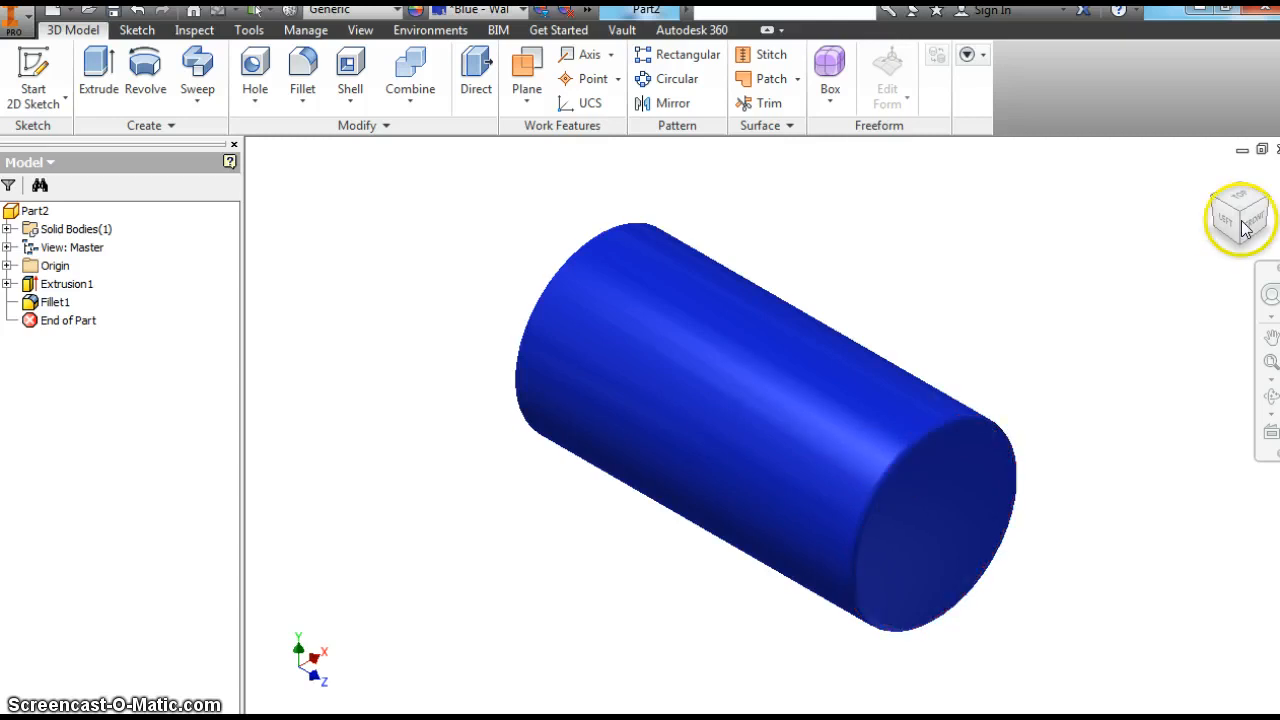
click(1240, 218)
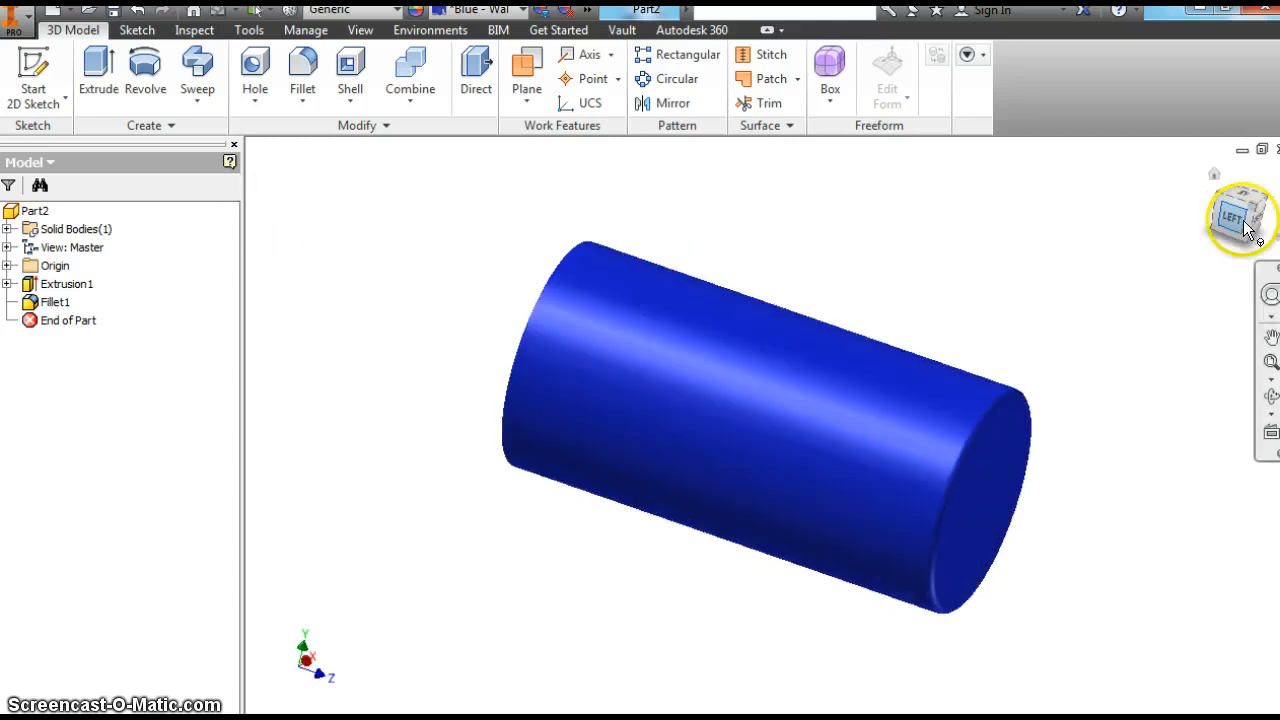
click(1240, 216)
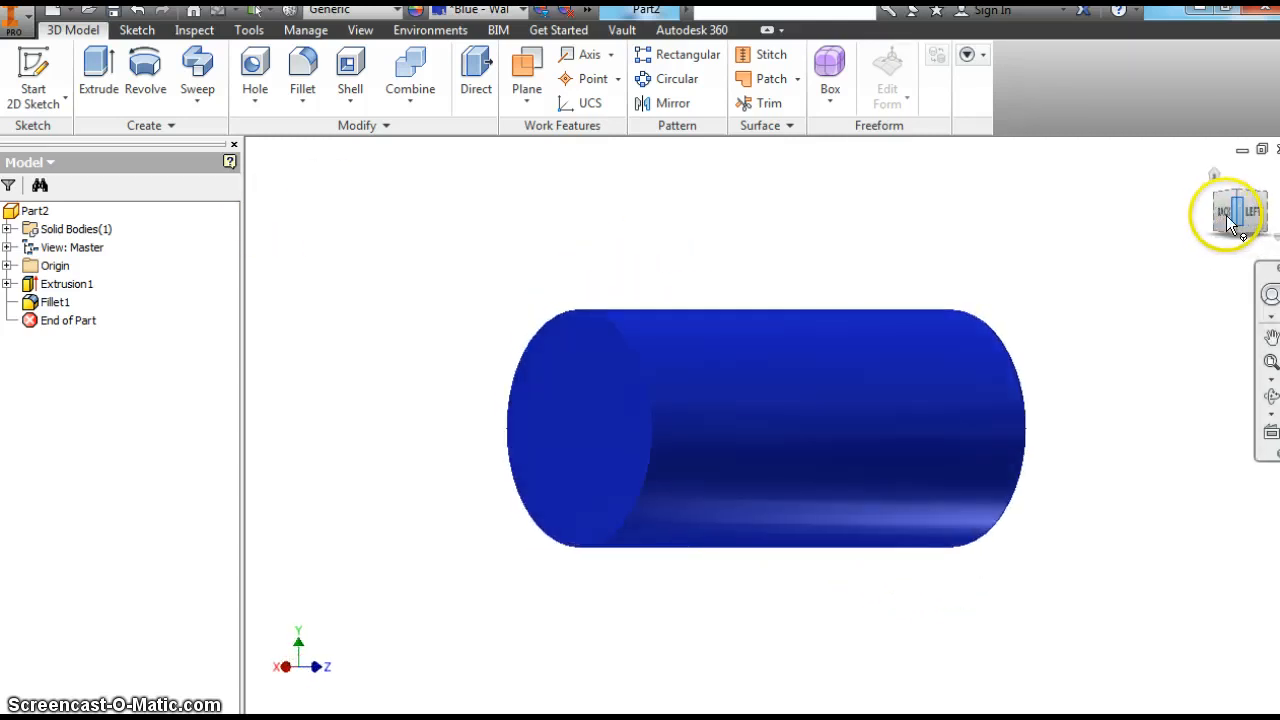
click(1230, 196)
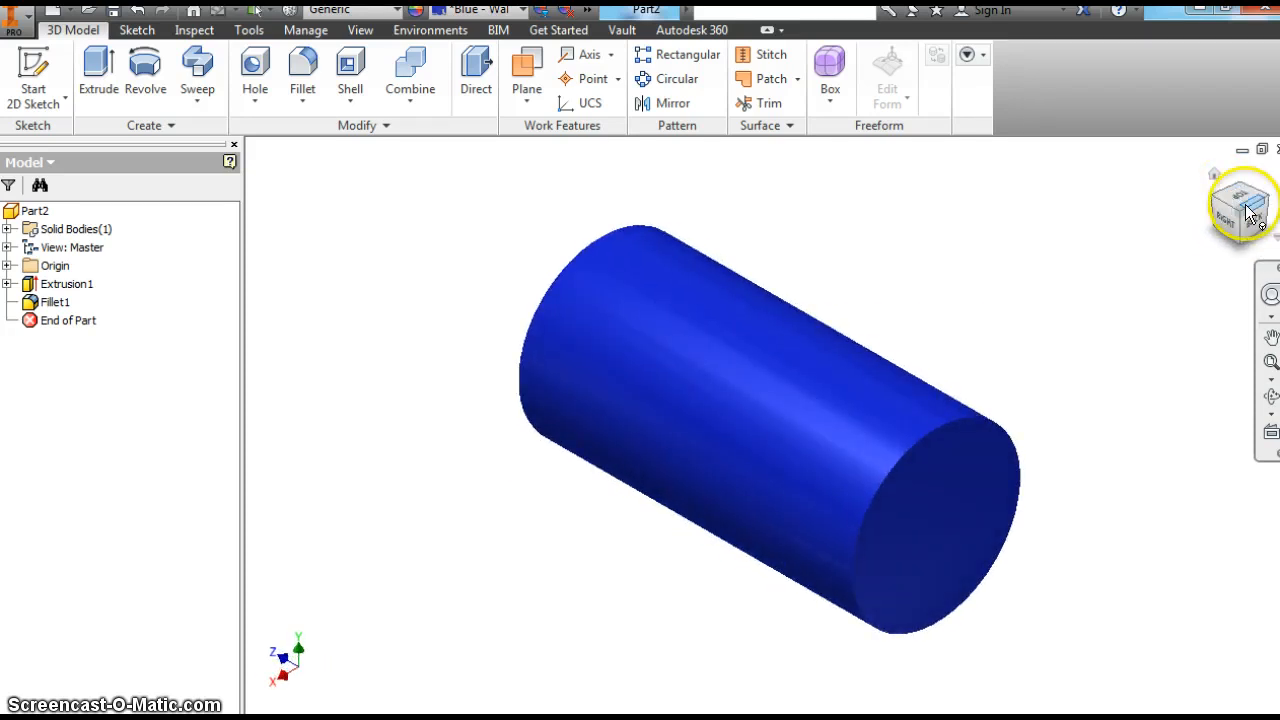
mouse_move(408, 240)
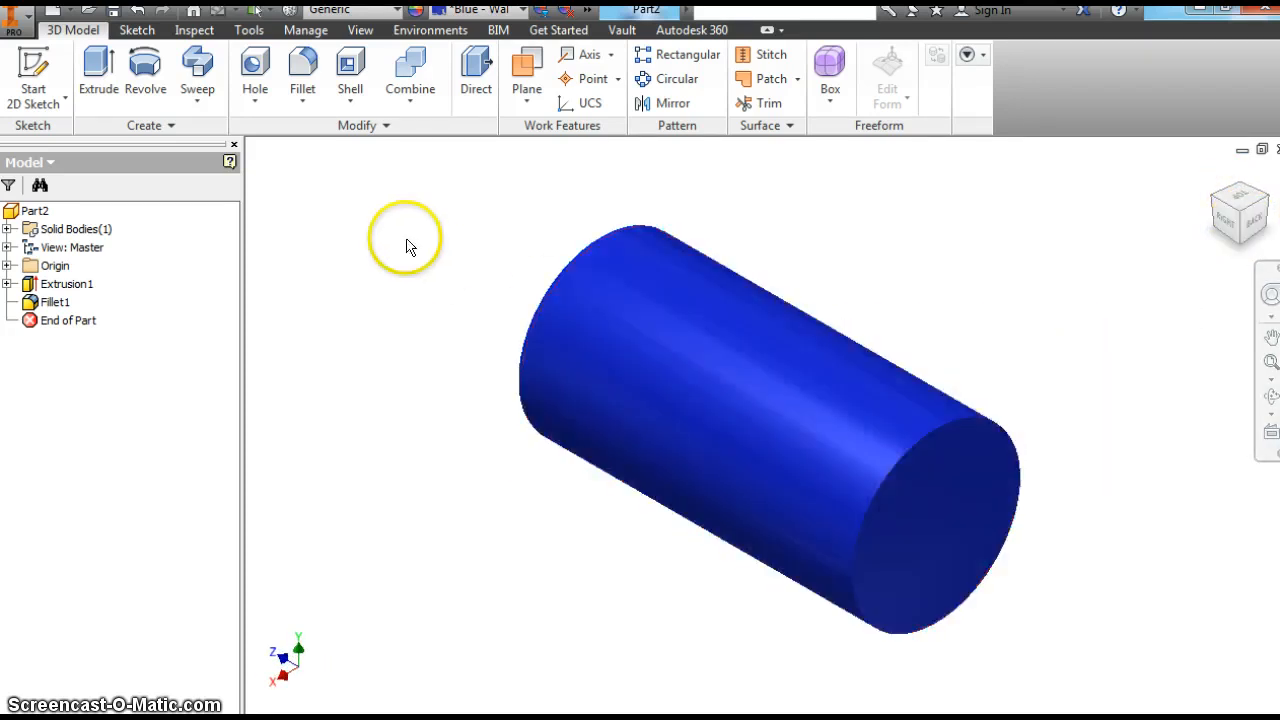
Add a 0.5 in Fillet2 to the other end edge and view it end-on.
click(302, 76)
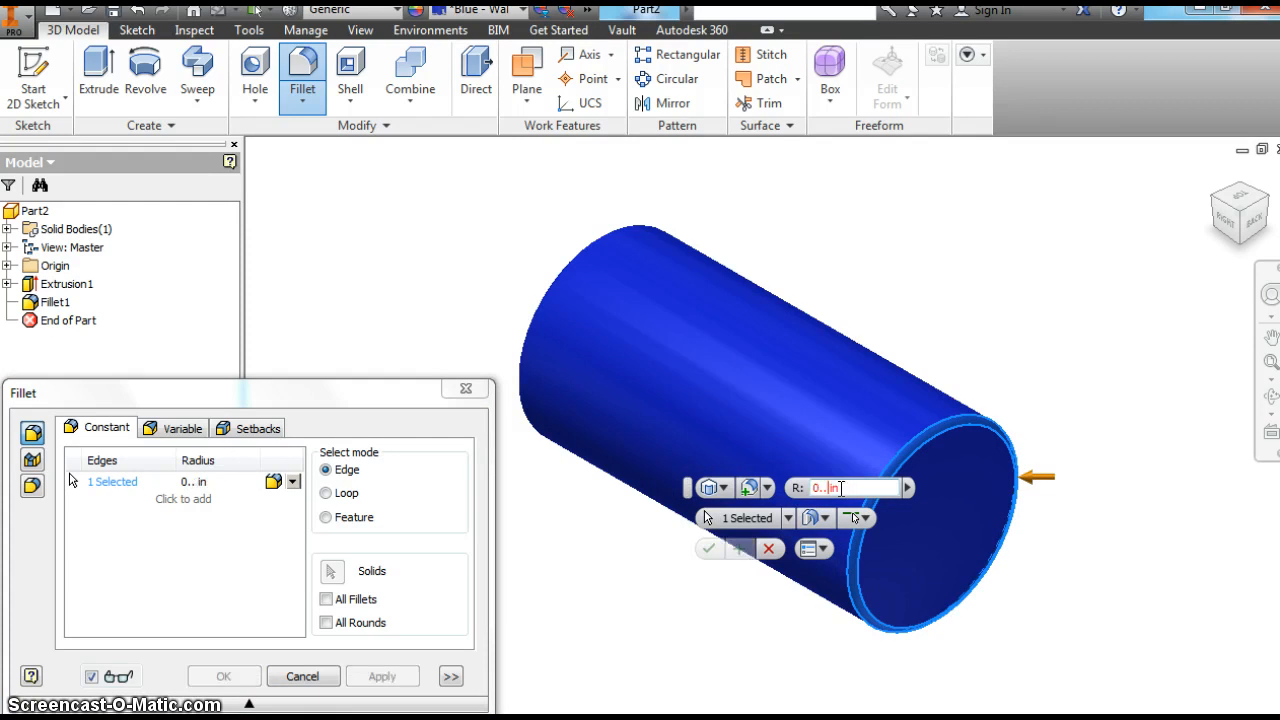
text(0.5)
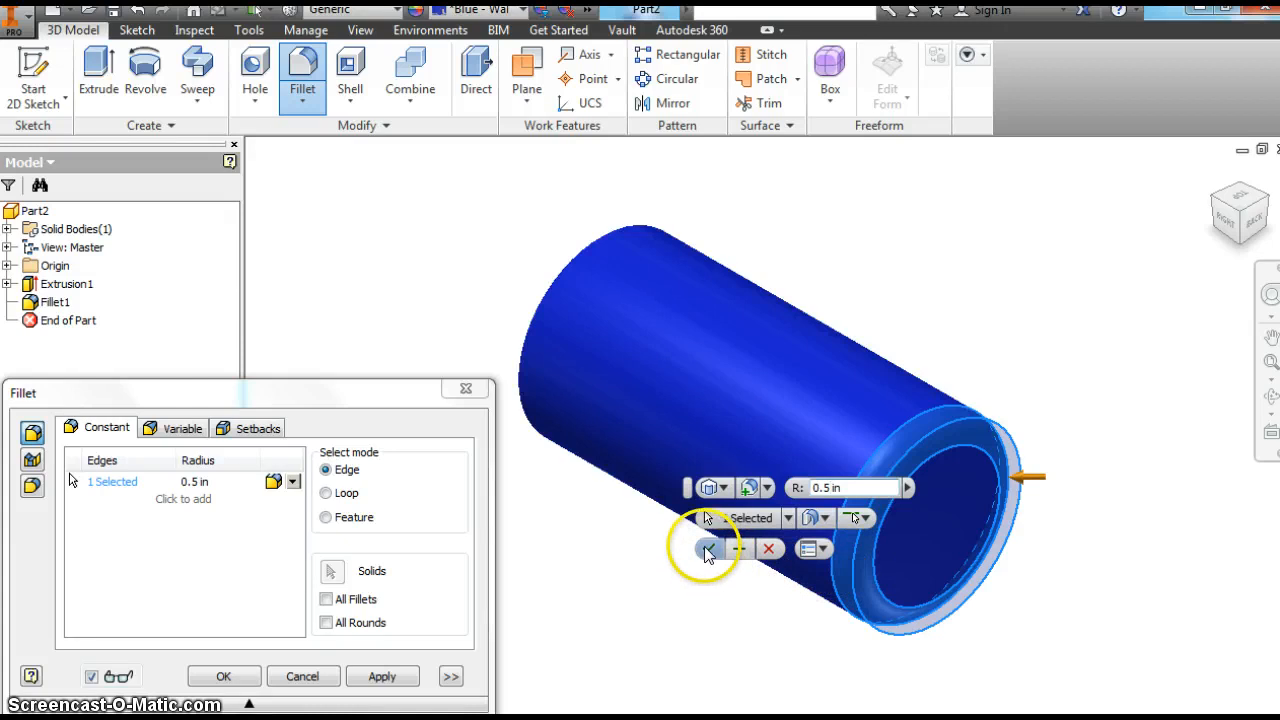
click(708, 548)
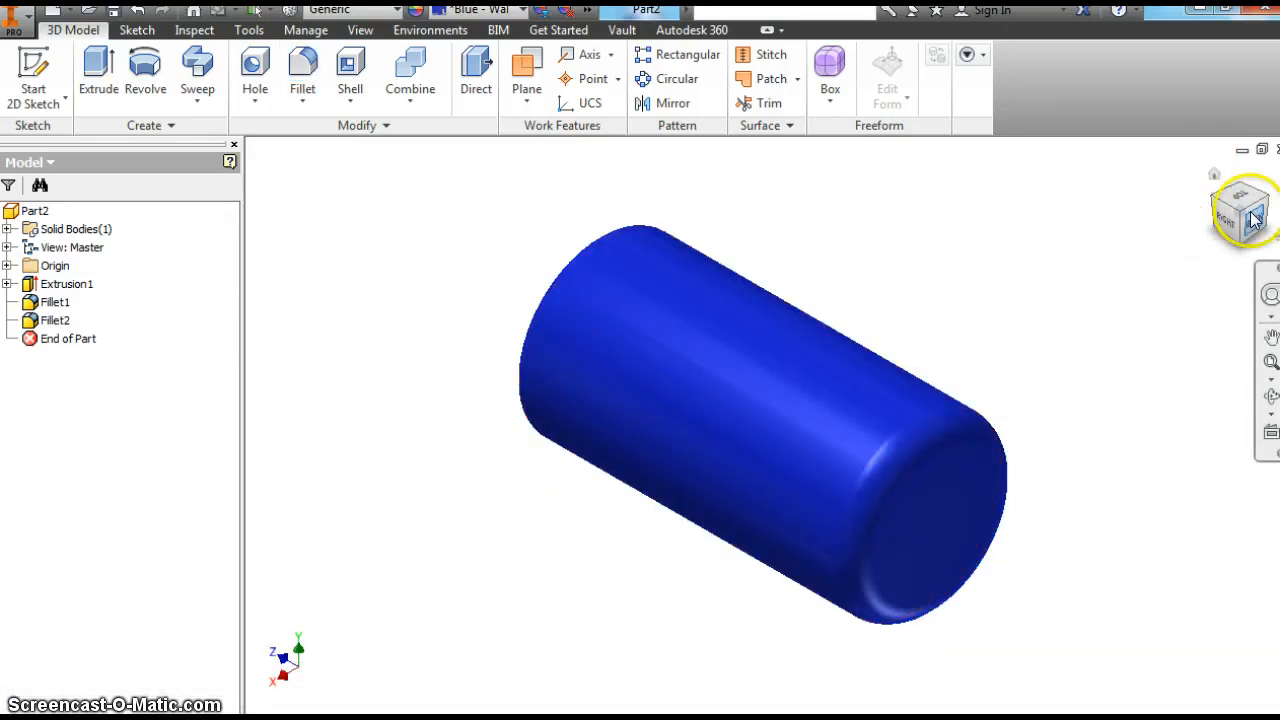
click(1244, 210)
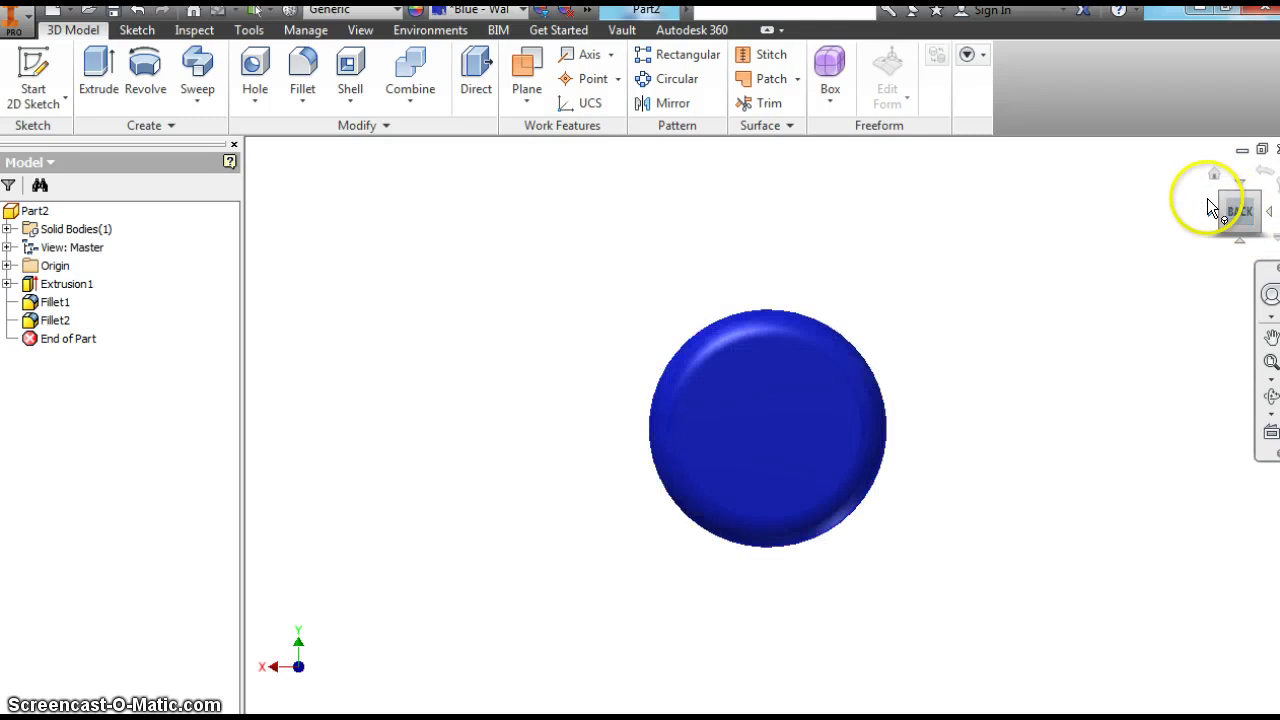
click(1240, 204)
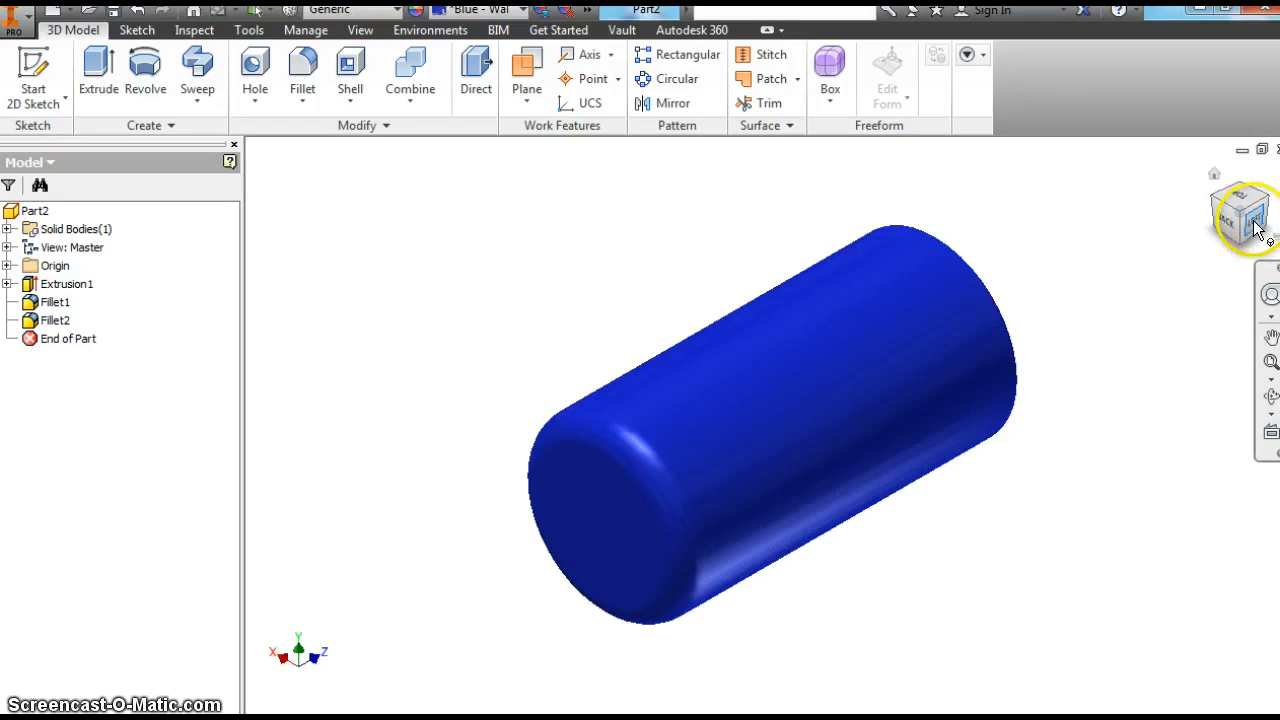
Edit Fillet1 to a 0.250 in radius.
drag(770, 440, 756, 308)
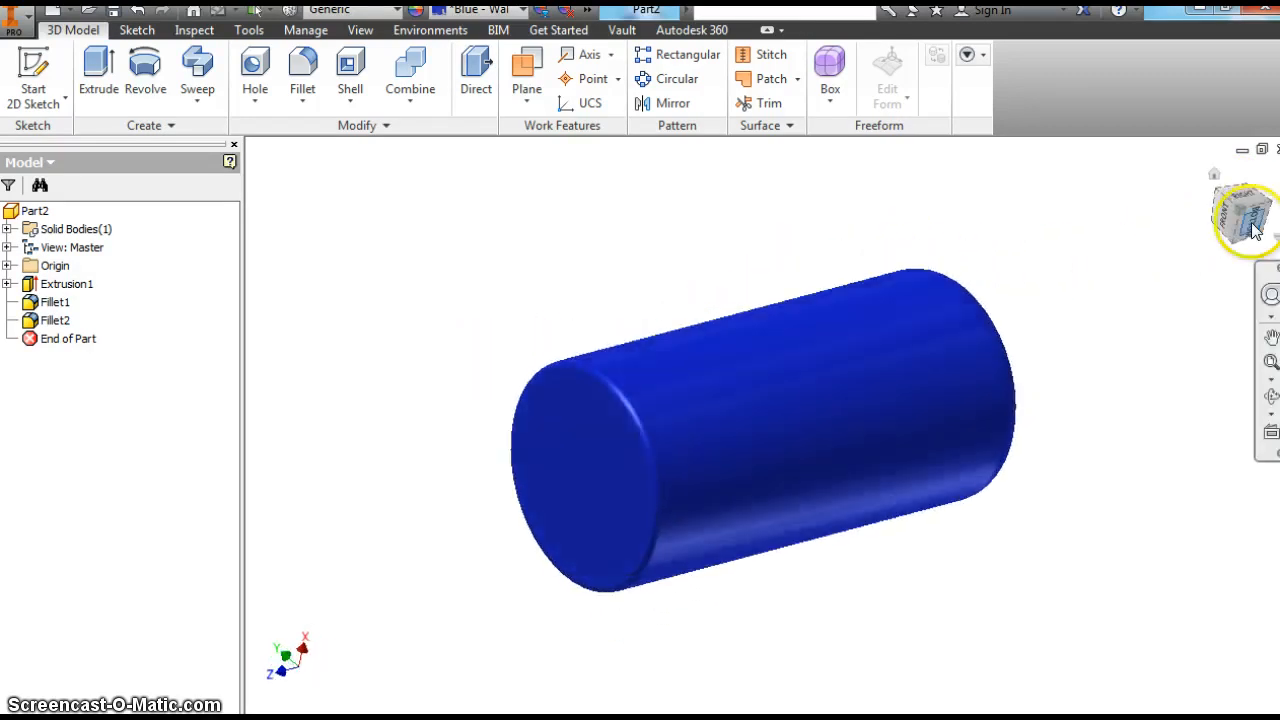
click(984, 374)
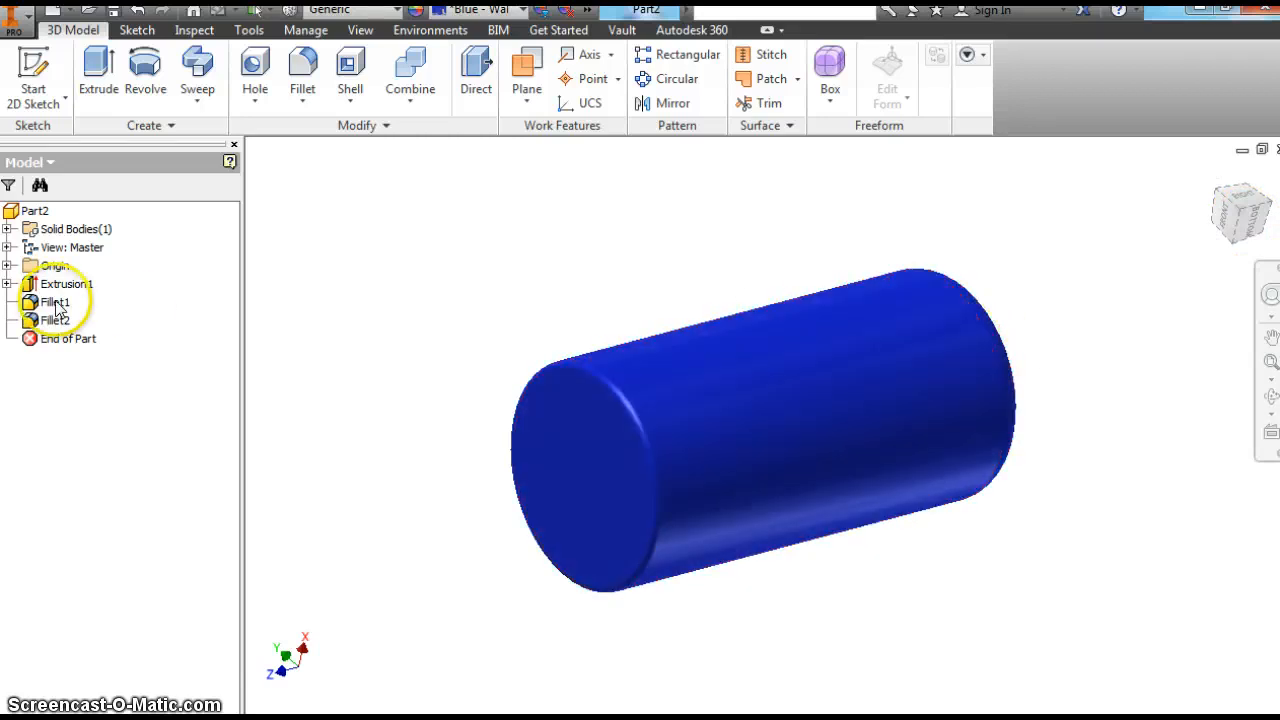
double_click(58, 302)
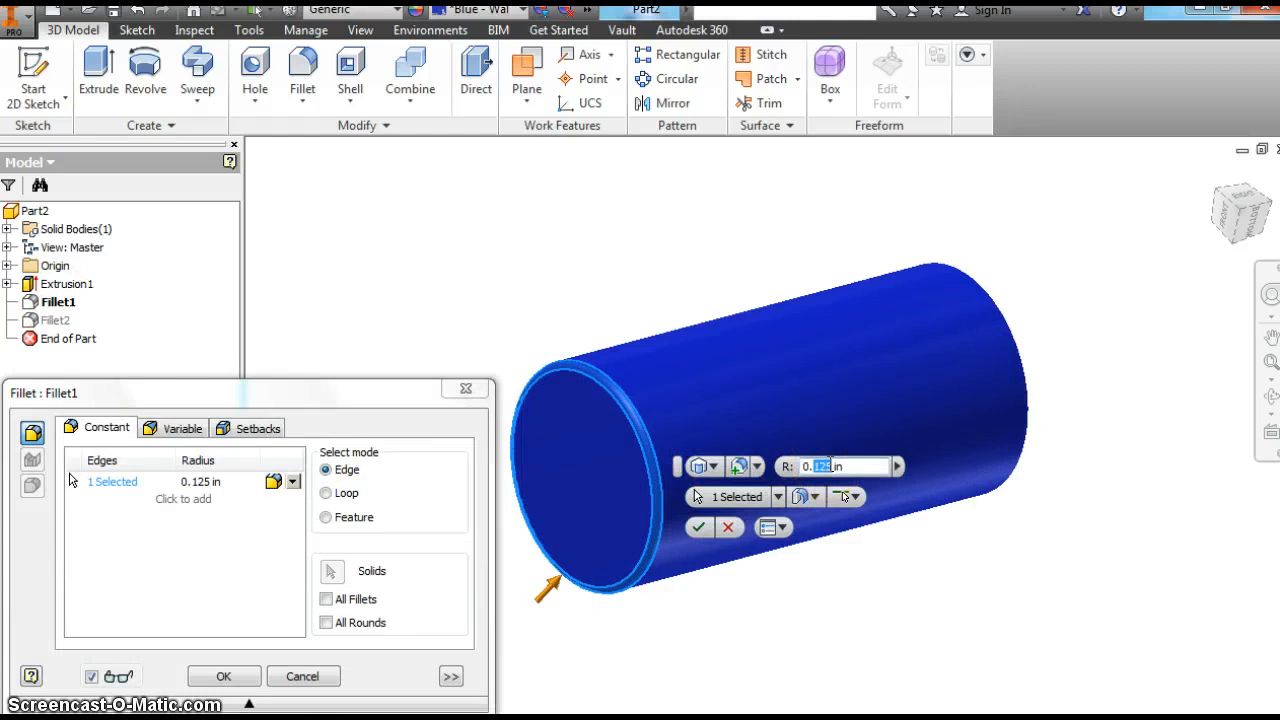
text(0.250)
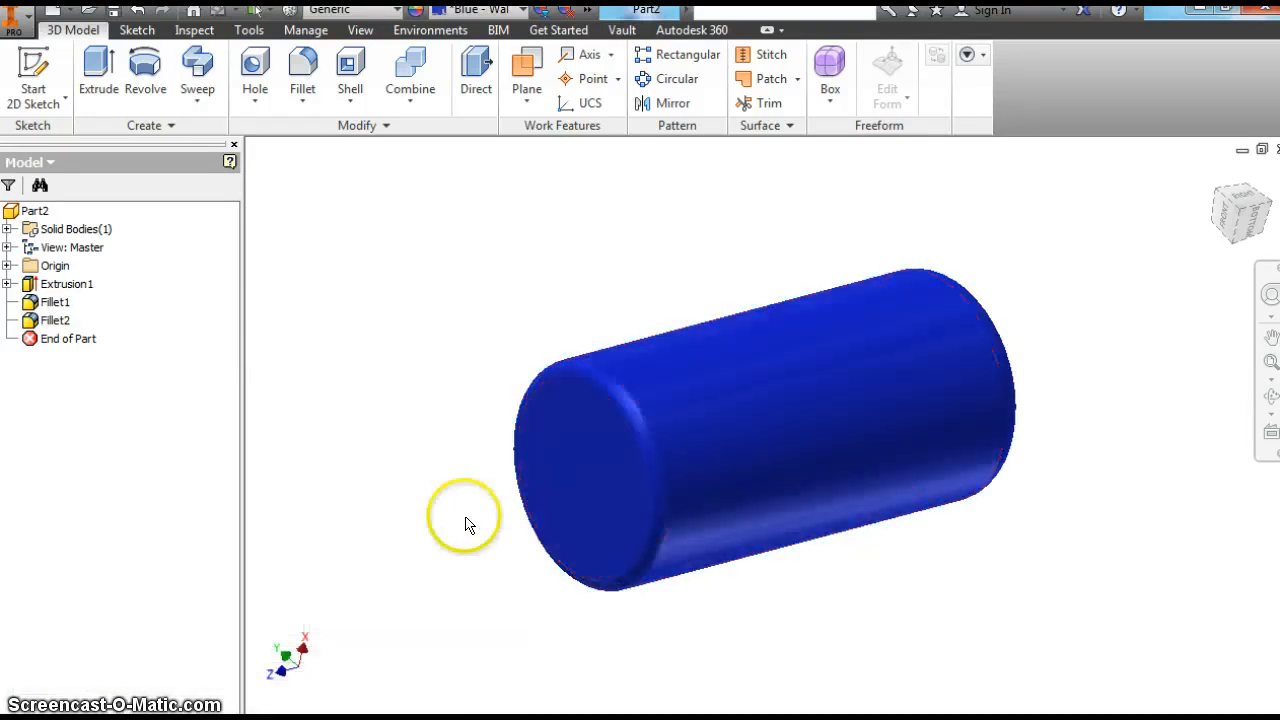
click(576, 440)
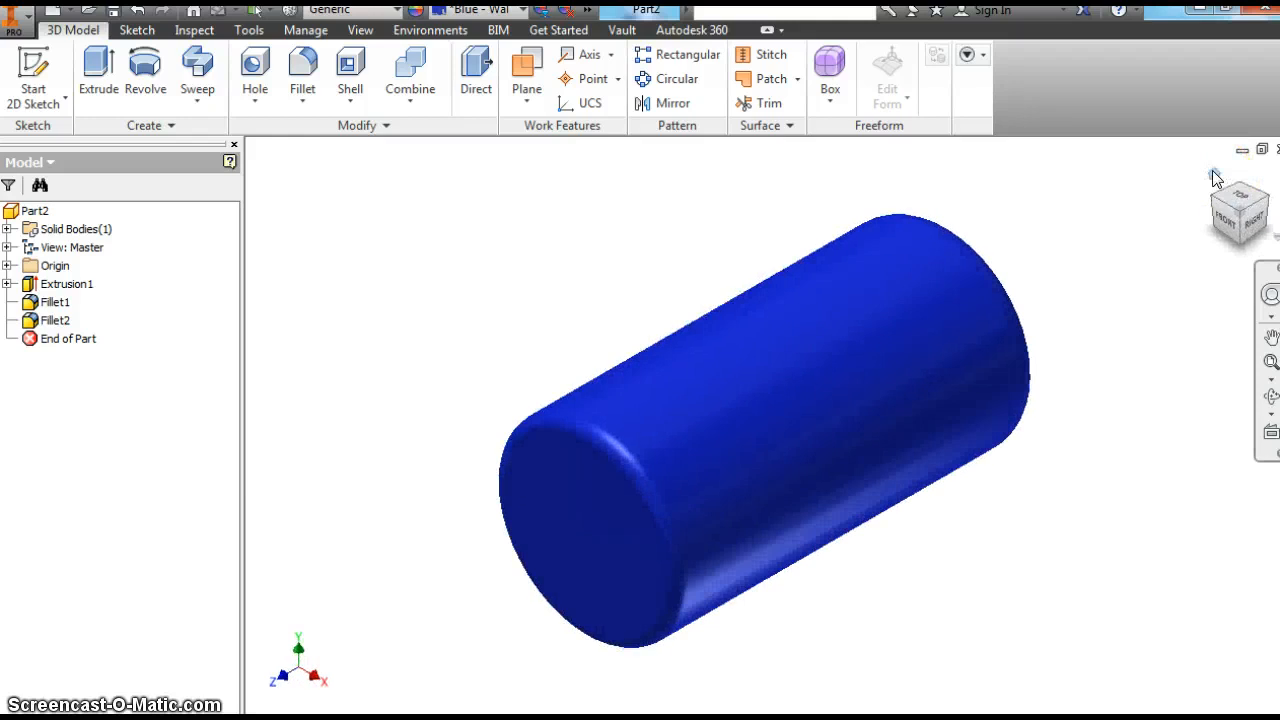
mouse_move(210, 352)
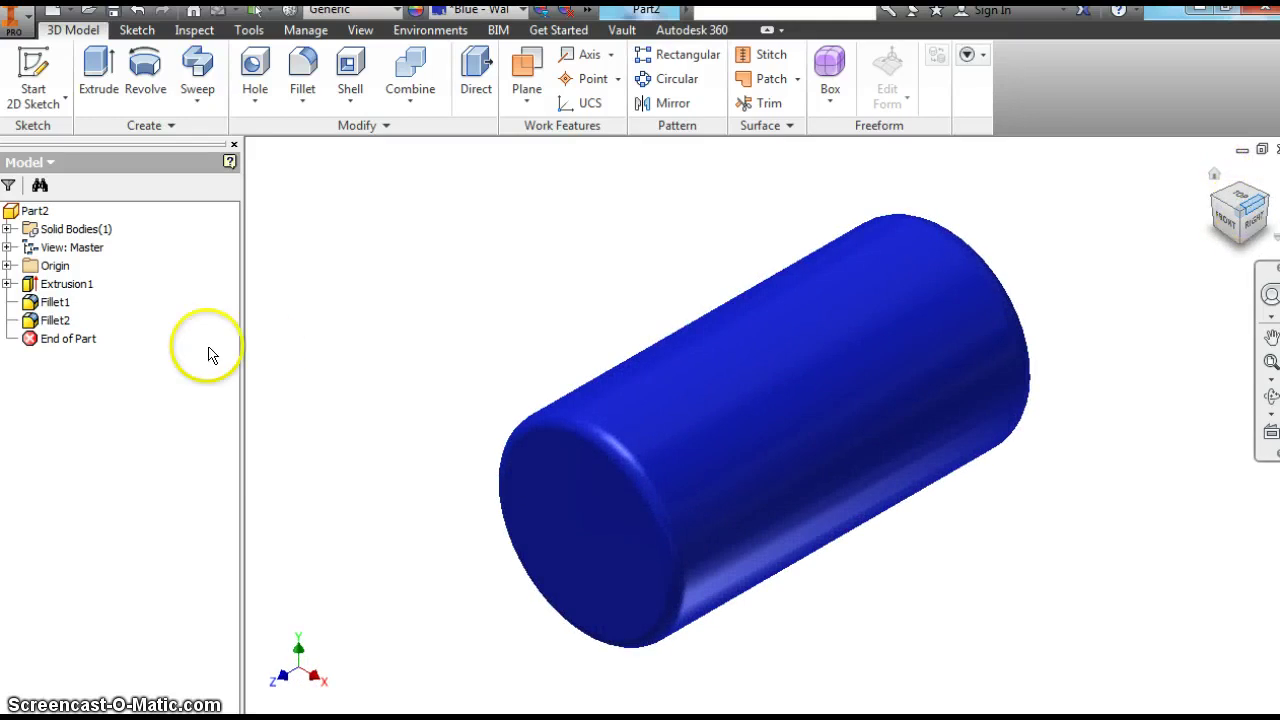
Review Fillet1 and Fillet2 in the browser and close both unchanged.
double_click(54, 302)
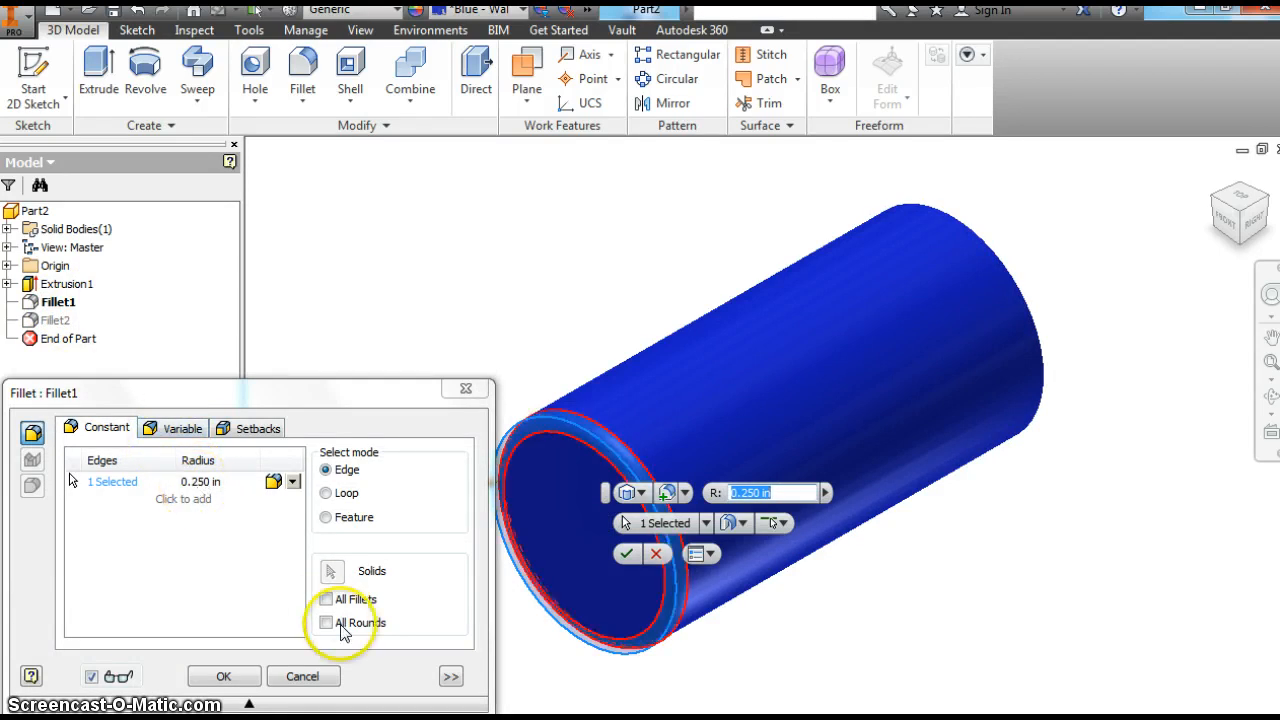
click(224, 676)
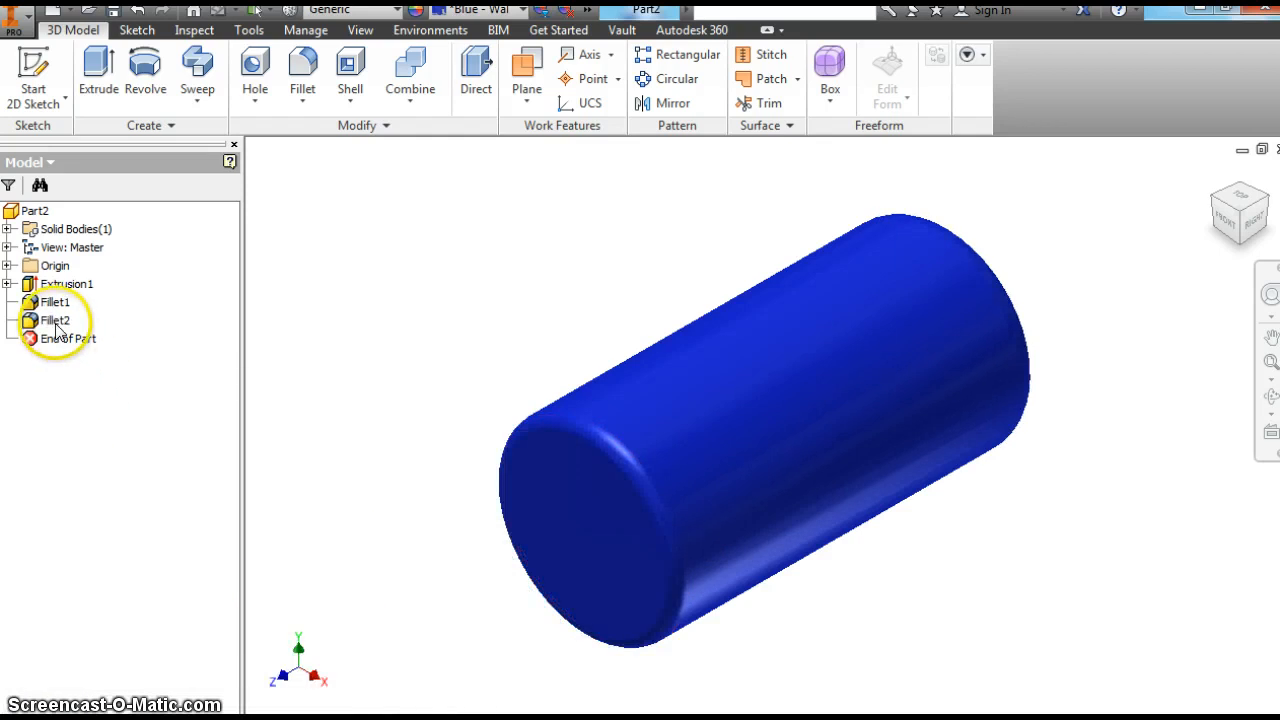
double_click(54, 320)
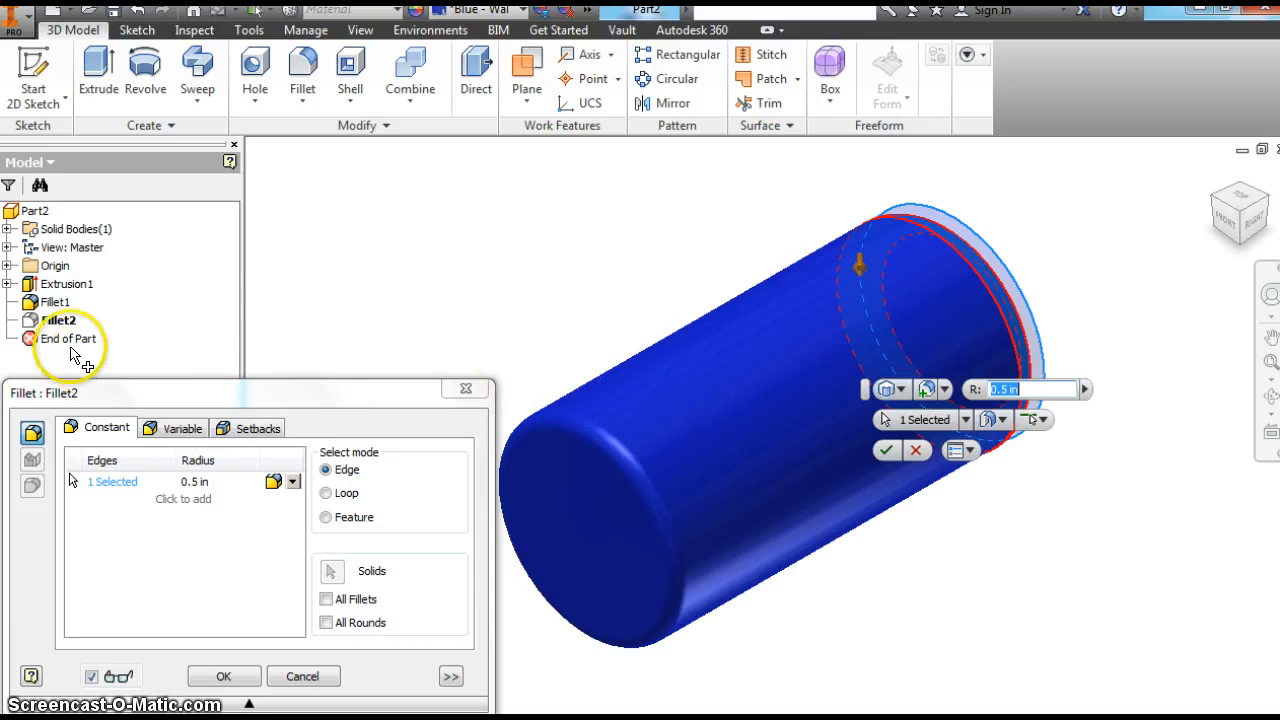
mouse_move(316, 344)
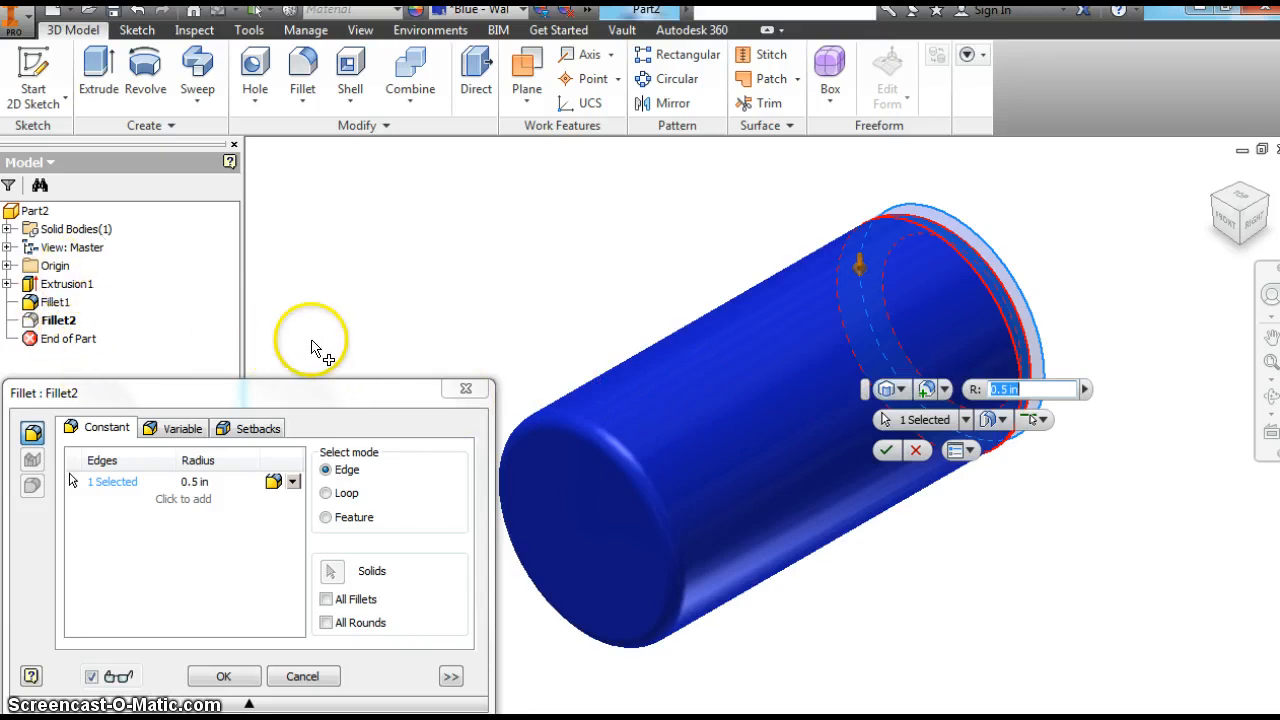
click(224, 676)
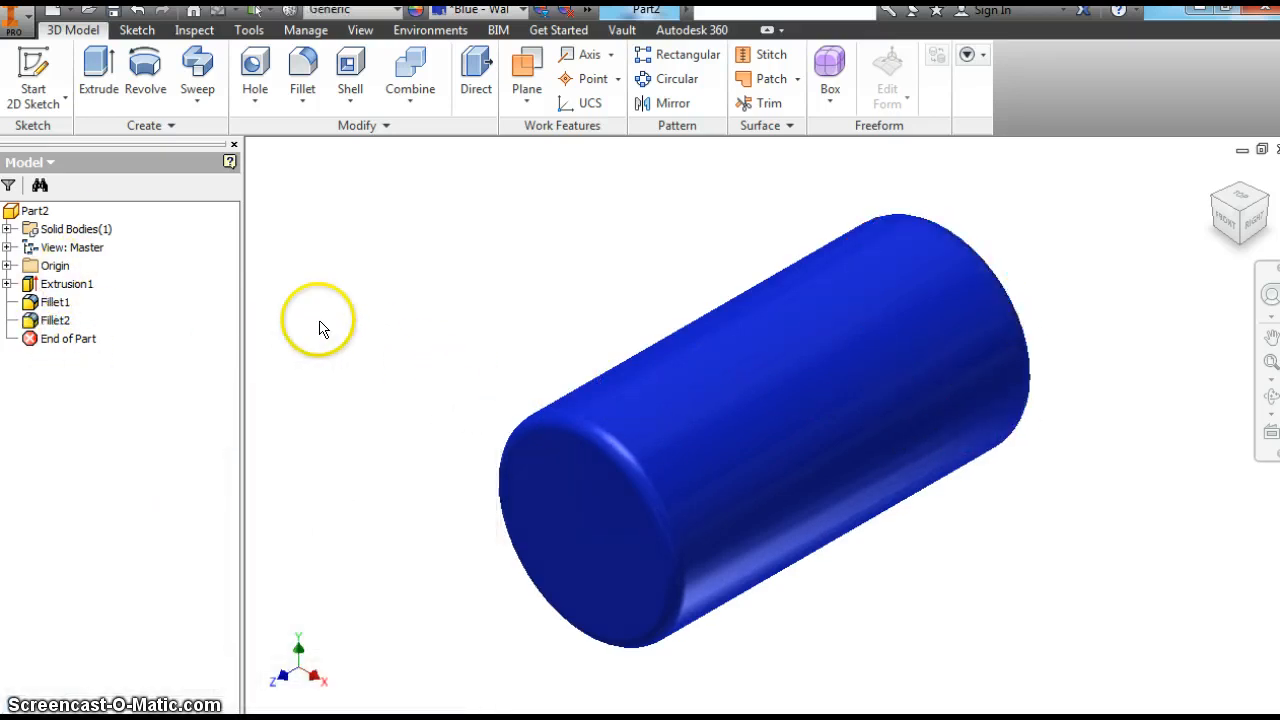
mouse_move(32, 76)
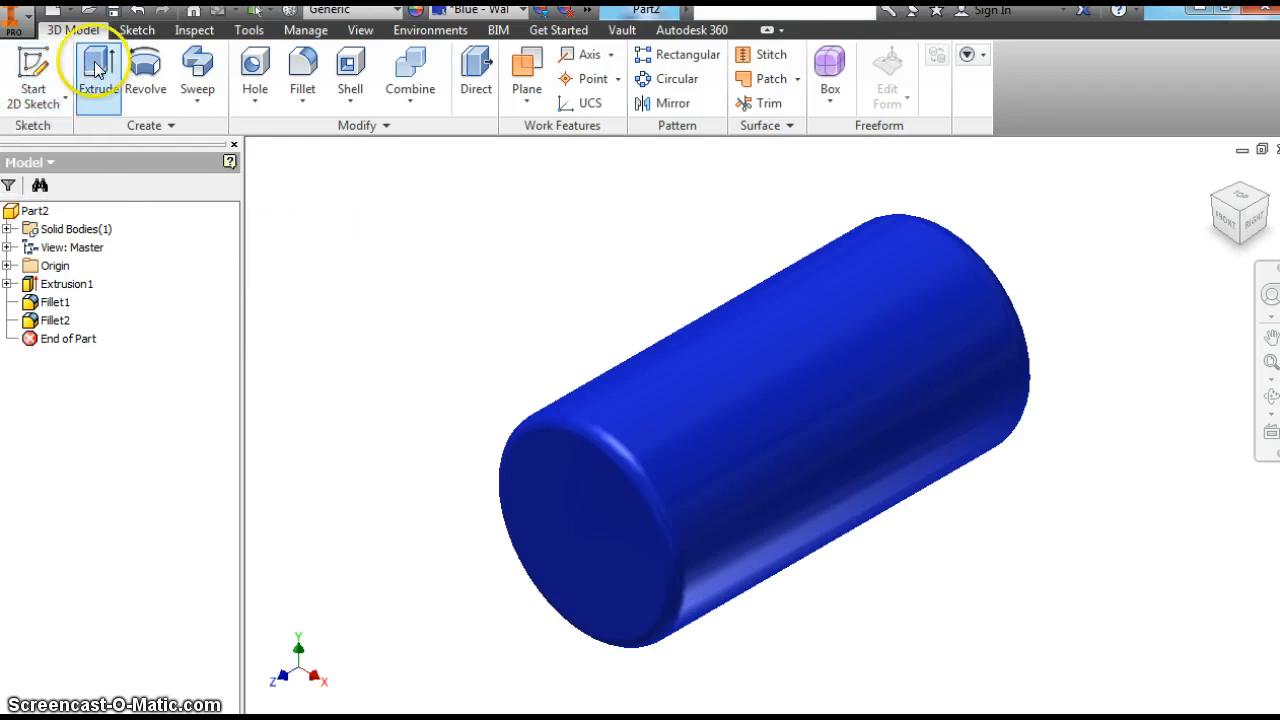
Save the part as Mr V Lesson6Fillet.
click(16, 10)
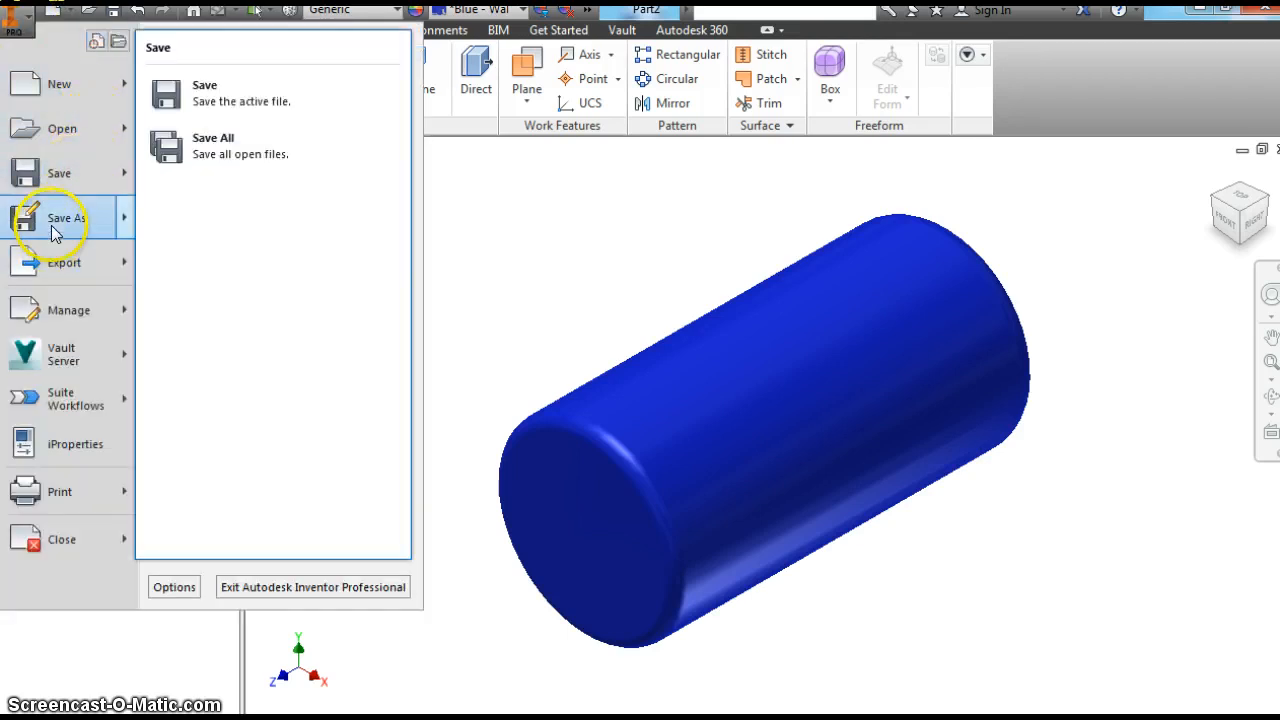
click(66, 218)
text(Mr.V Less)
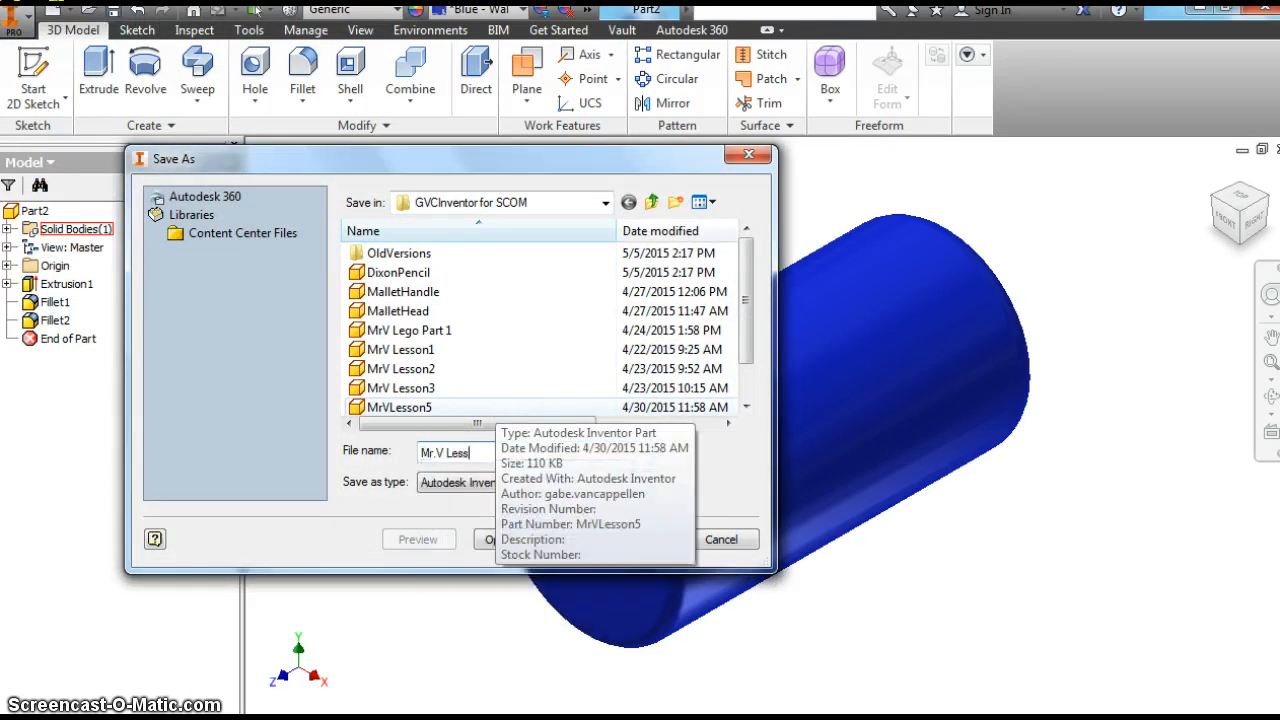
text(on6Fillet)
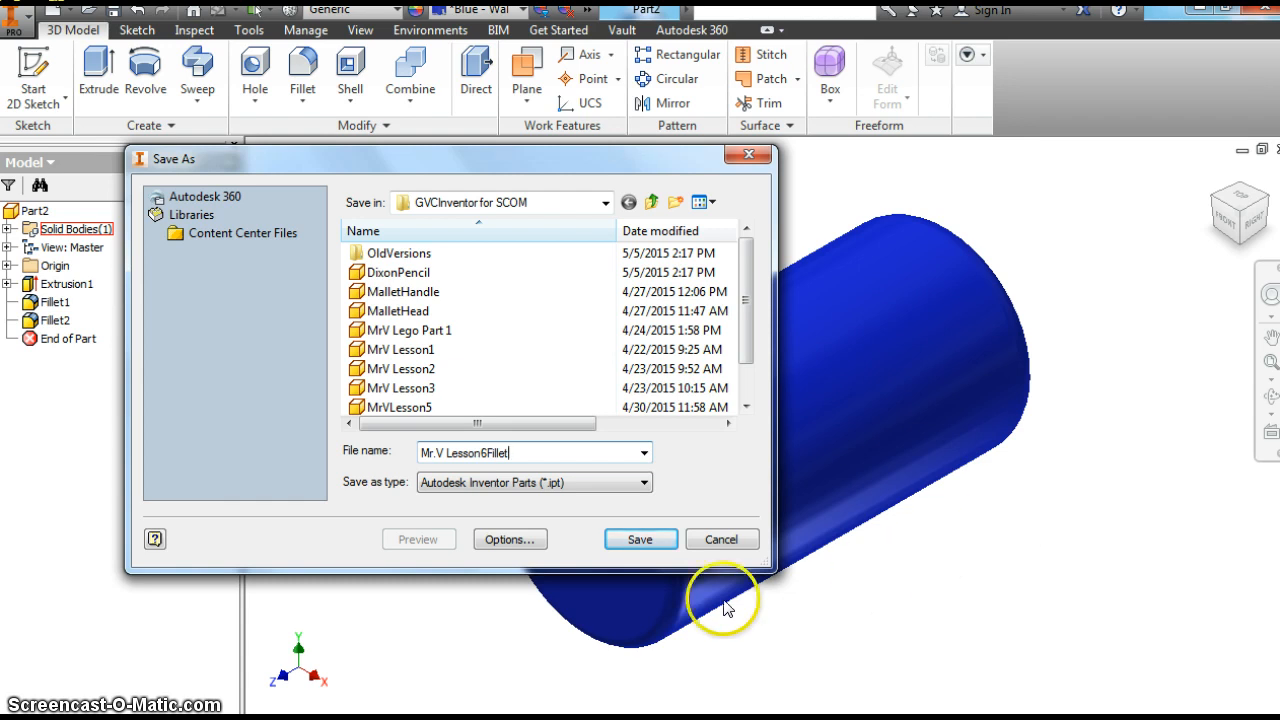
click(640, 540)
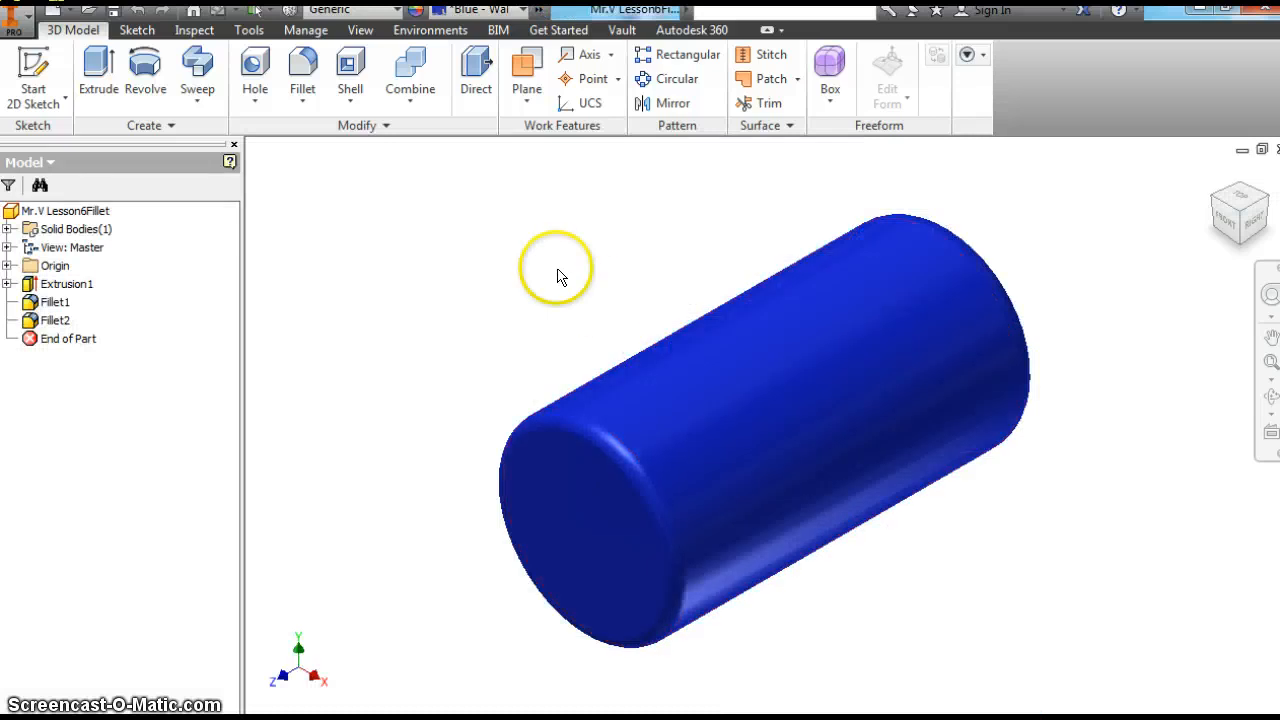
mouse_move(444, 250)
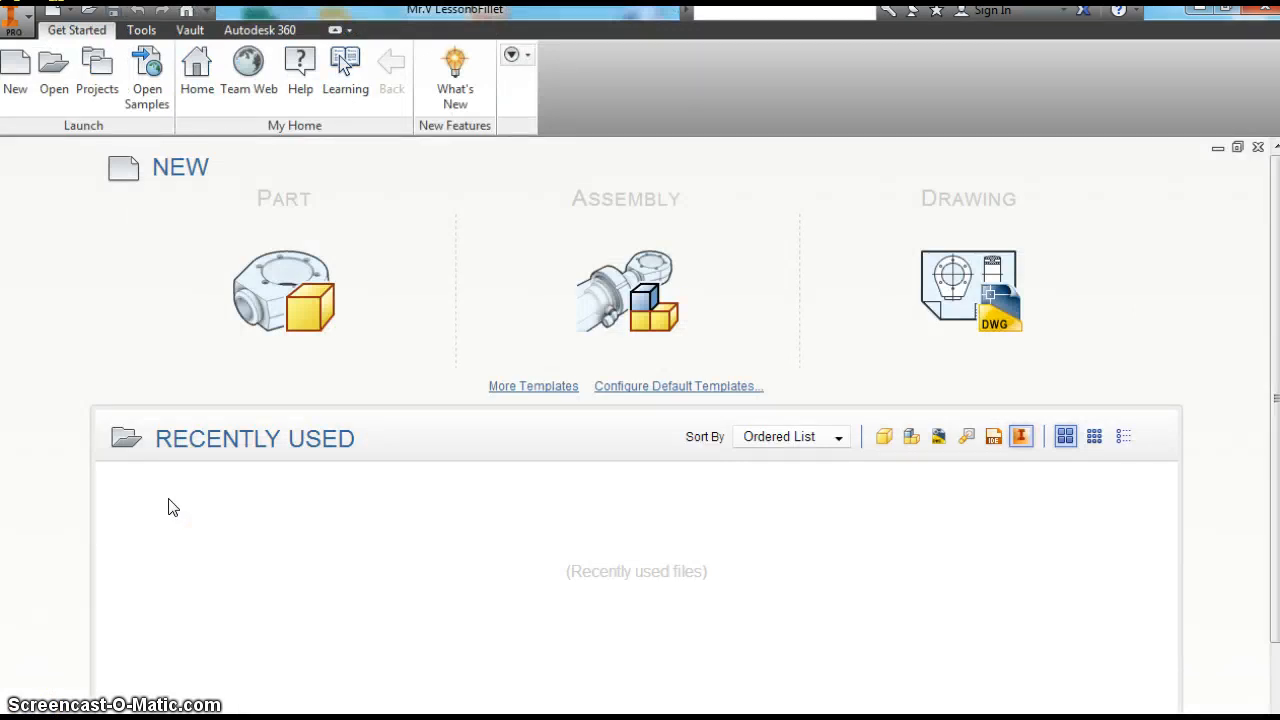
mouse_move(62, 136)
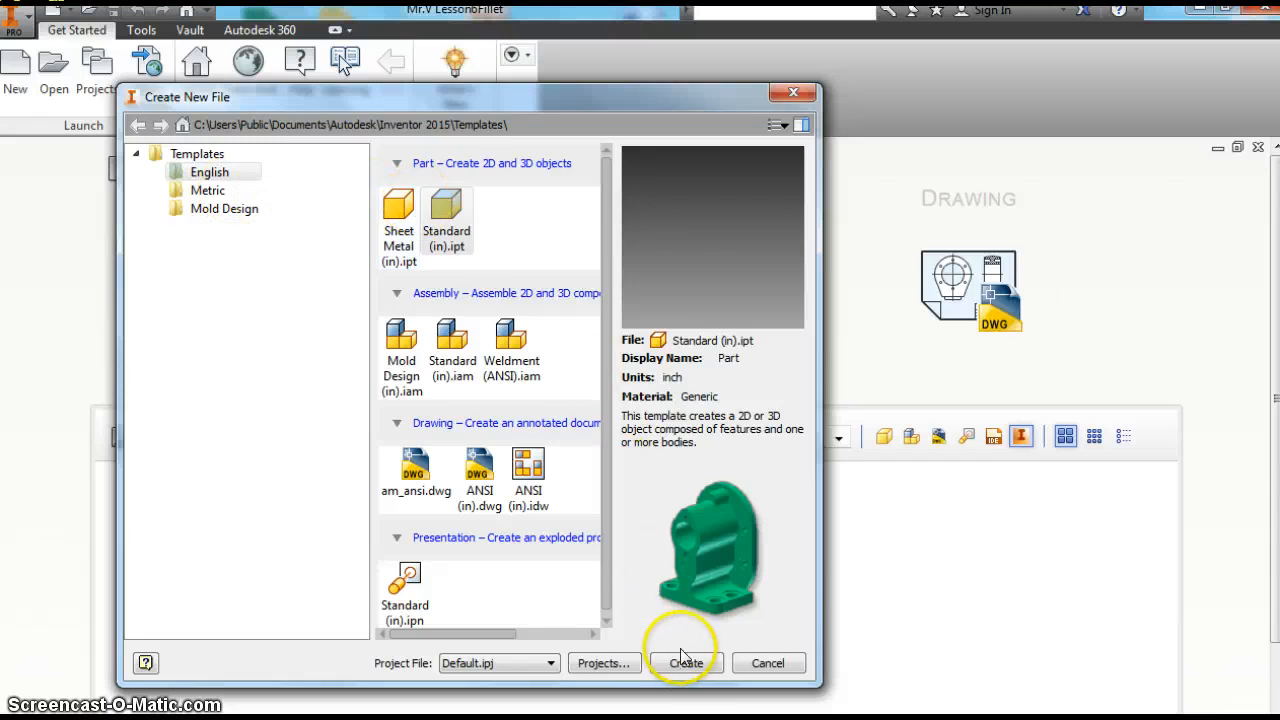
Create a new Standard (in) part, Part3, and start a 2D sketch.
click(684, 664)
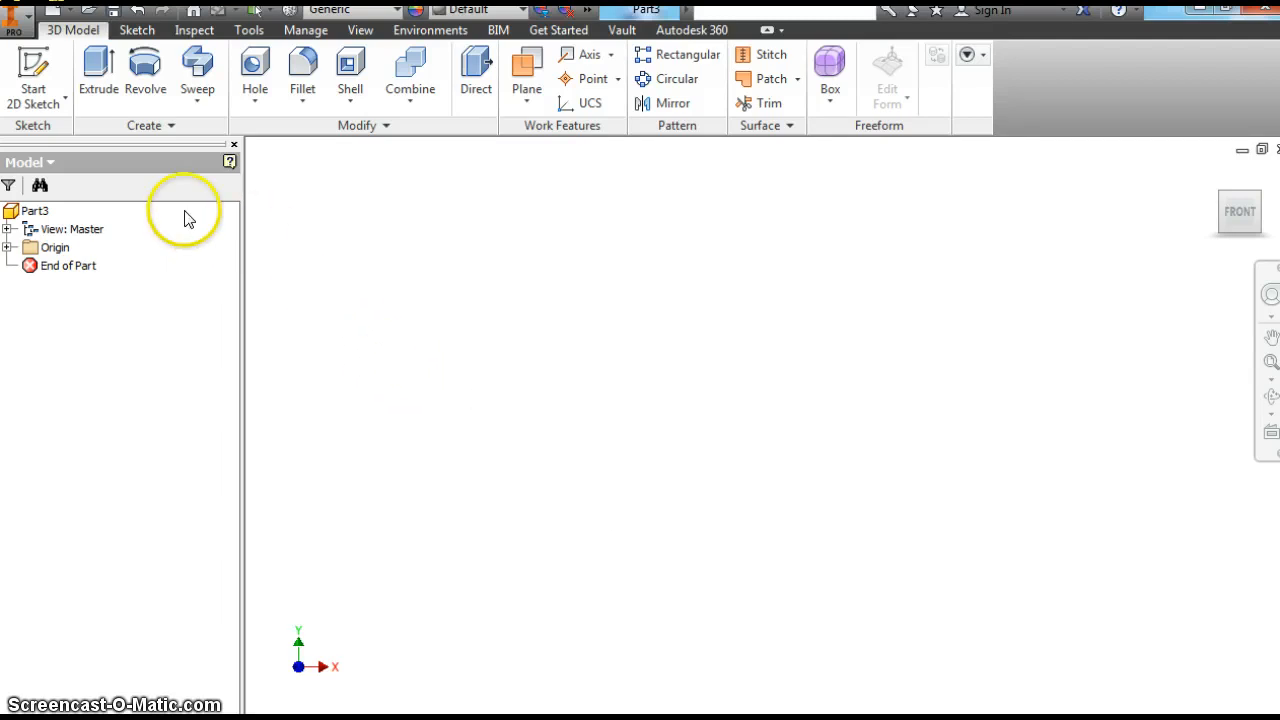
click(32, 76)
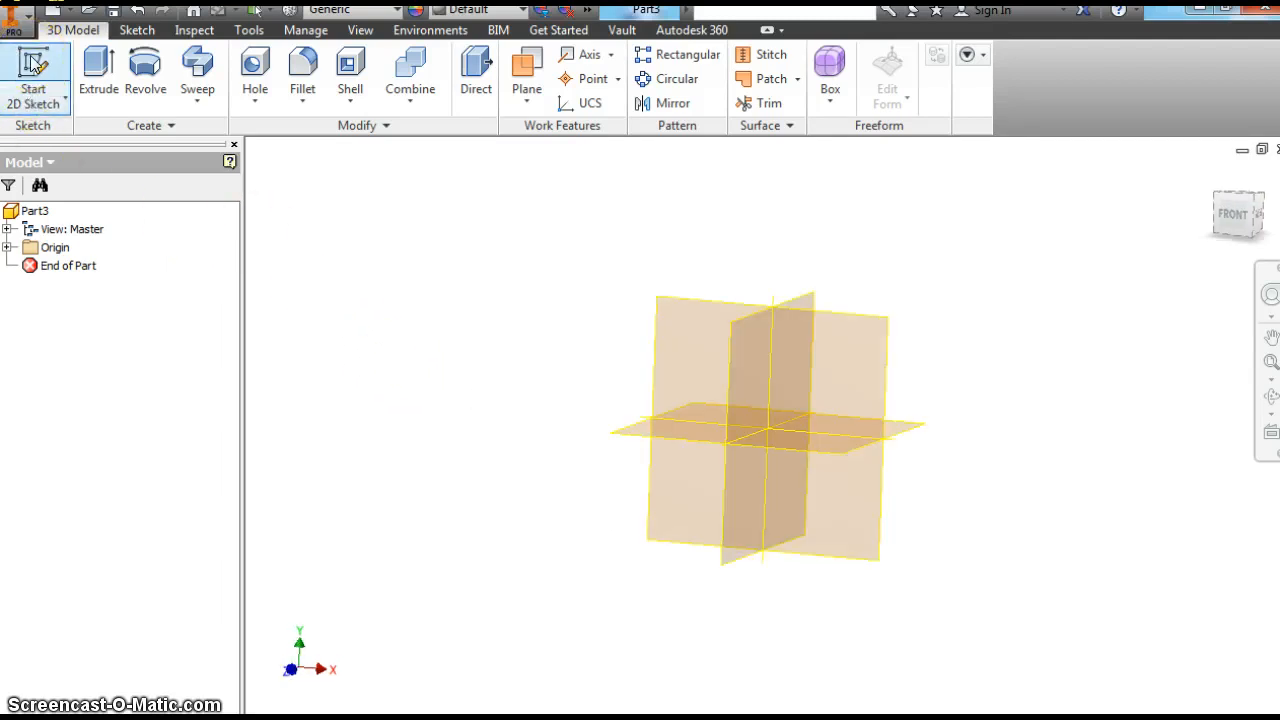
click(32, 76)
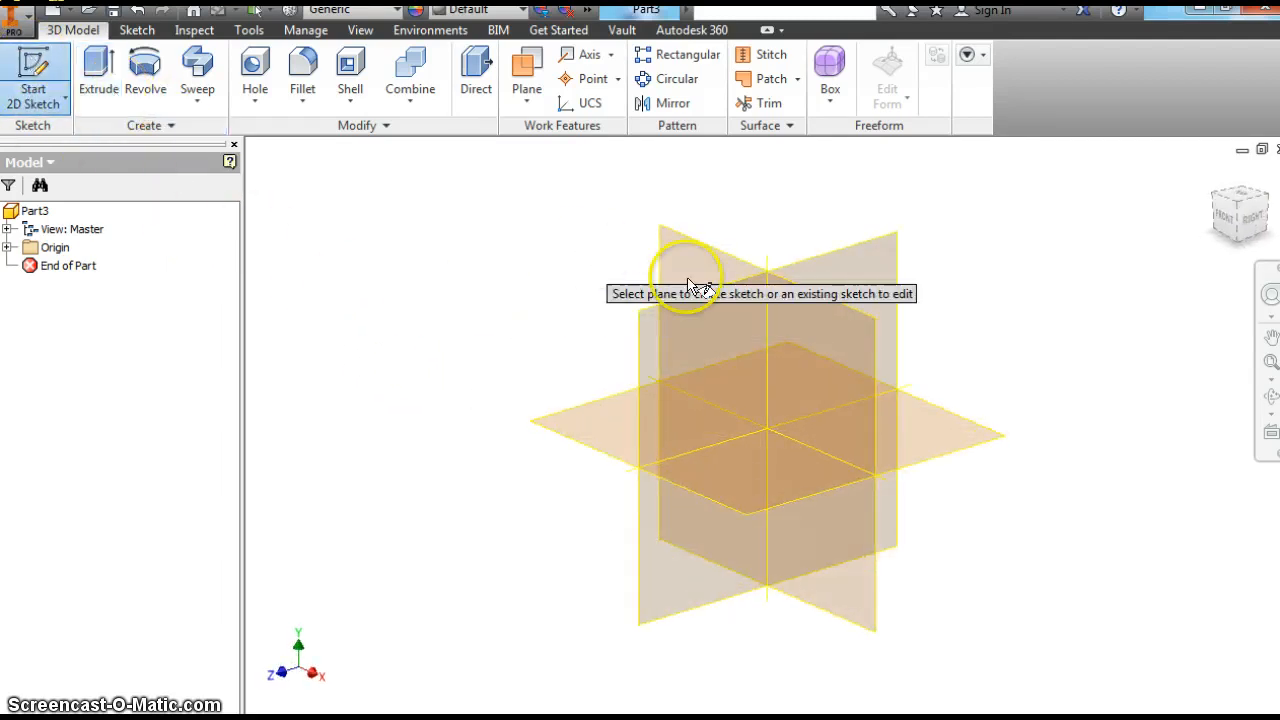
Draw a two-point rectangle on the XY plane and dimension its top edge to 7 in.
click(690, 276)
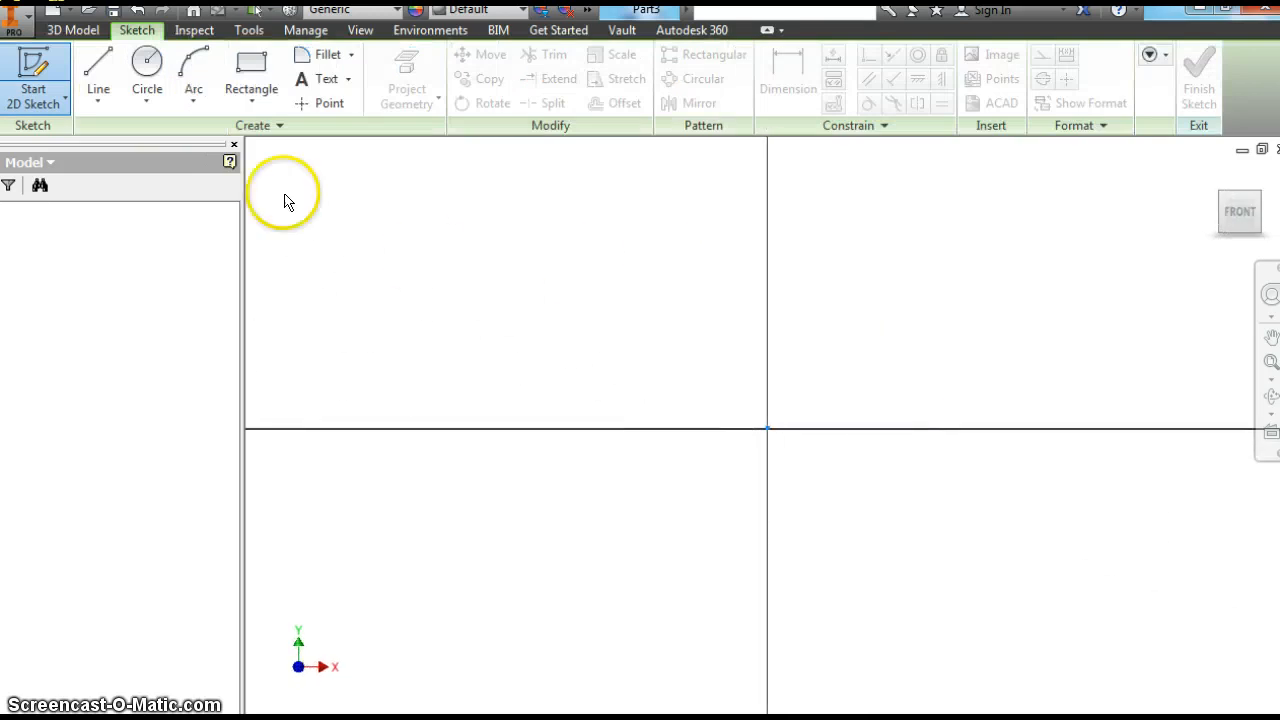
click(252, 70)
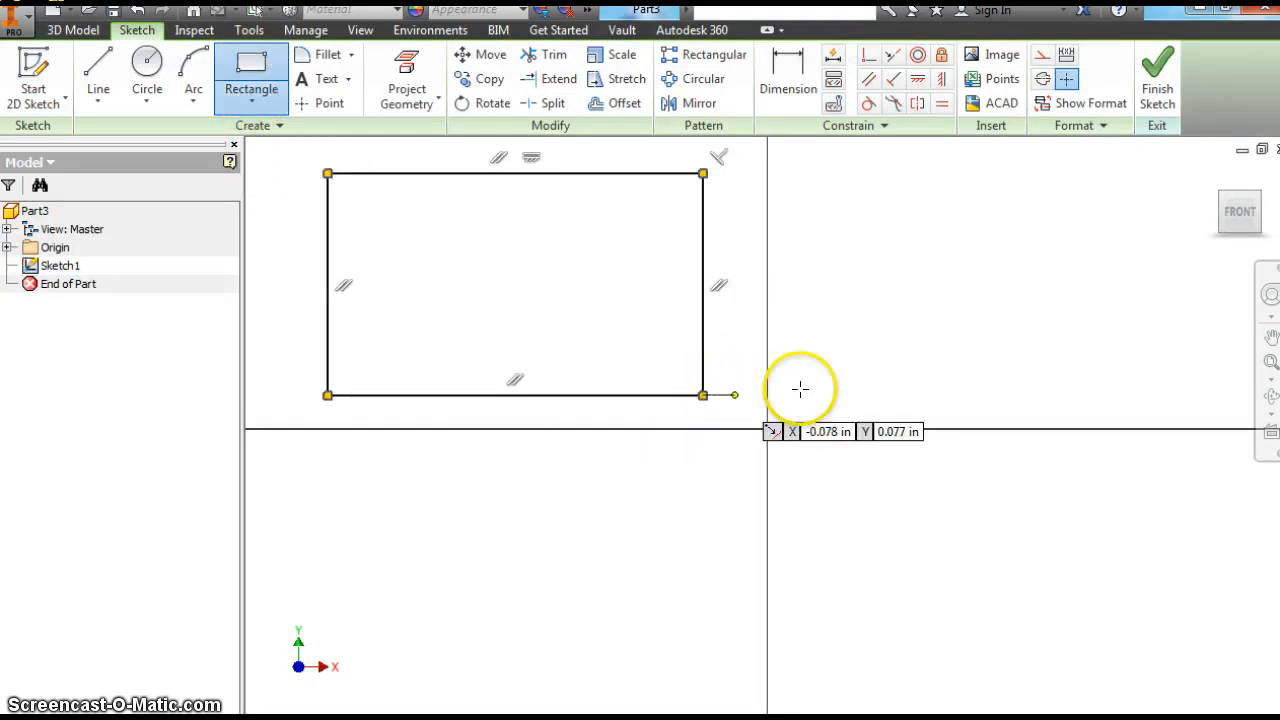
click(788, 80)
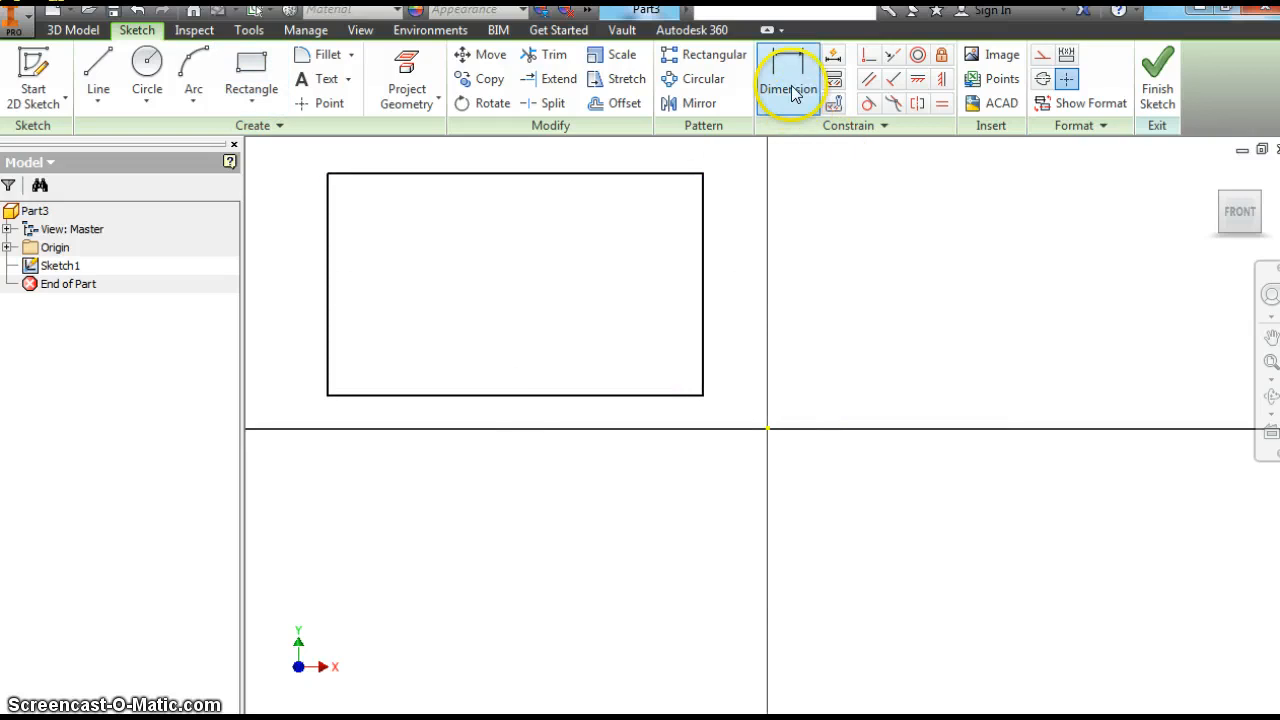
click(788, 88)
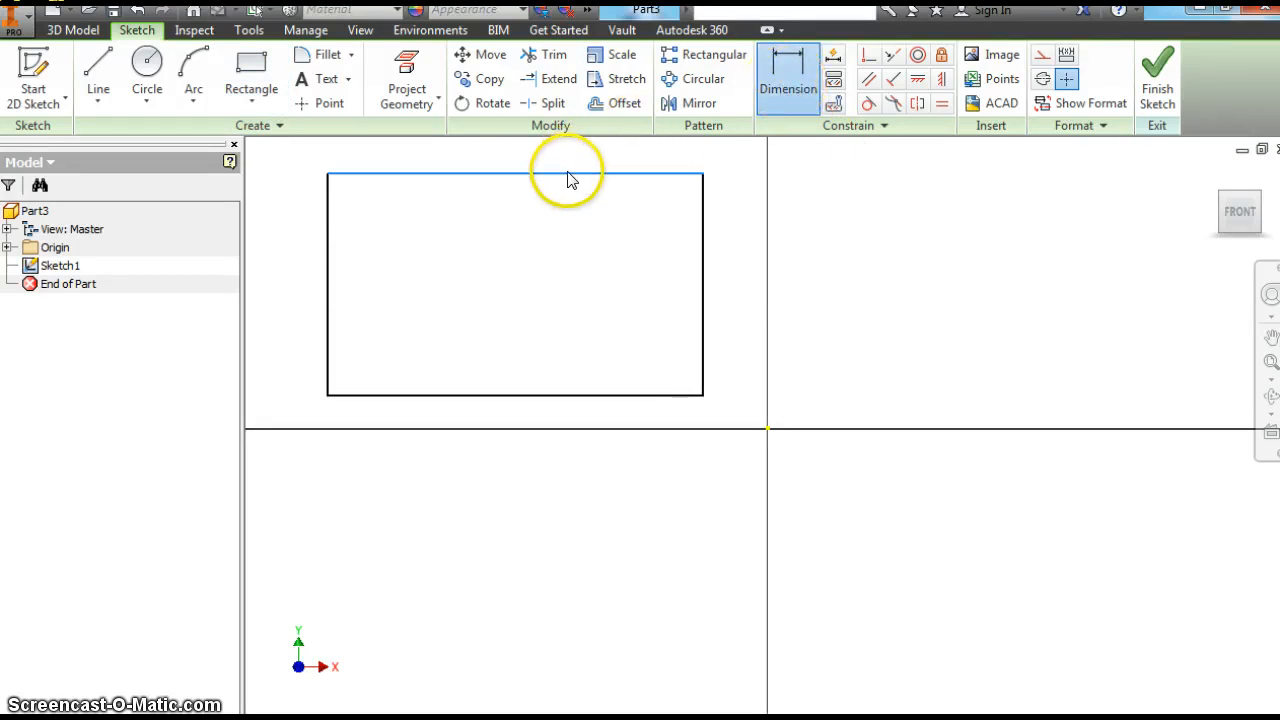
click(556, 152)
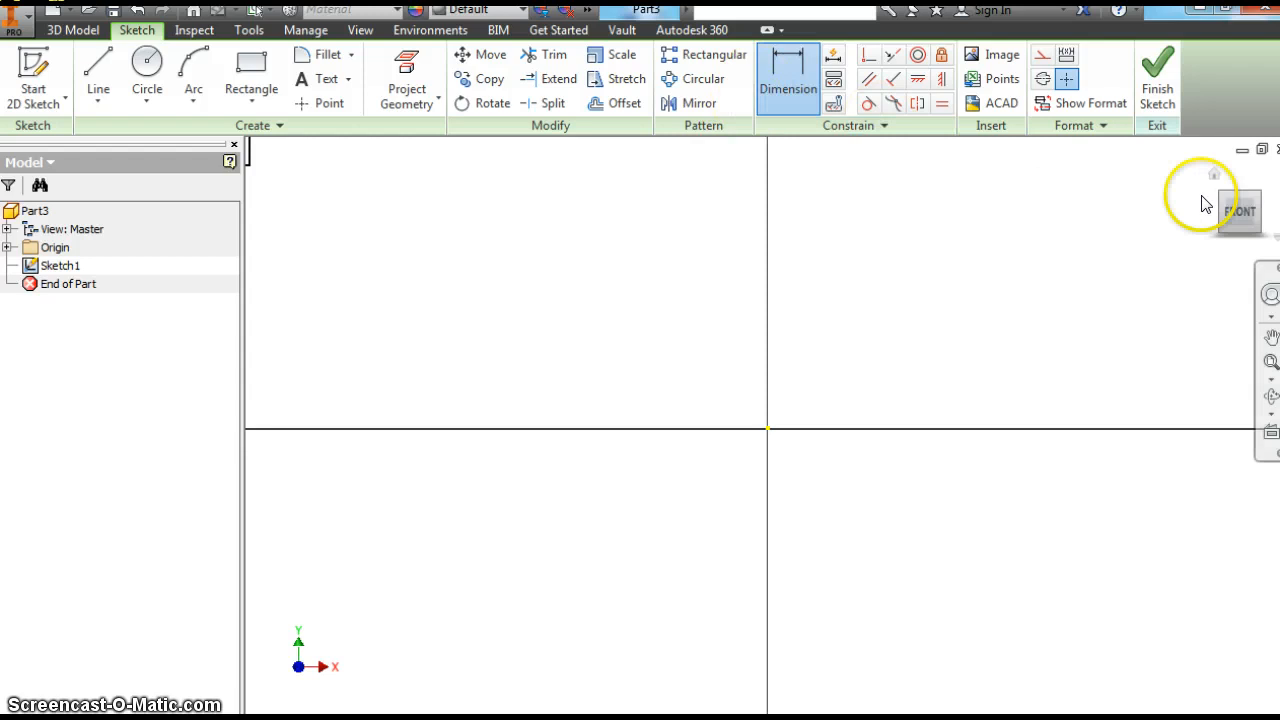
Dimension the rectangle's right edge to 5 in and stop dimensioning.
click(1240, 210)
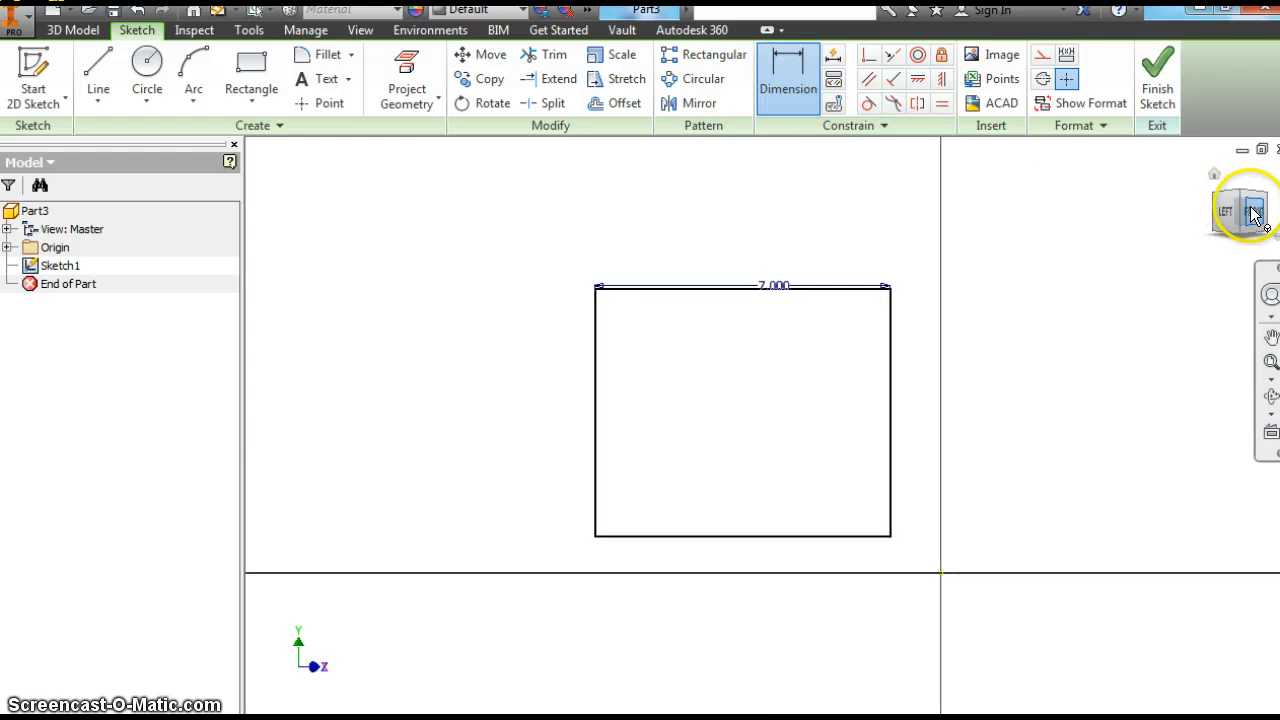
click(1240, 208)
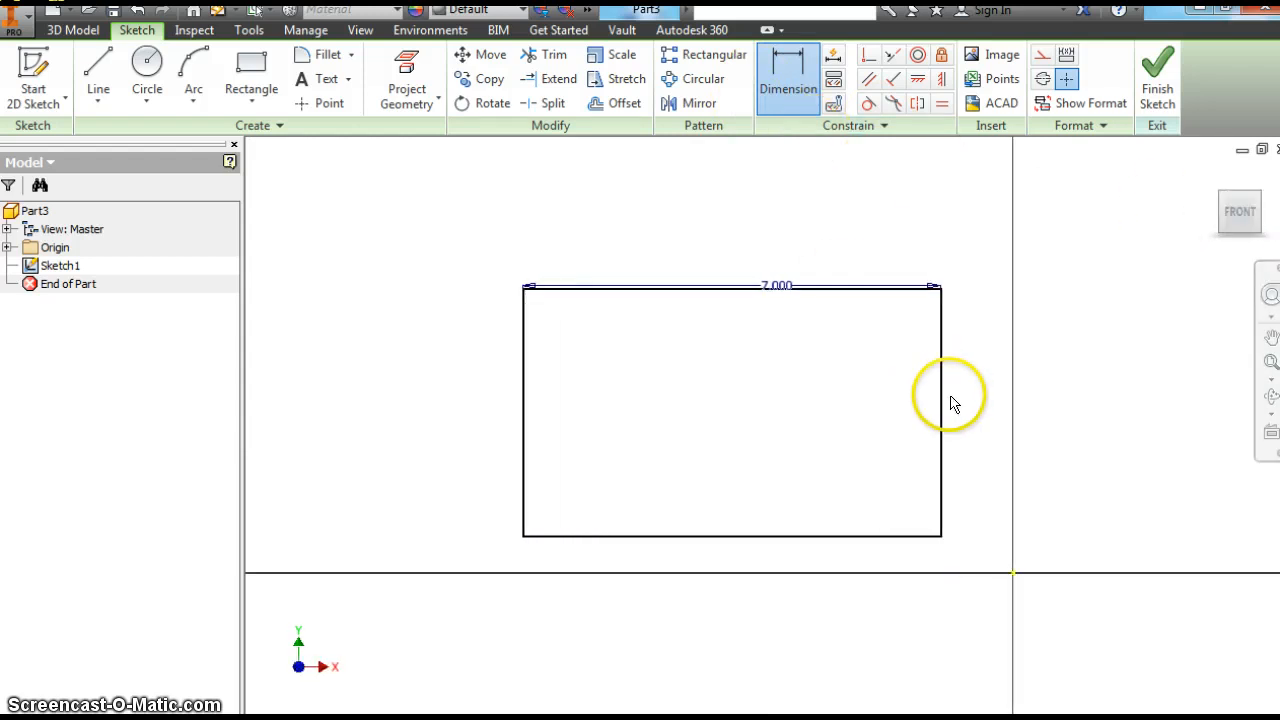
click(938, 410)
text(5)
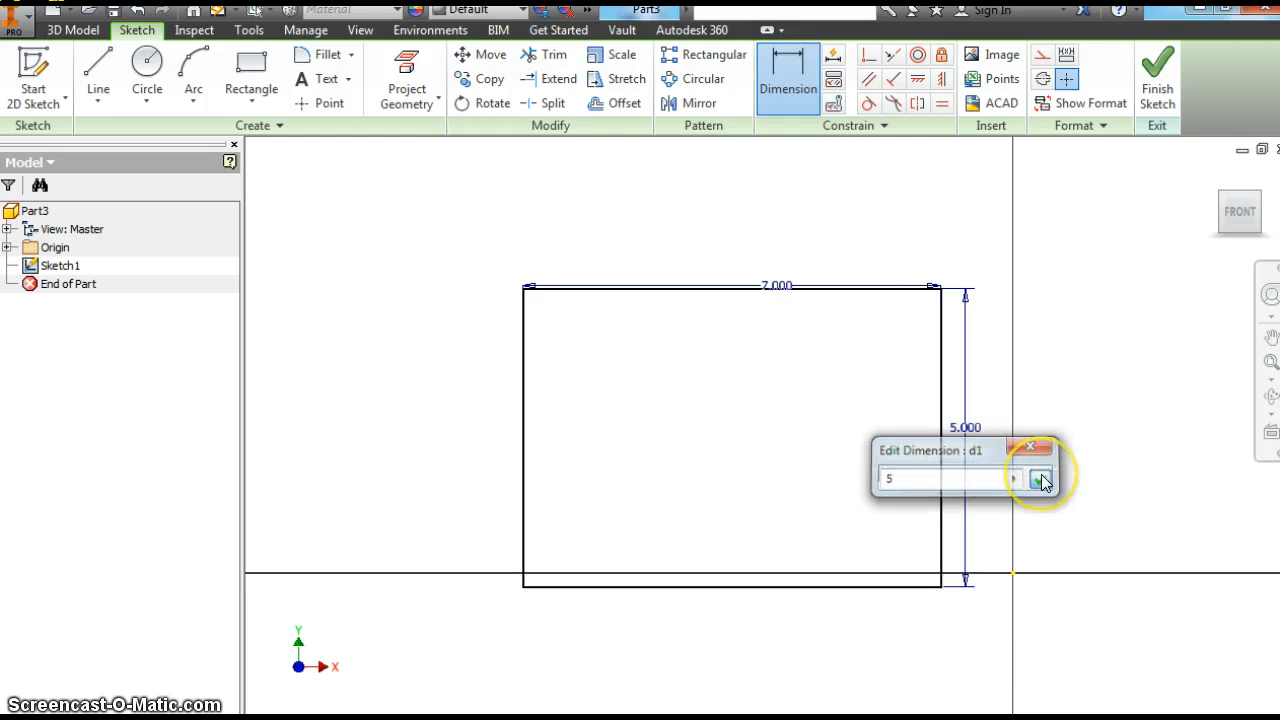
click(1040, 478)
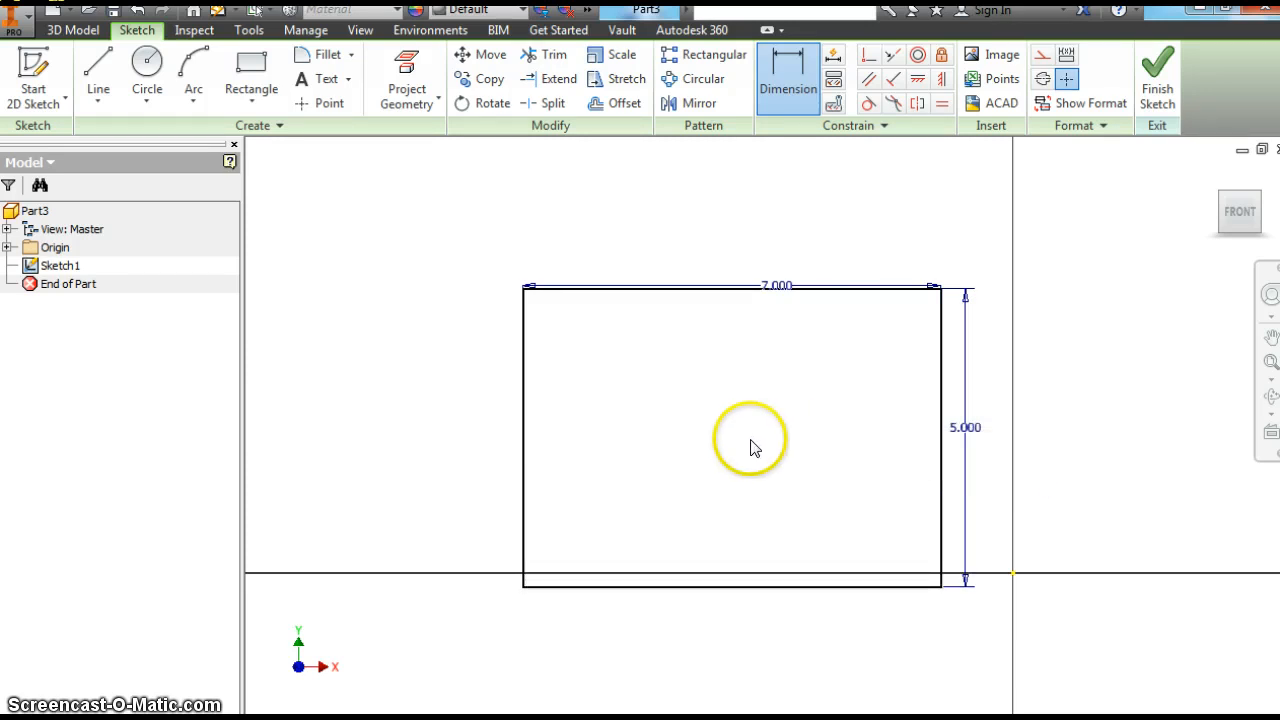
right_click(752, 440)
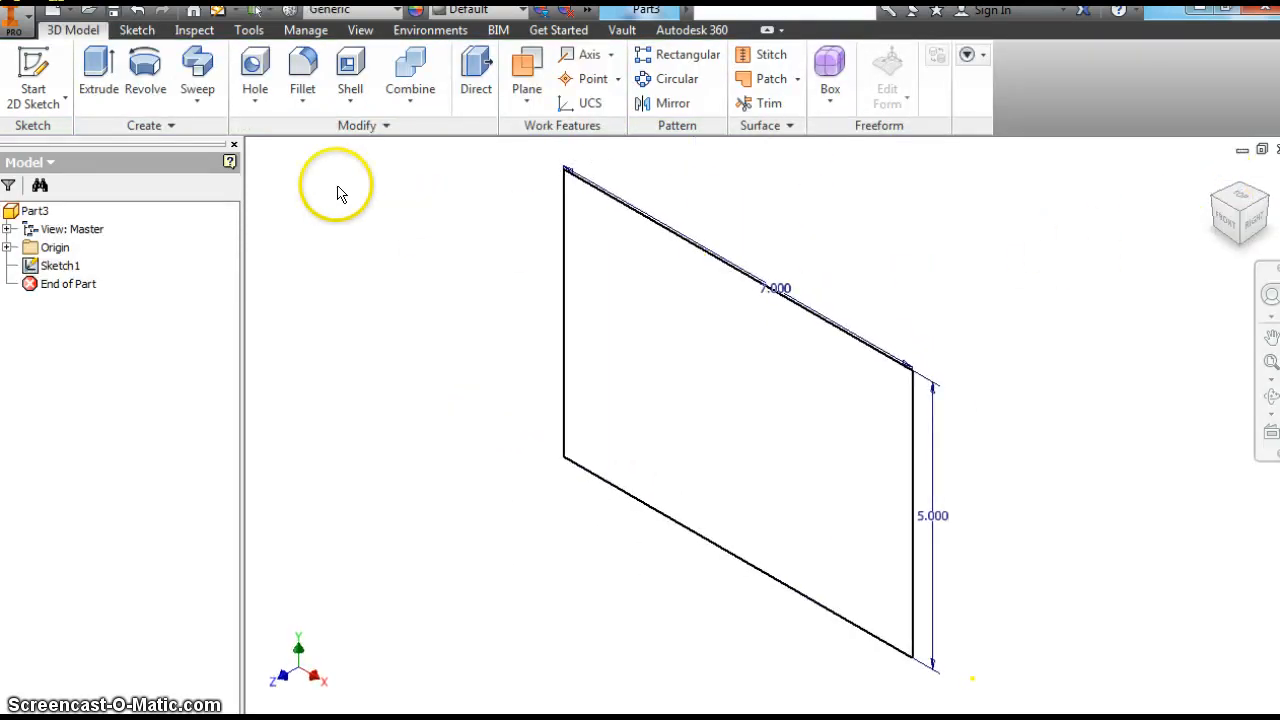
Extrude the 7 by 5 in rectangle 4 in into a solid block (Extrusion1).
click(98, 76)
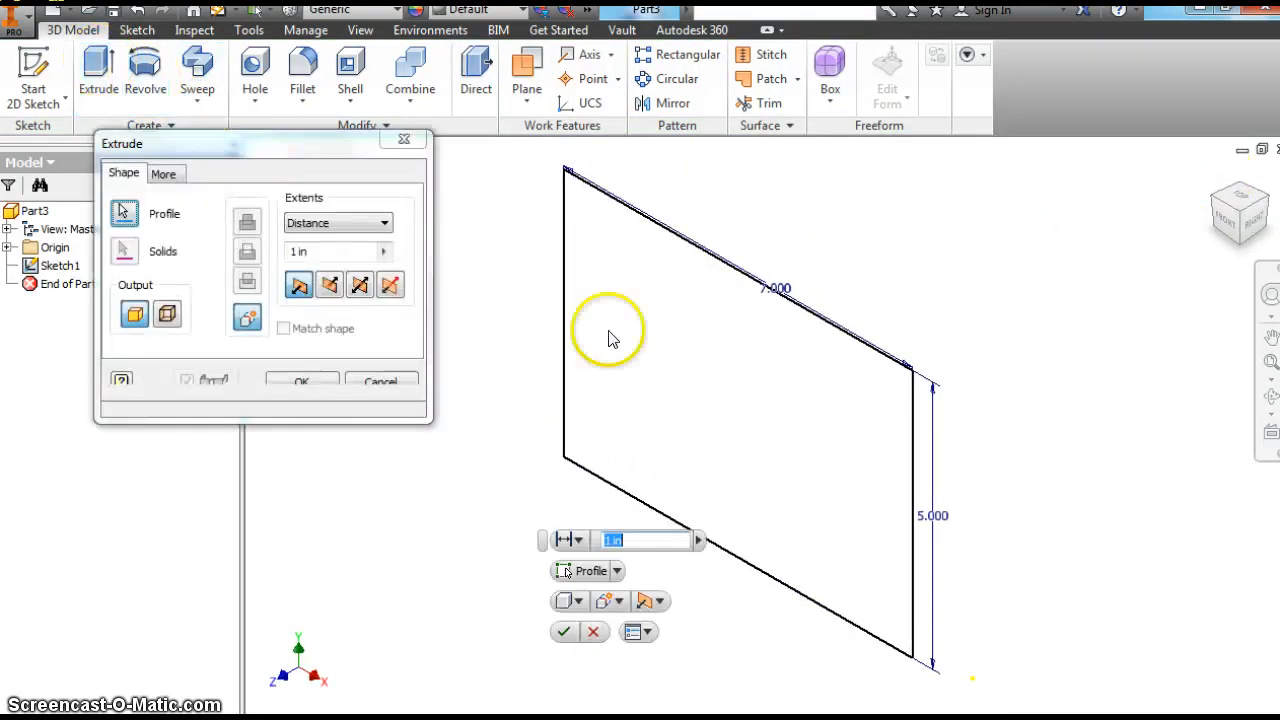
click(328, 284)
text(4)
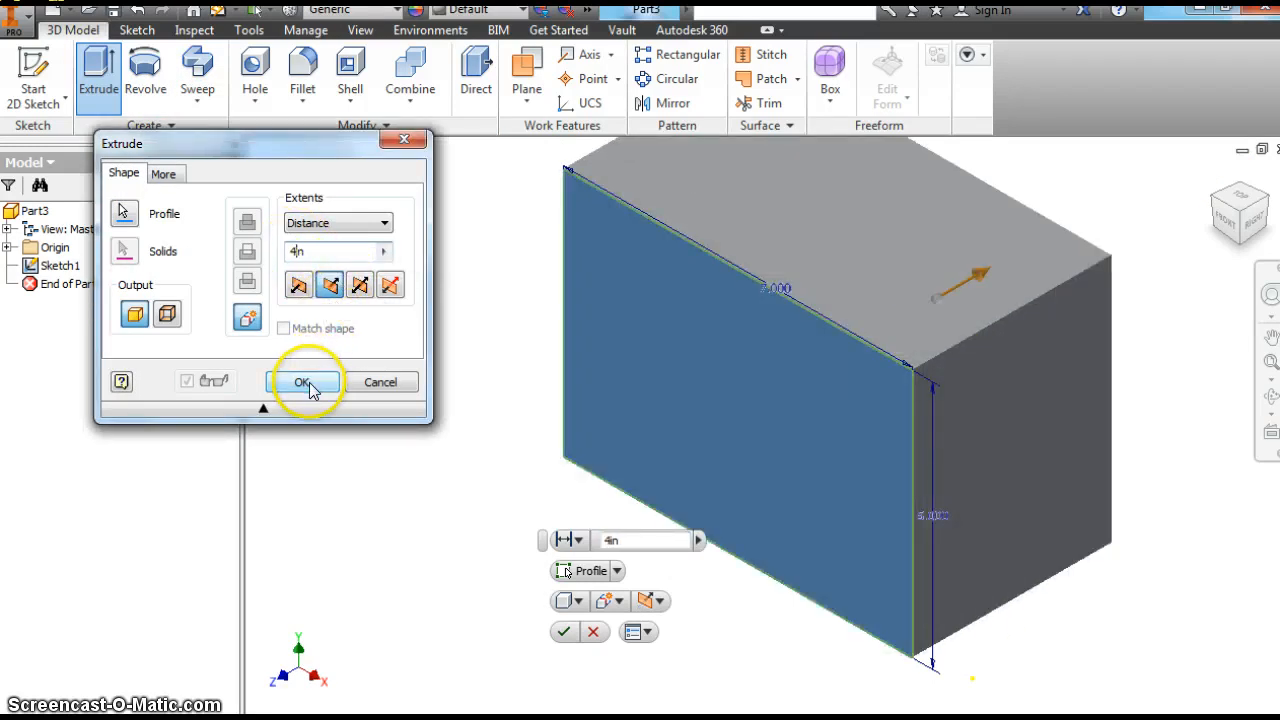
click(302, 382)
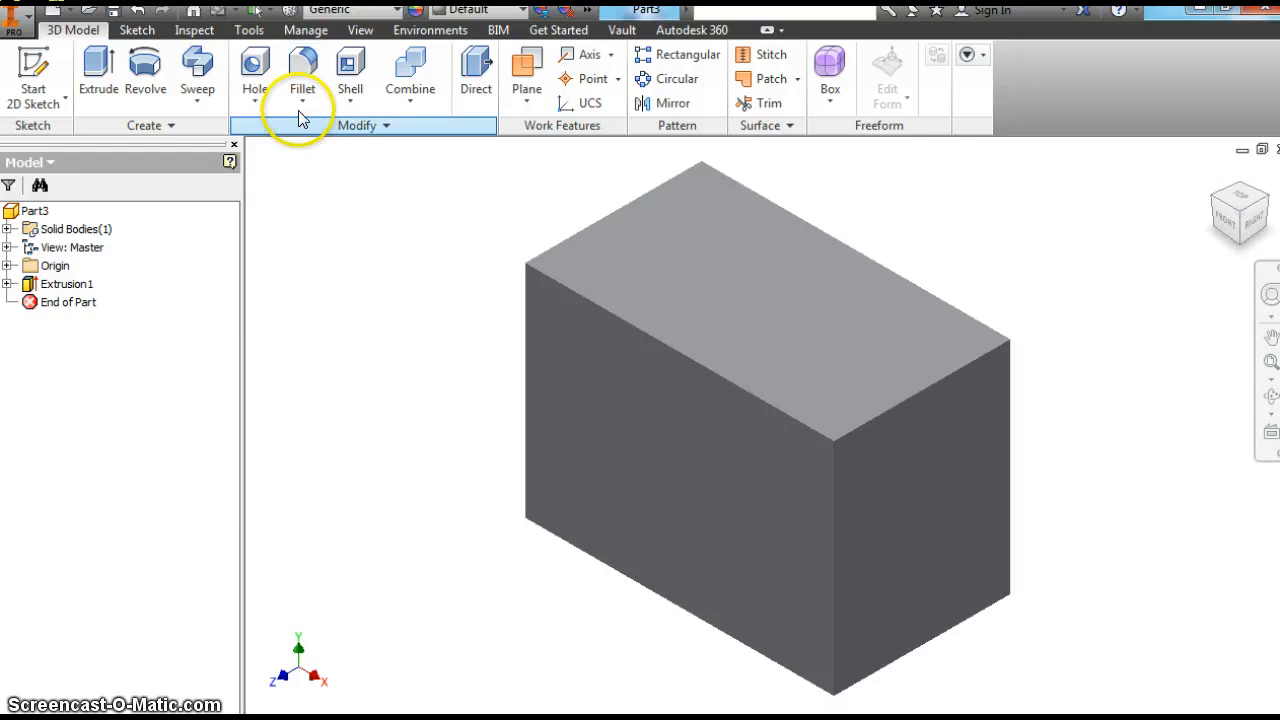
Chamfer the block's top edges at 0.125 in, creating Chamfer1.
click(302, 70)
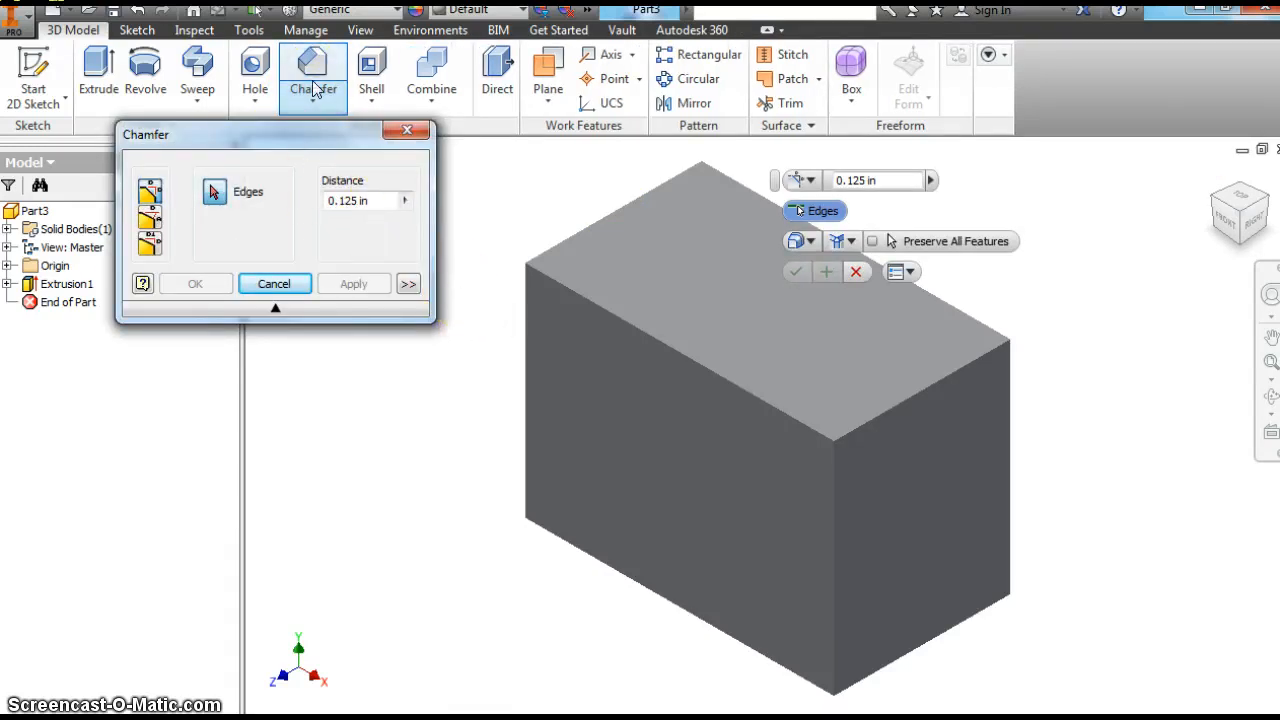
mouse_move(312, 70)
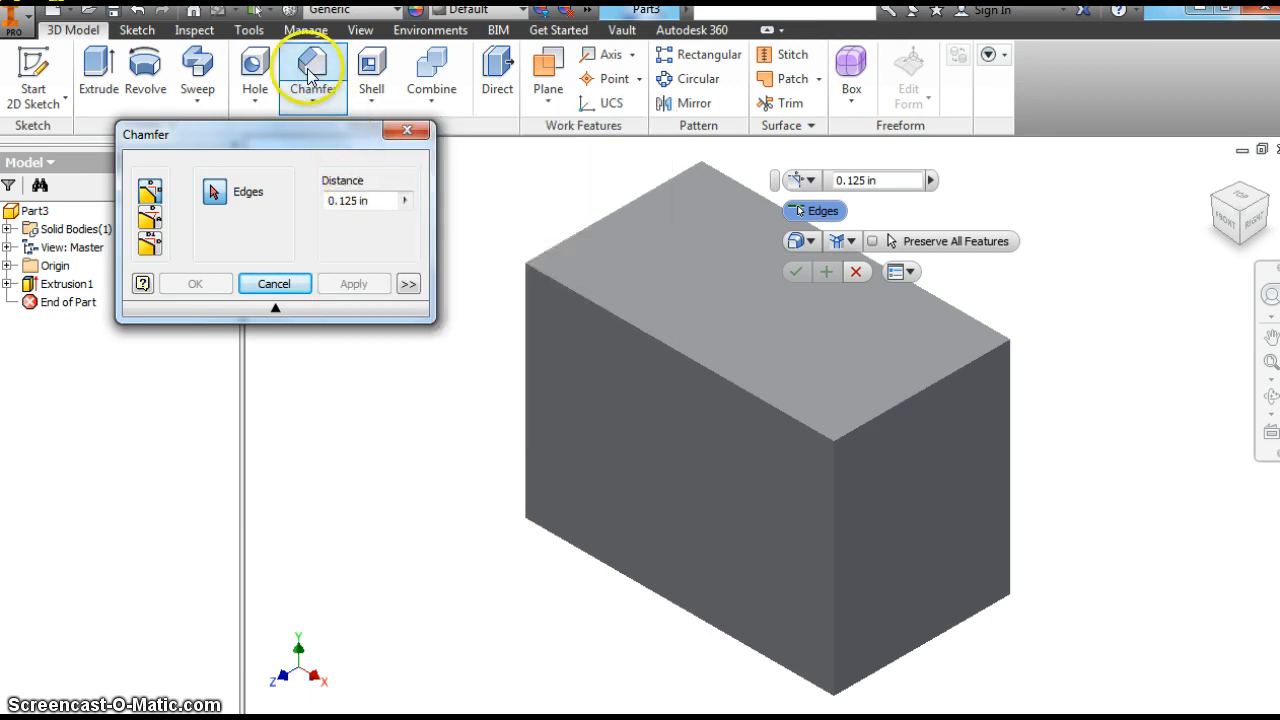
mouse_move(312, 70)
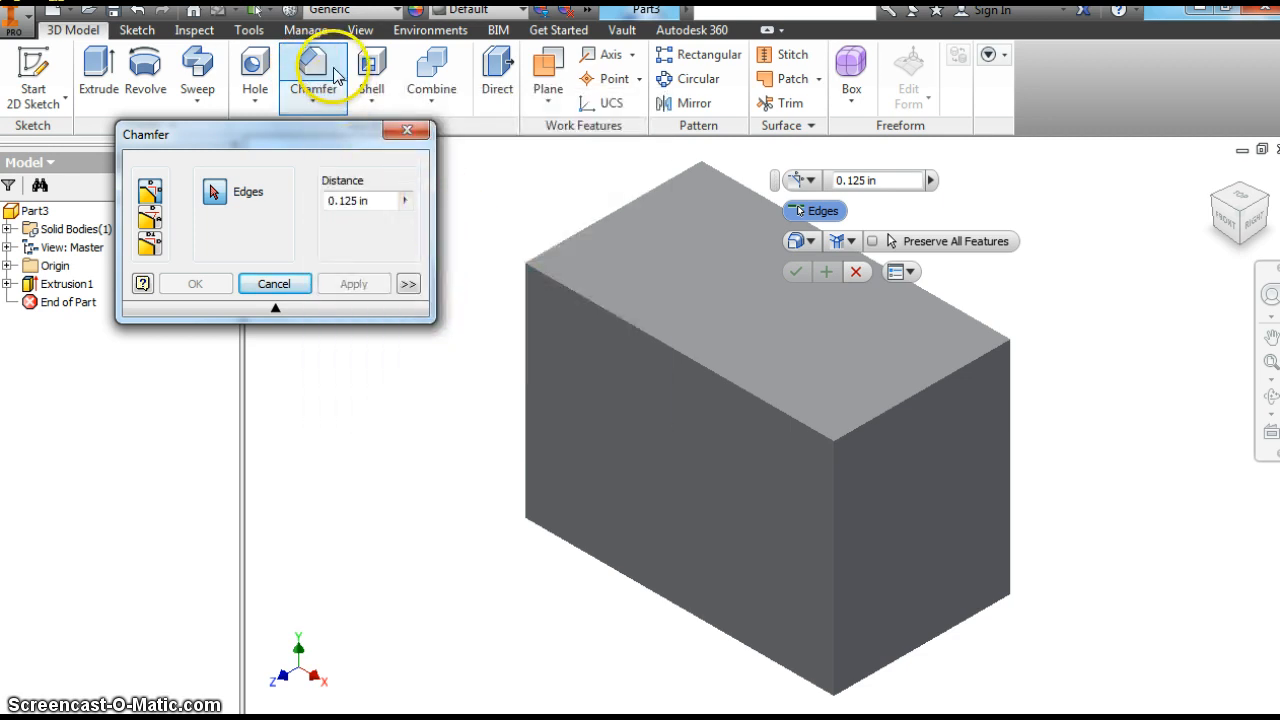
mouse_move(348, 200)
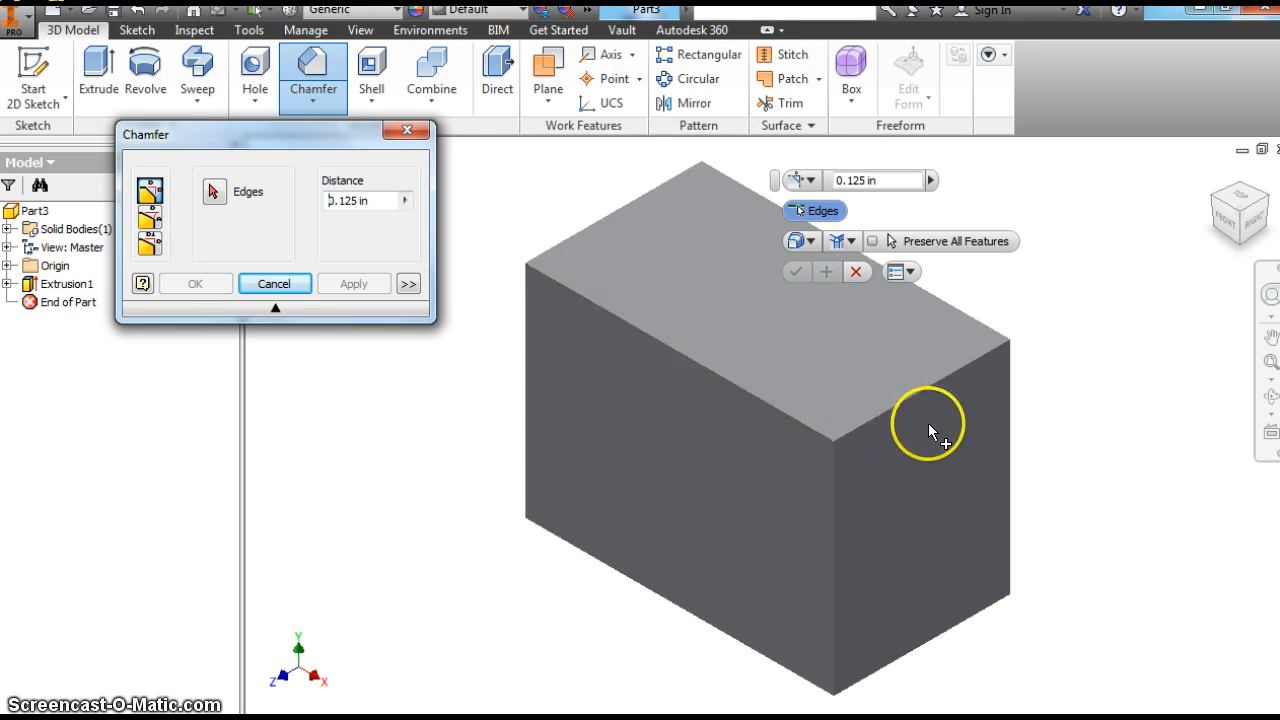
mouse_move(1000, 470)
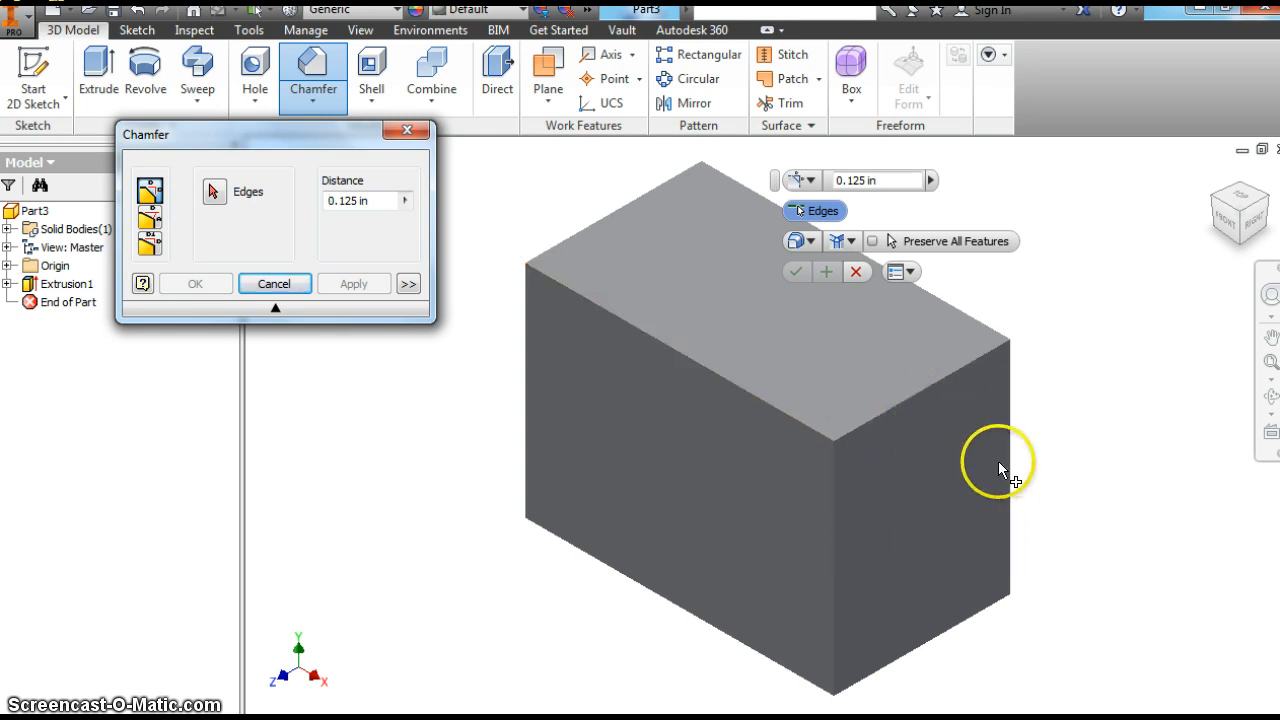
click(748, 398)
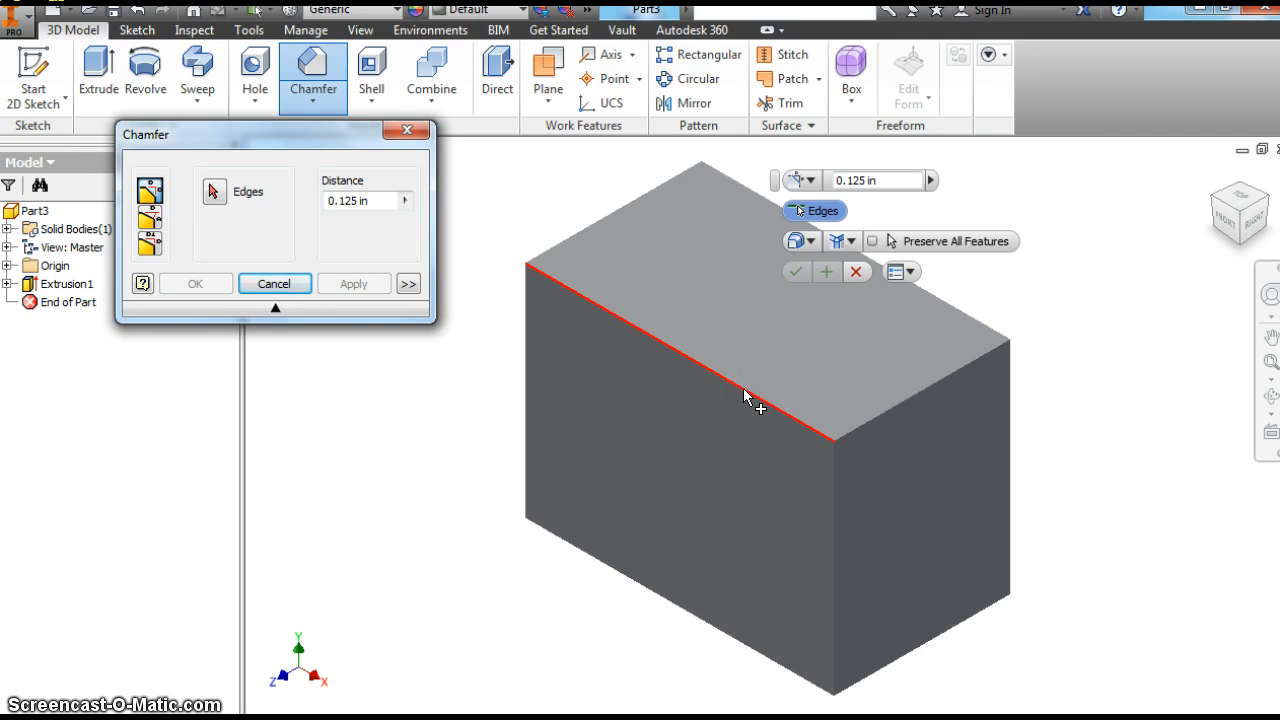
click(738, 388)
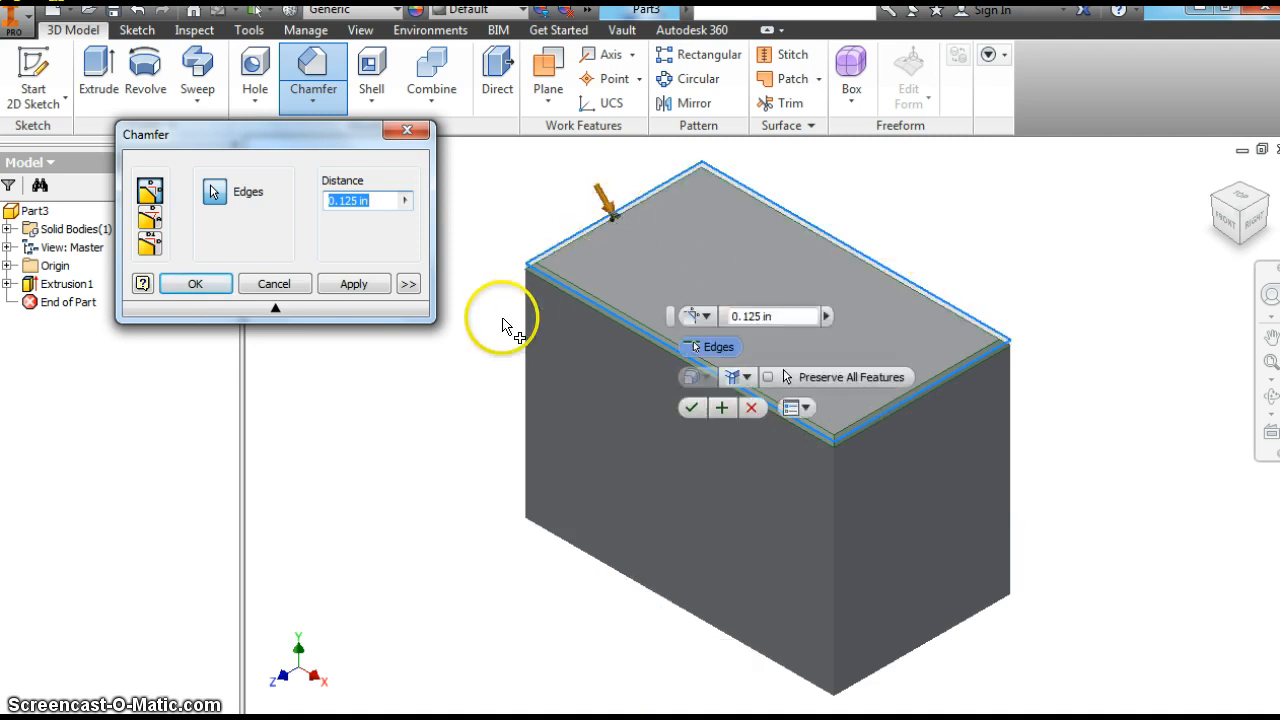
mouse_move(620, 320)
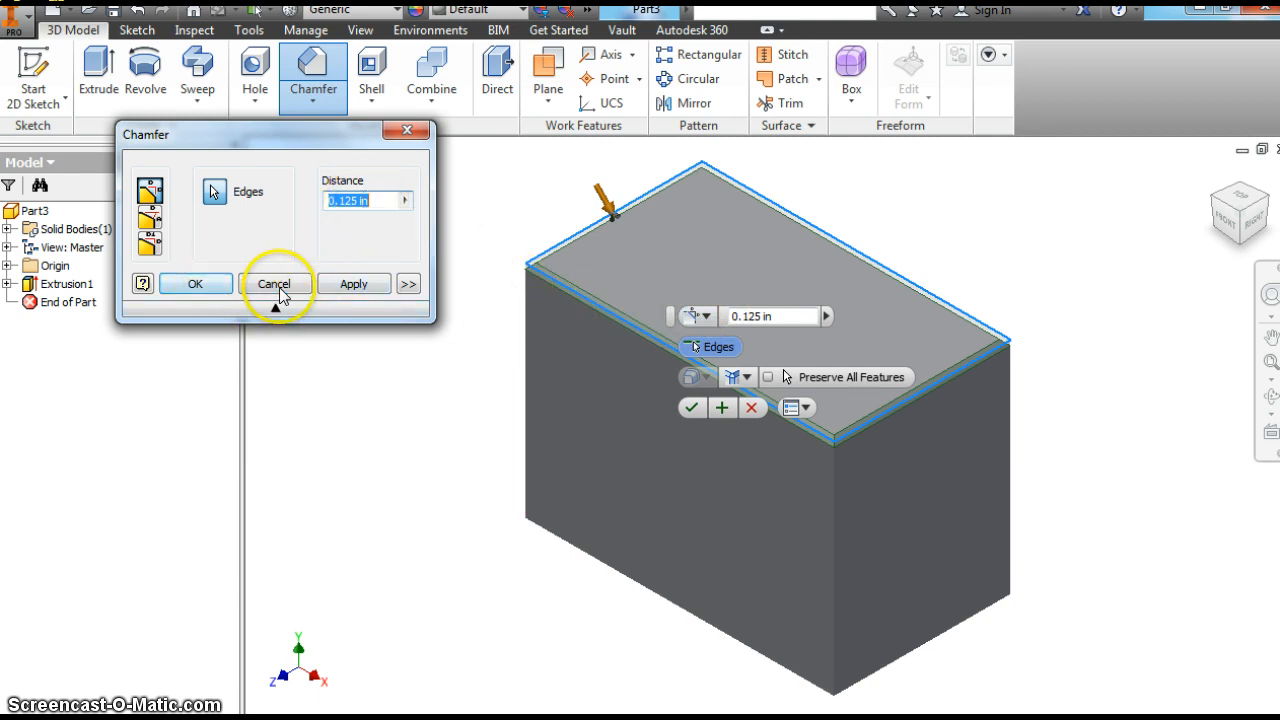
click(352, 284)
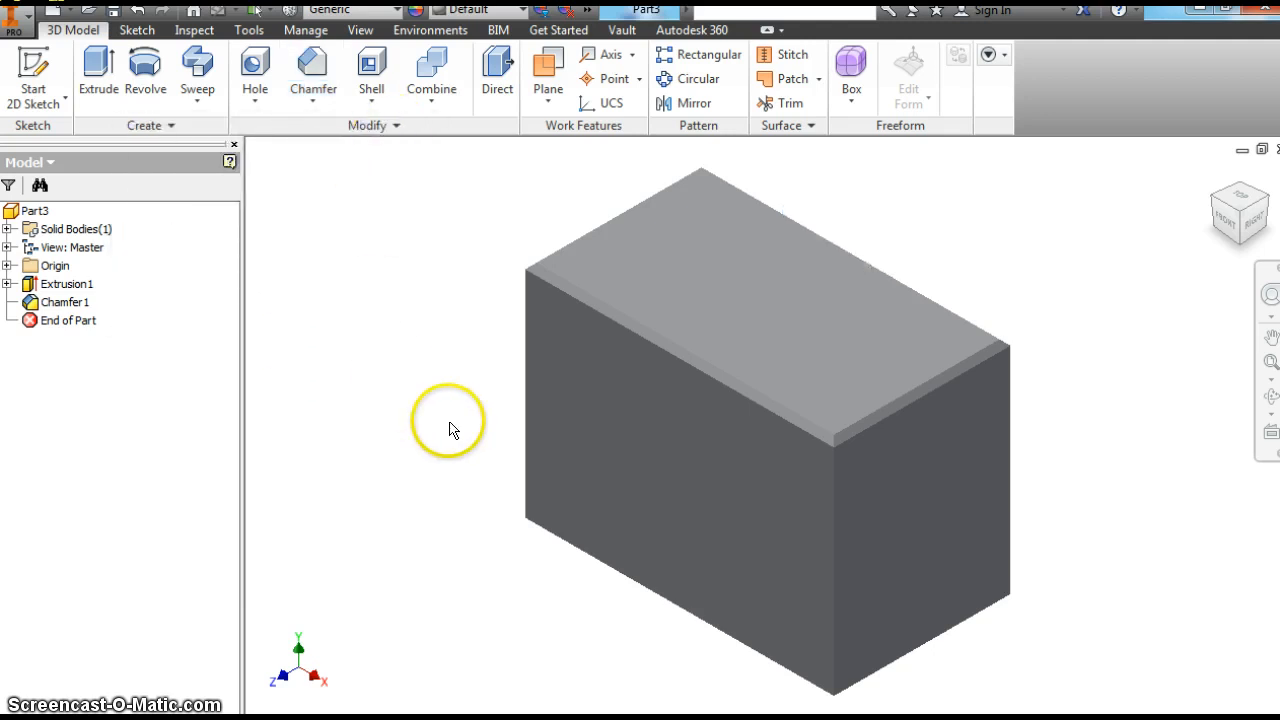
mouse_move(862, 436)
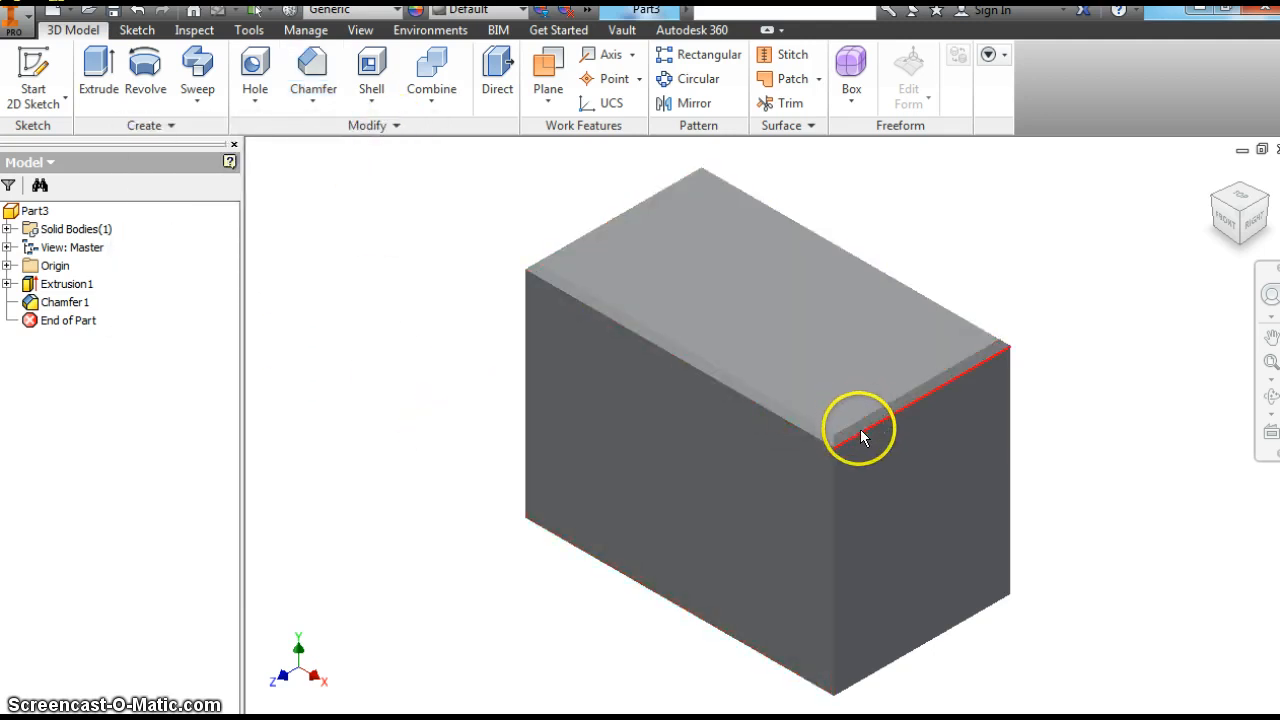
mouse_move(856, 444)
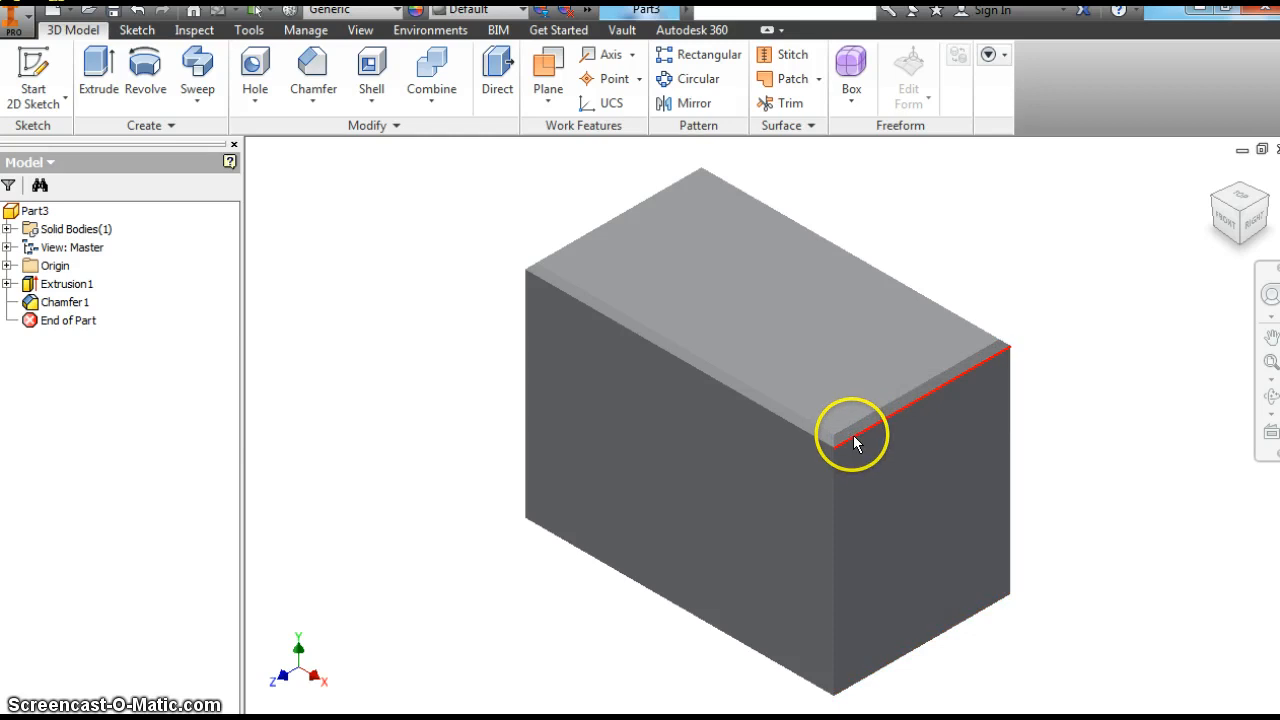
Give the chamfered block the Smooth - Dark Sea Green appearance.
click(864, 444)
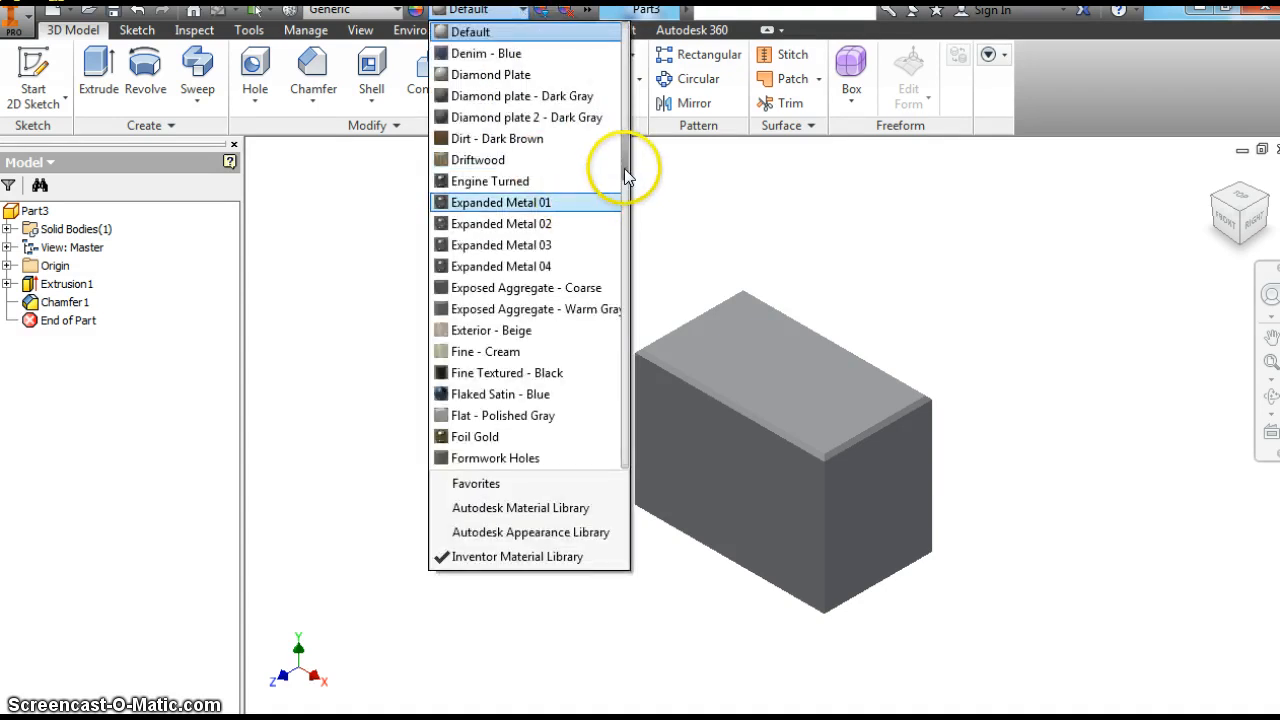
scroll(down, 3)
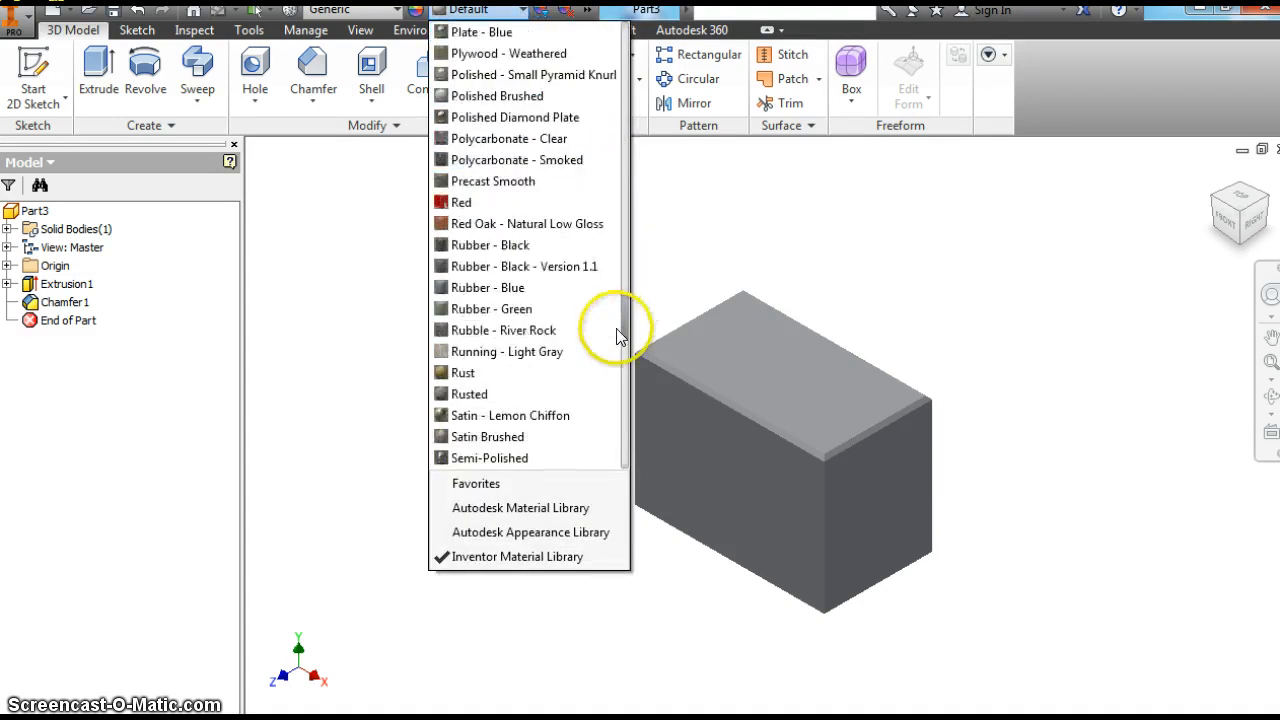
scroll(down, 3)
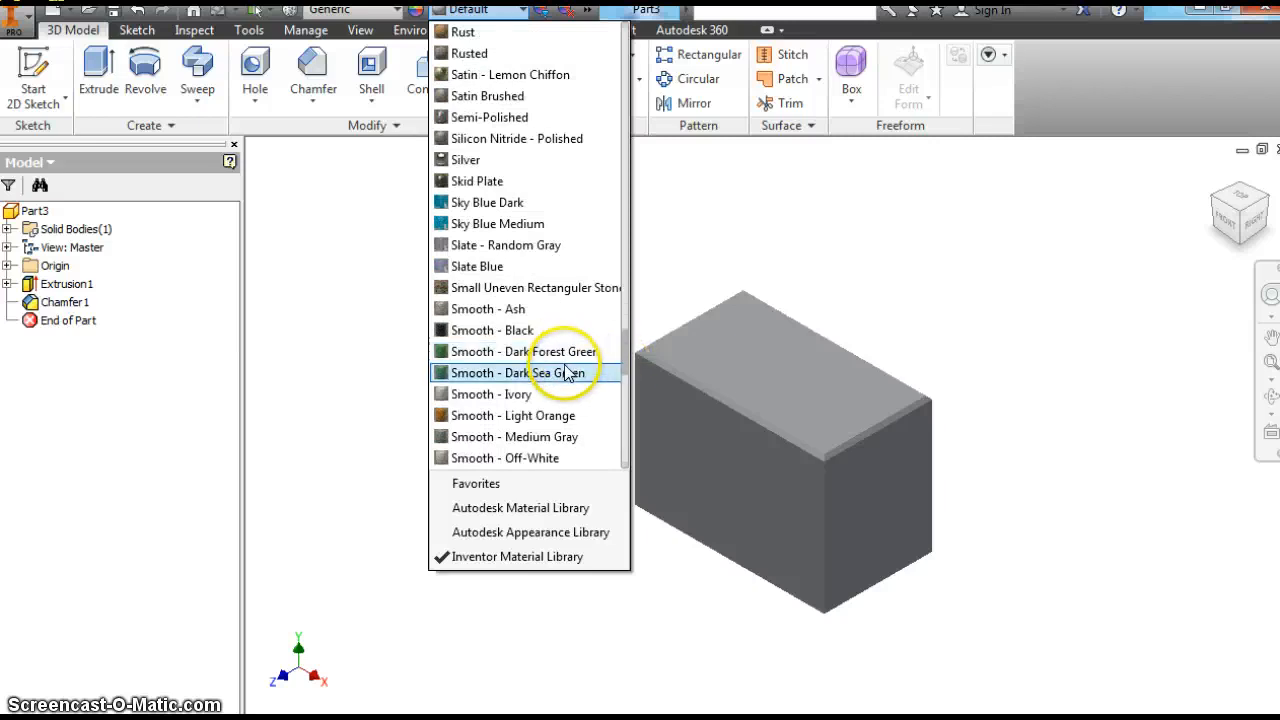
click(516, 372)
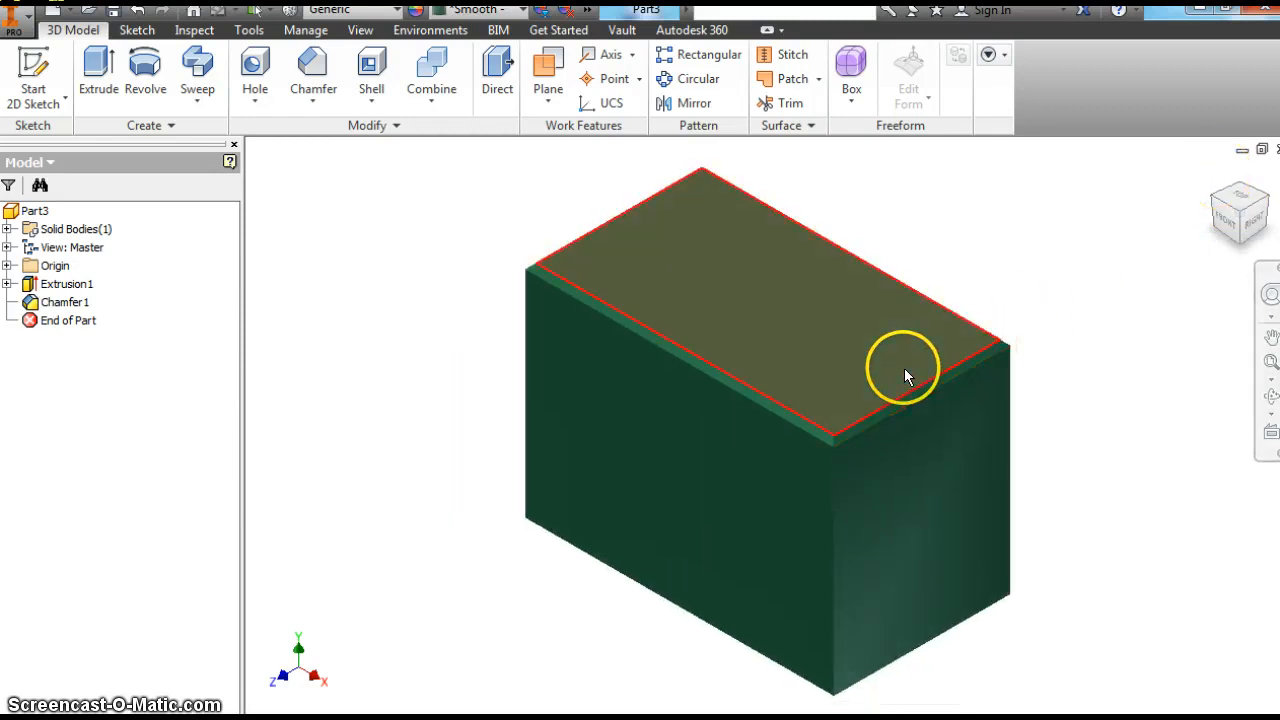
Add a second 0.25 in chamfer on further block edges, creating Chamfer2.
click(312, 70)
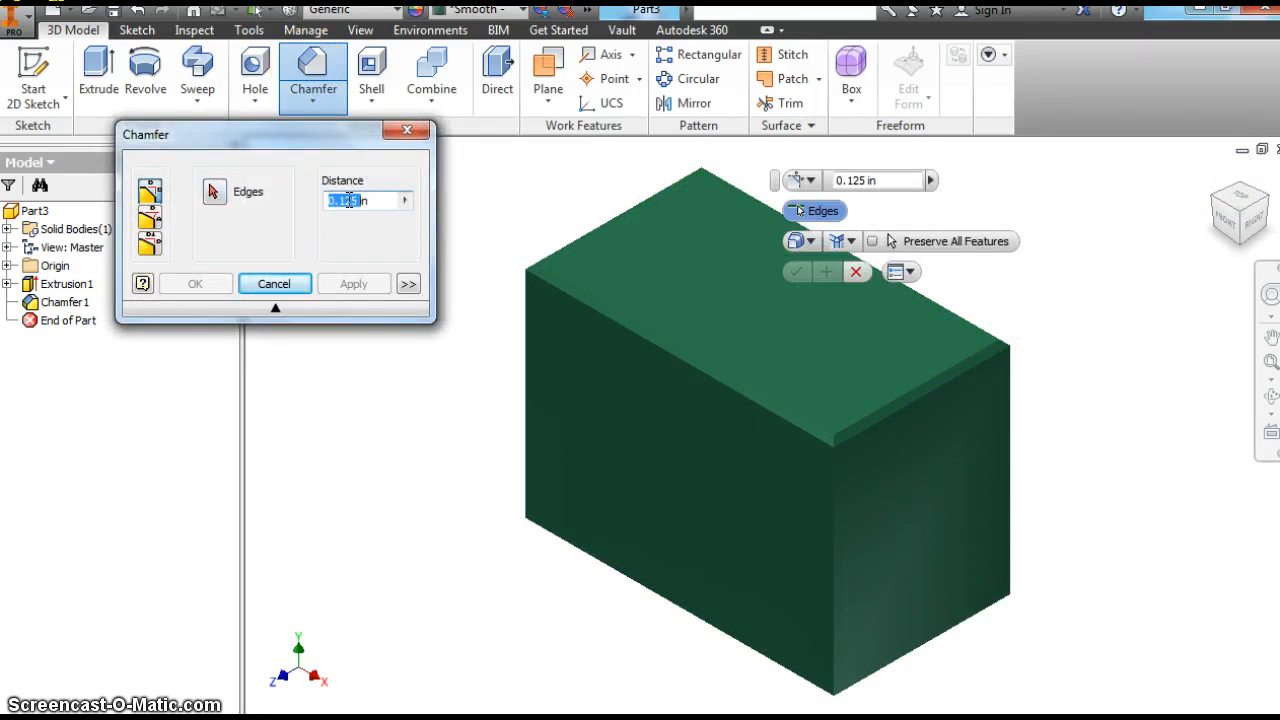
text(0.in)
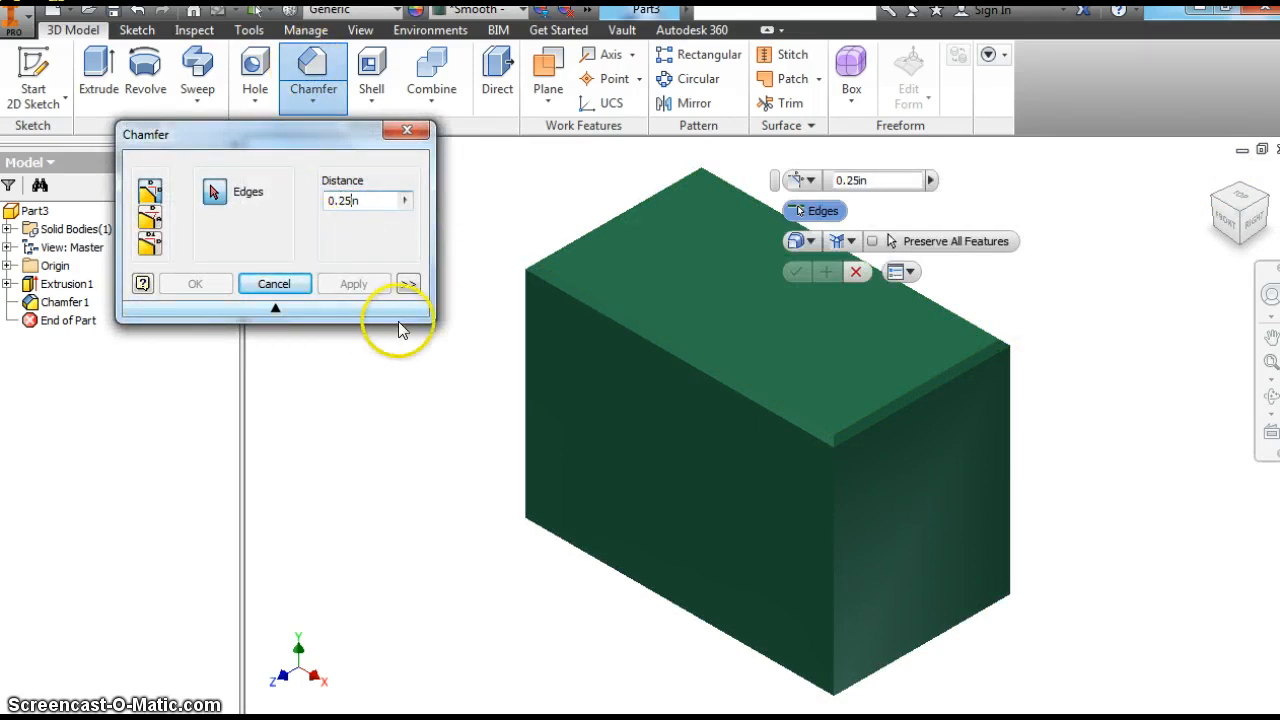
click(524, 370)
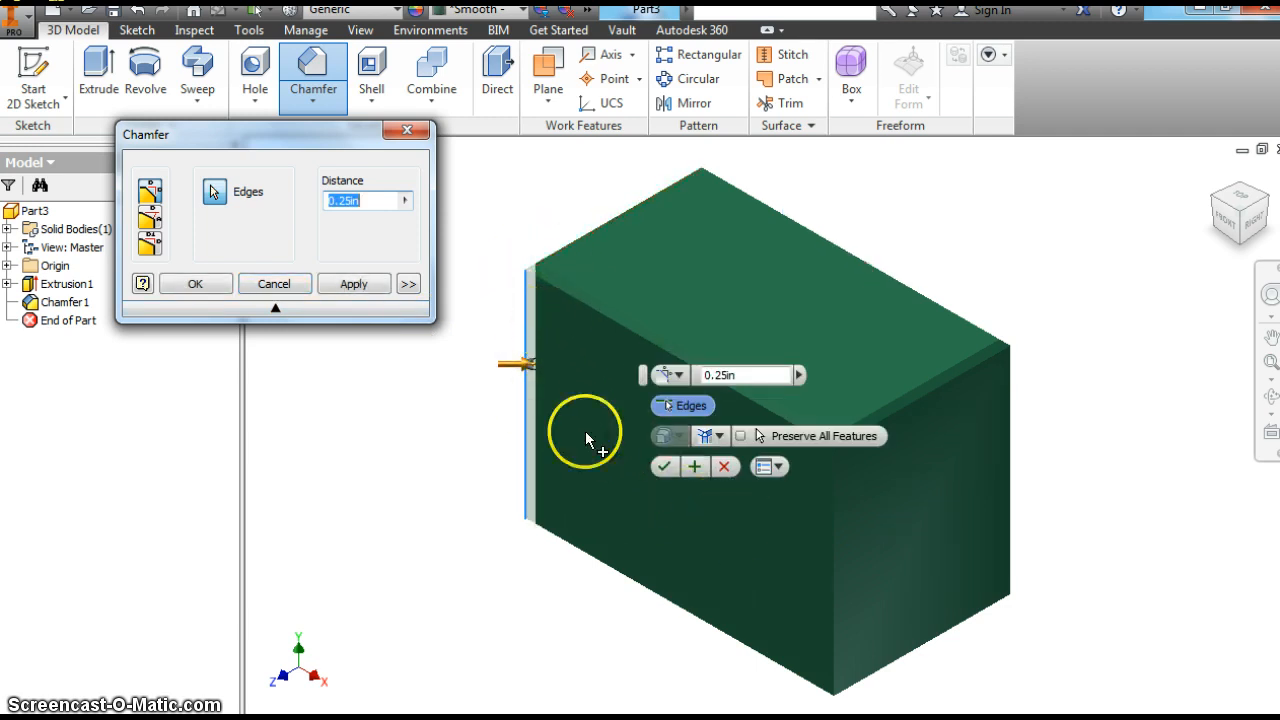
mouse_move(828, 588)
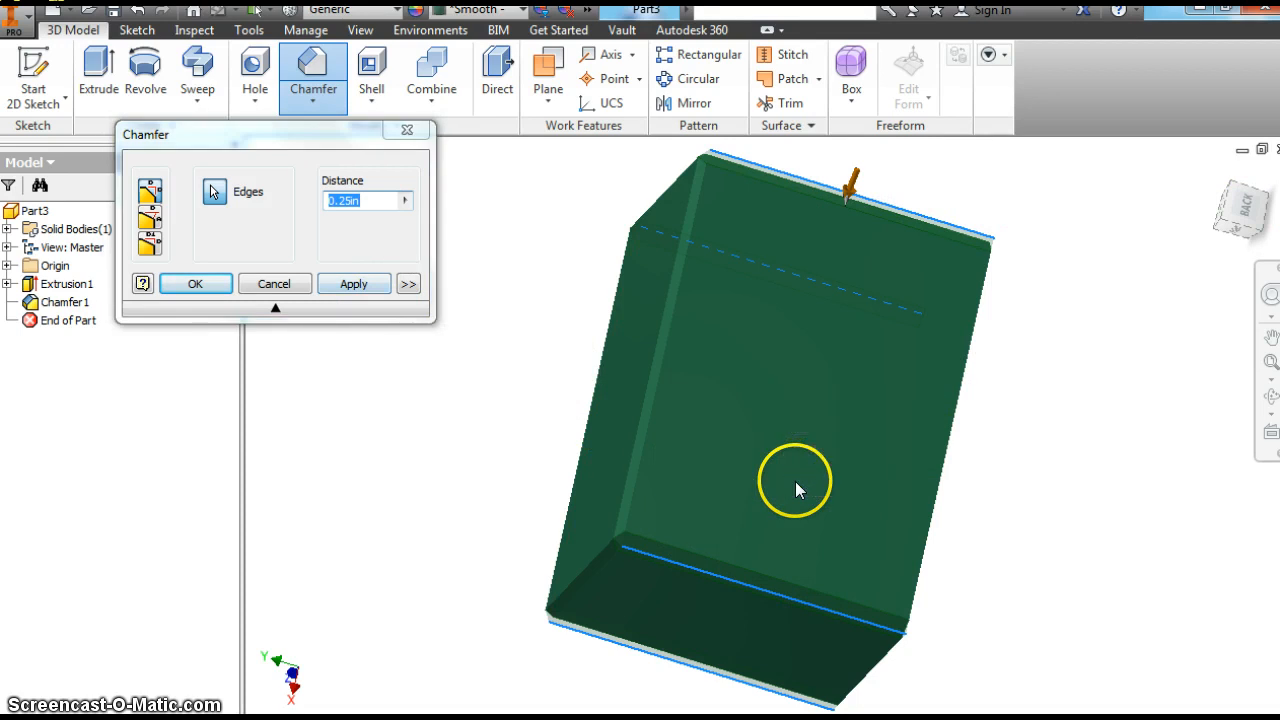
click(196, 284)
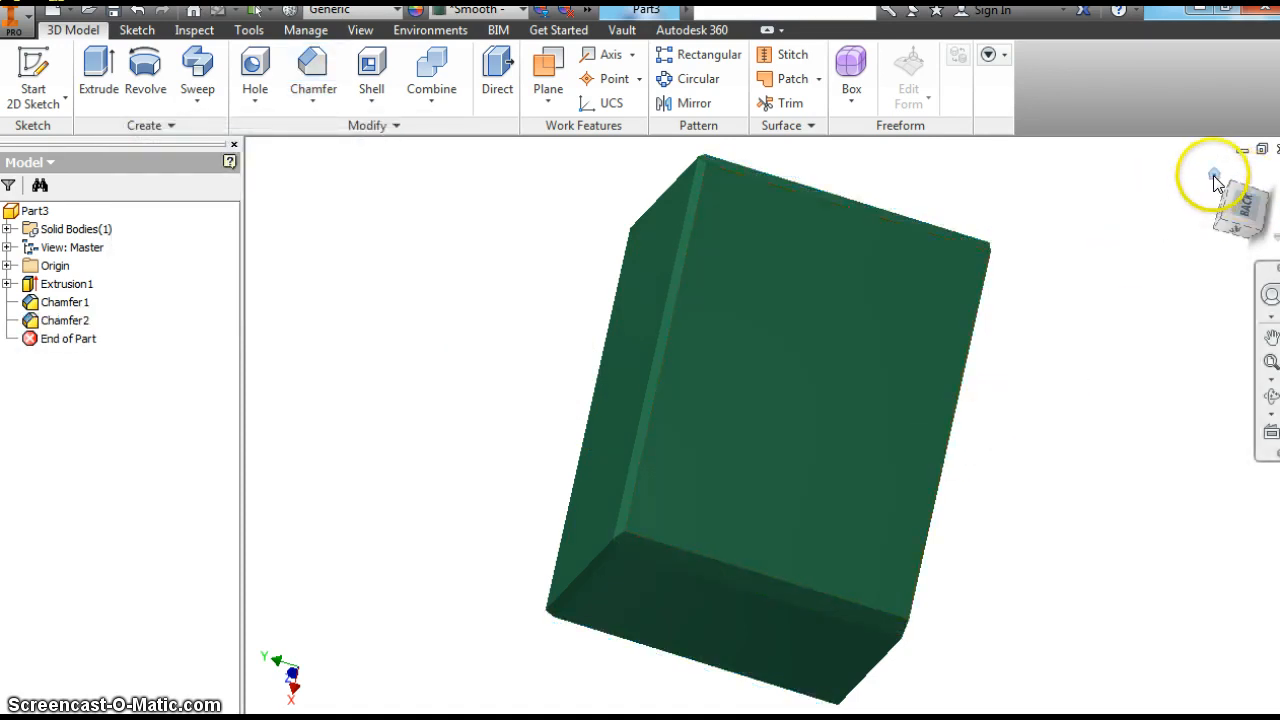
Turn the view to straight-on faces to confirm all four corners are bevelled.
click(1212, 178)
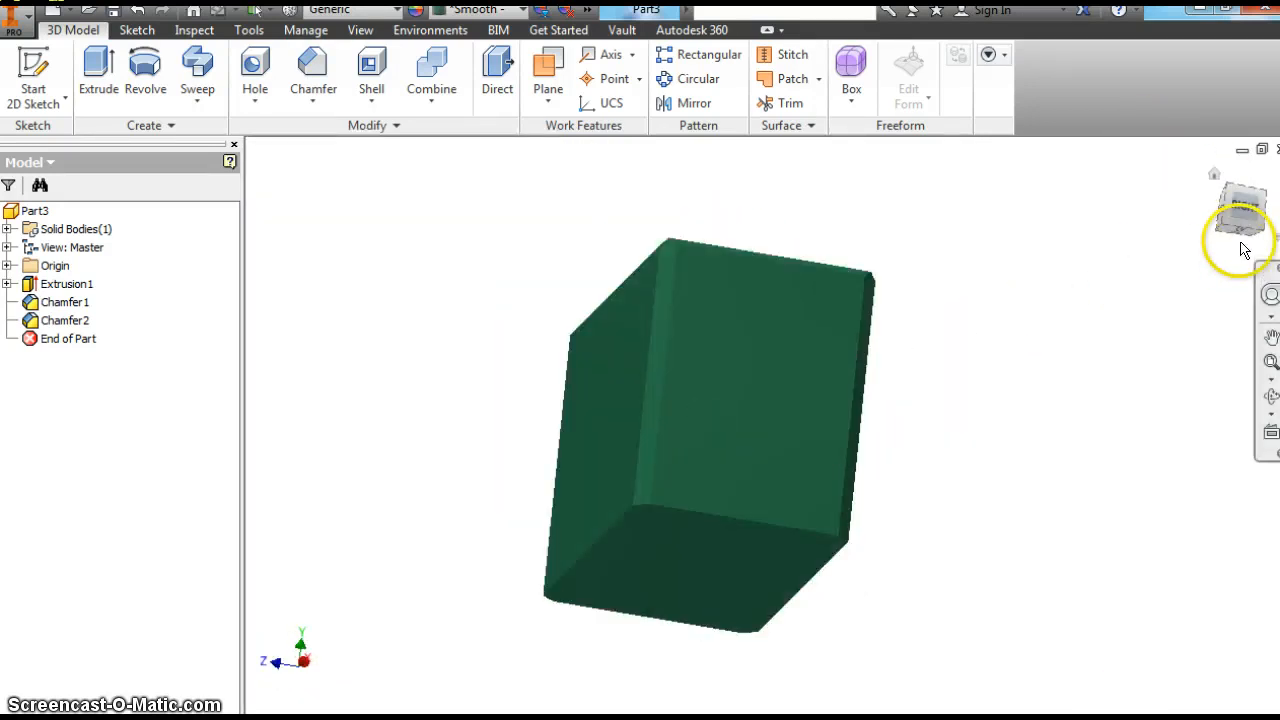
click(1240, 216)
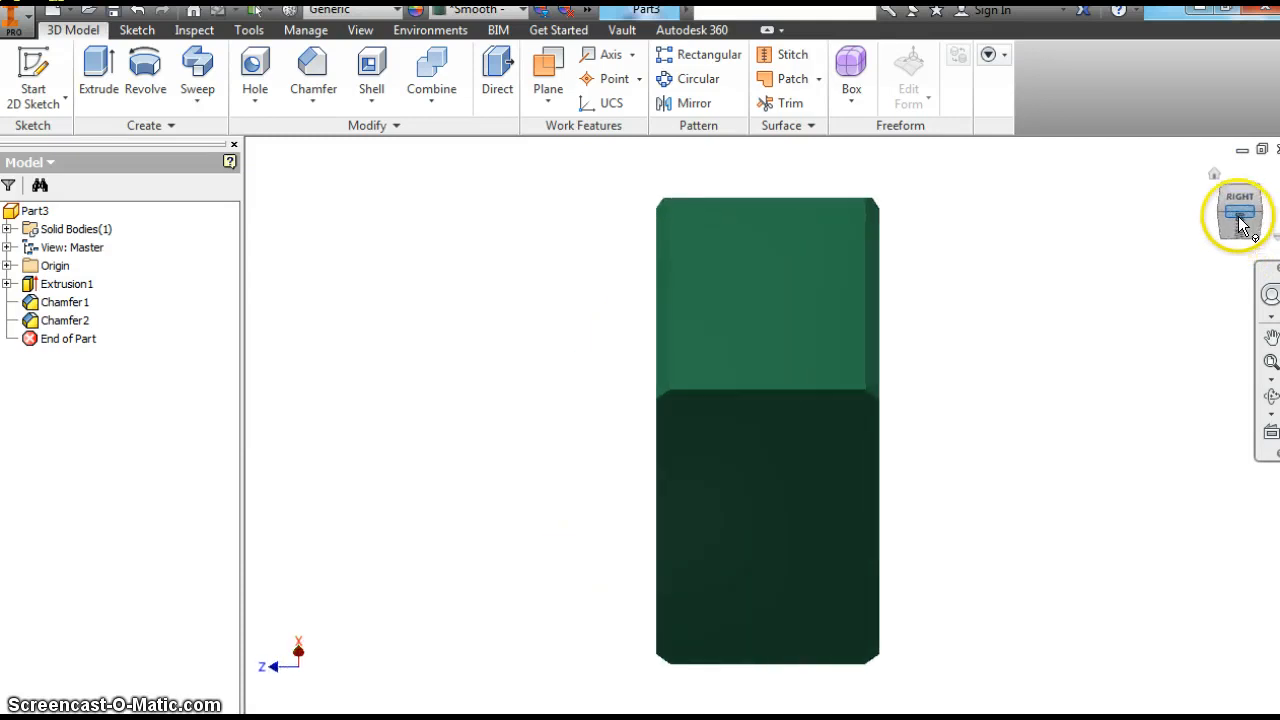
click(1240, 212)
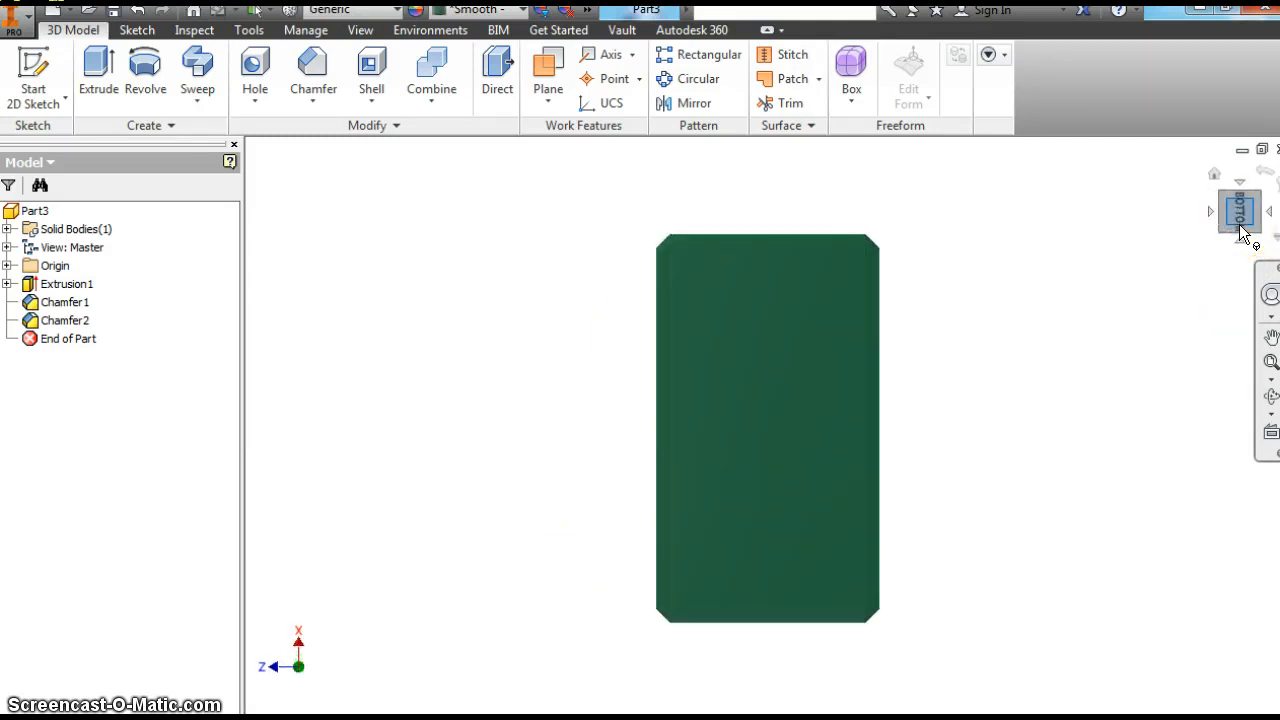
click(744, 500)
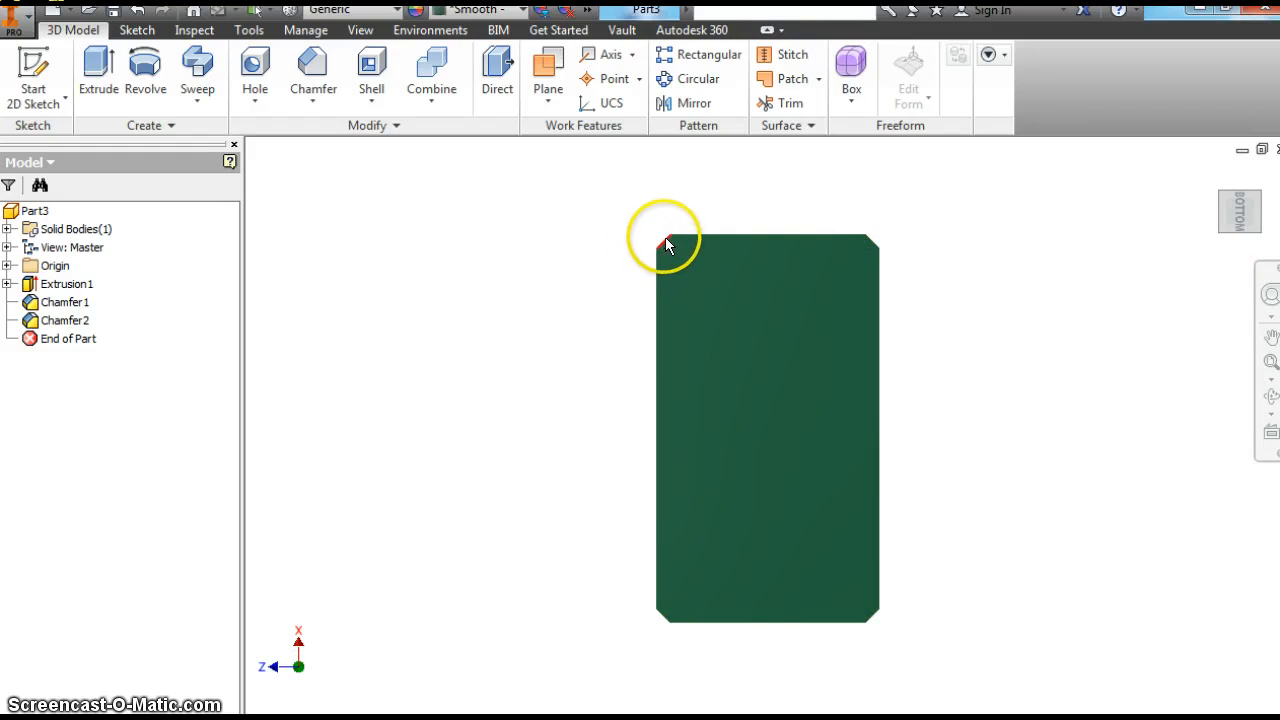
mouse_move(892, 270)
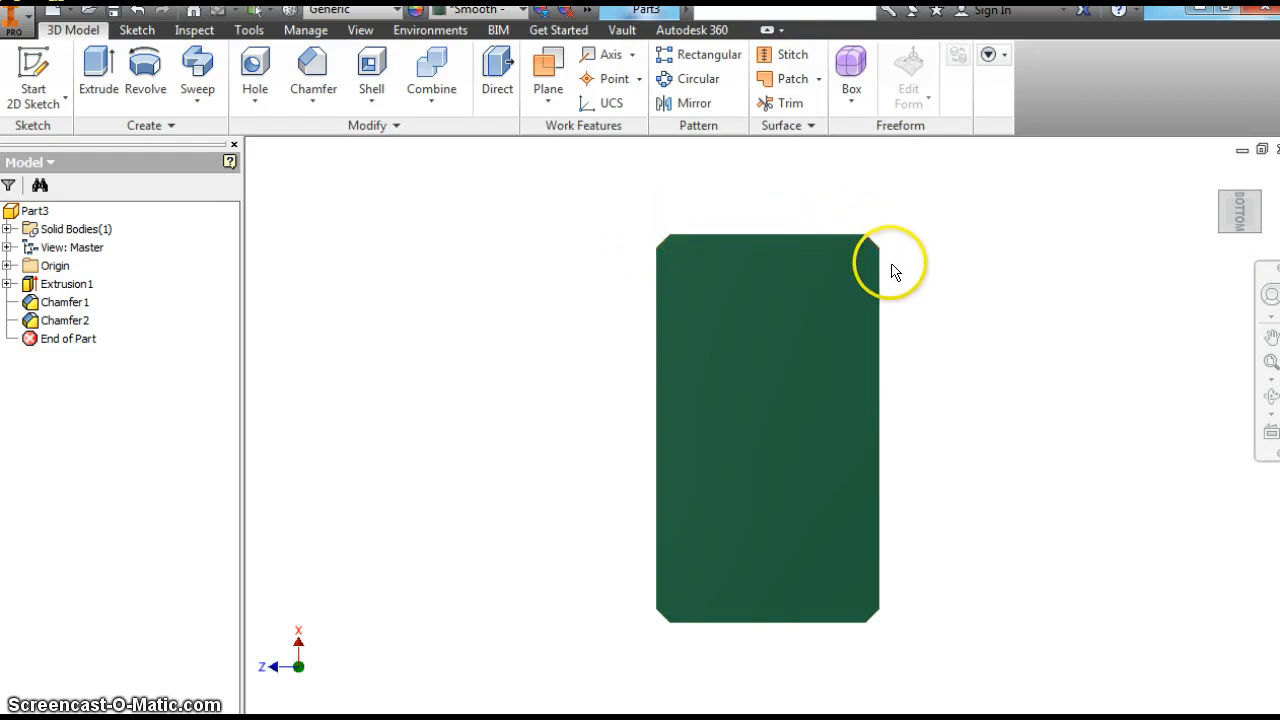
mouse_move(312, 76)
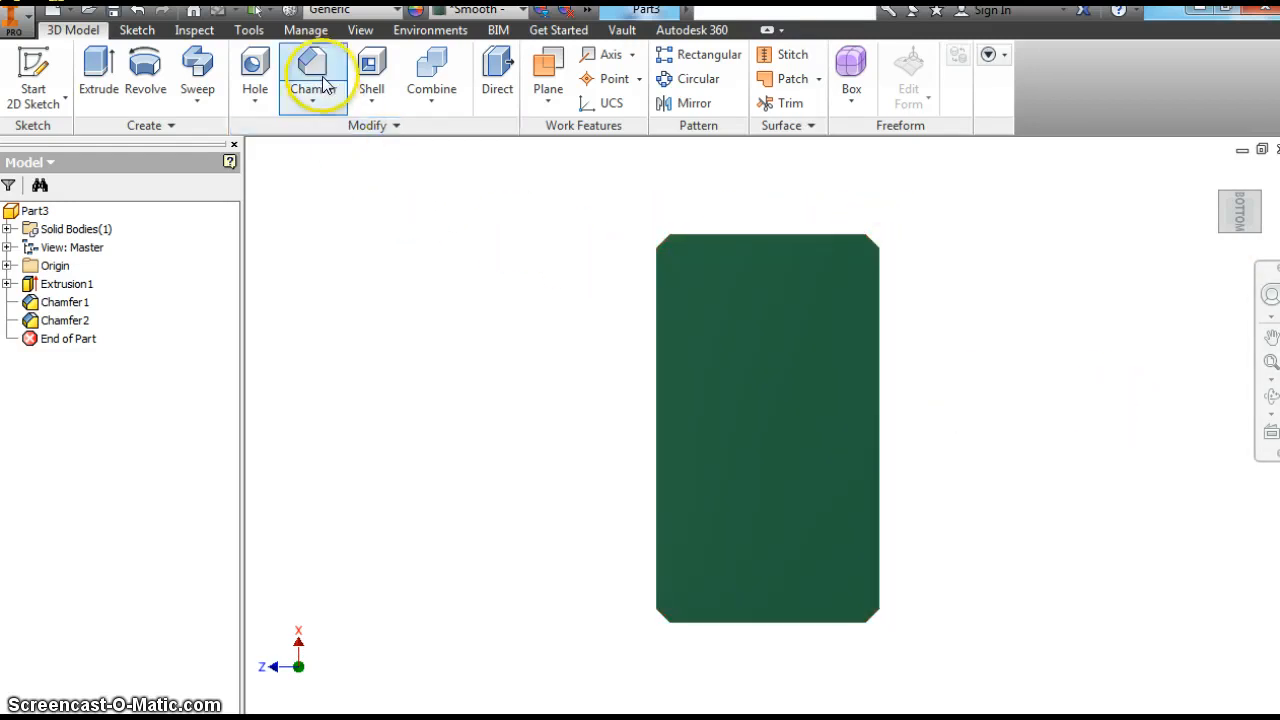
Chamfer two more edges at 0.1 in (Chamfer3) and return to the home view.
click(312, 76)
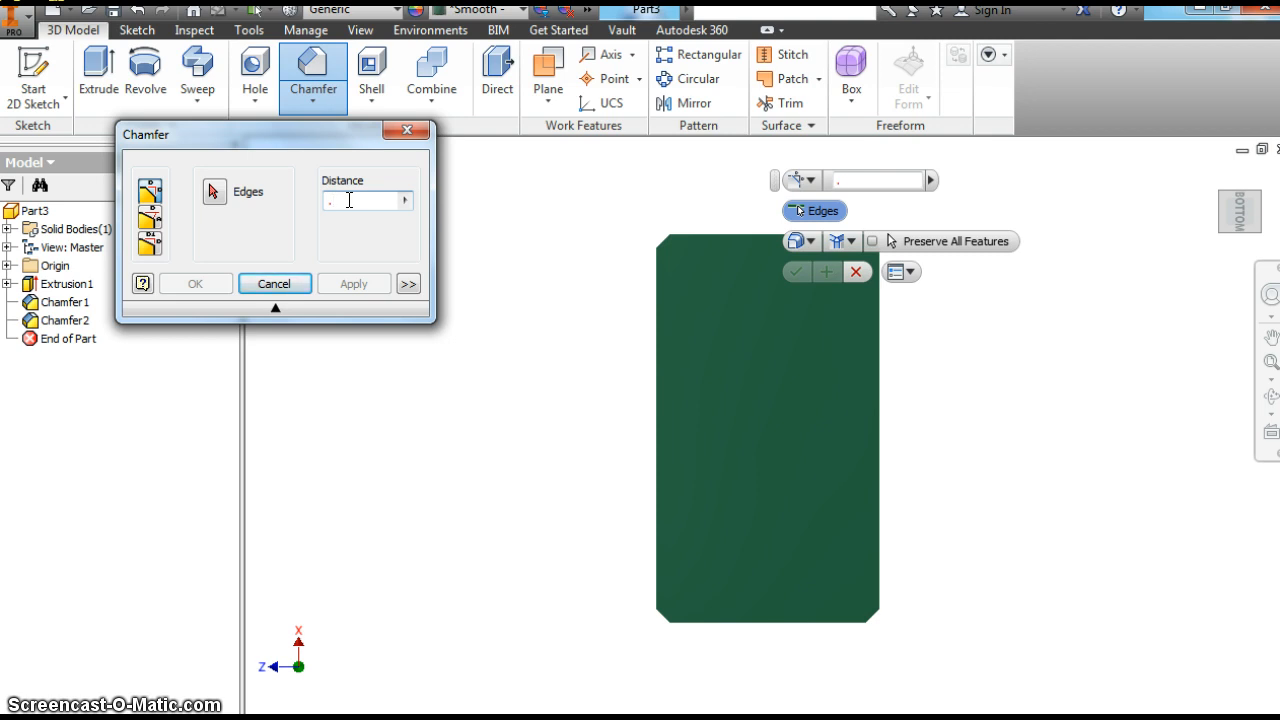
text(.1)
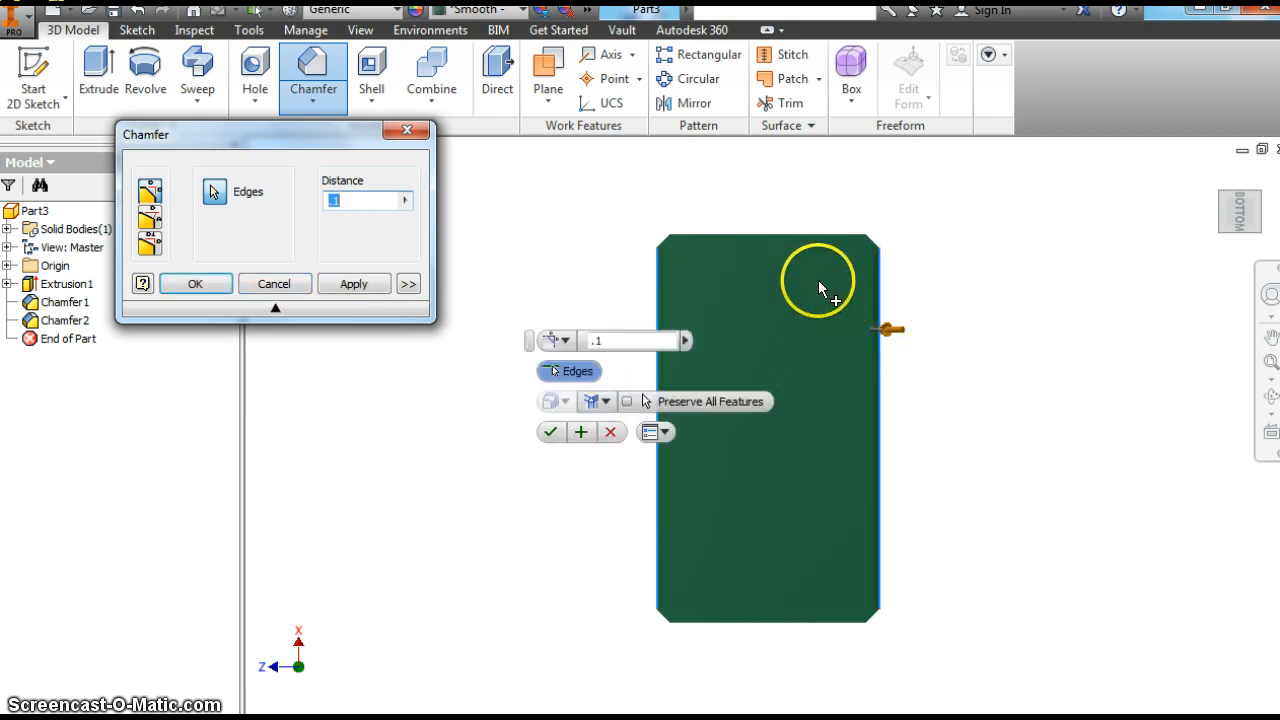
click(778, 248)
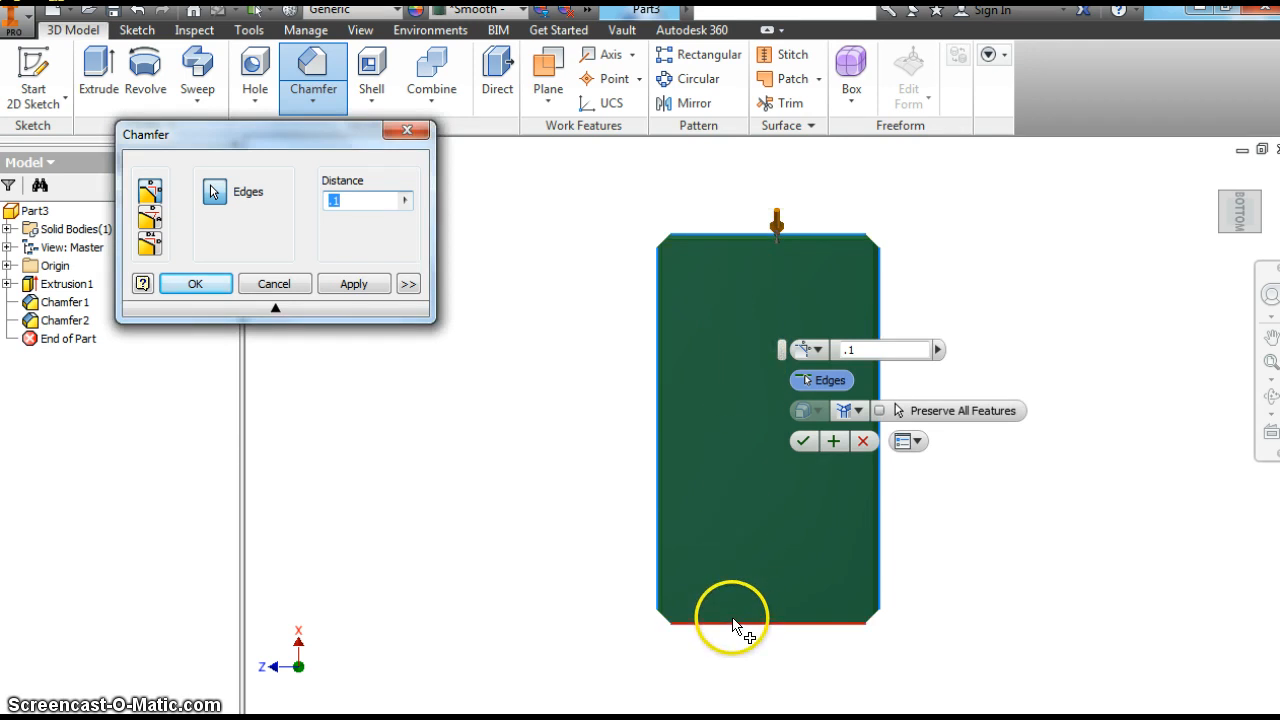
click(352, 284)
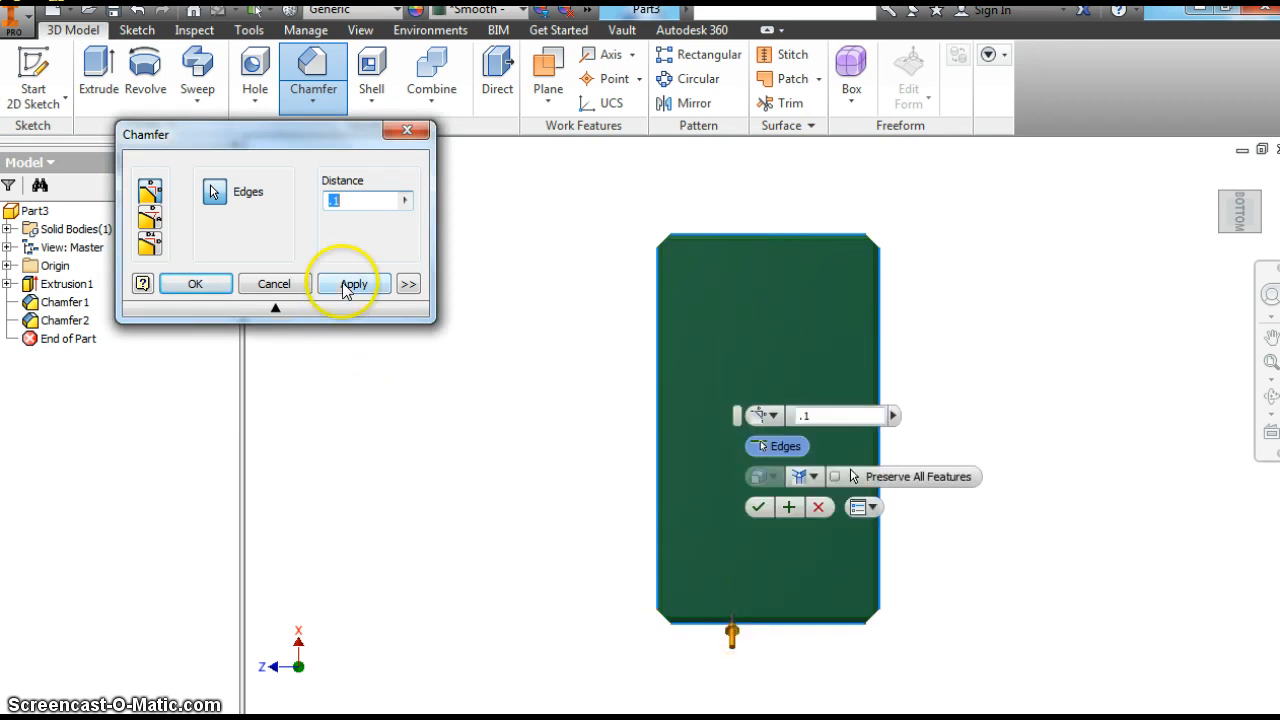
click(354, 284)
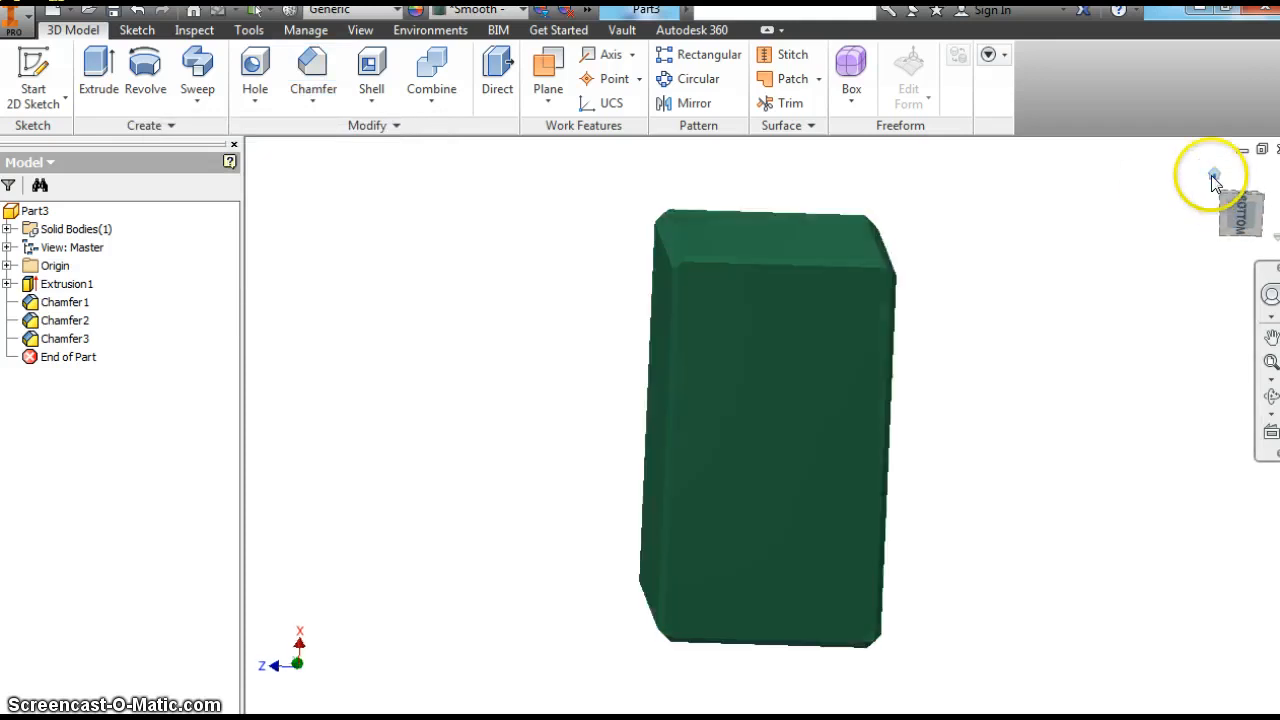
click(1240, 200)
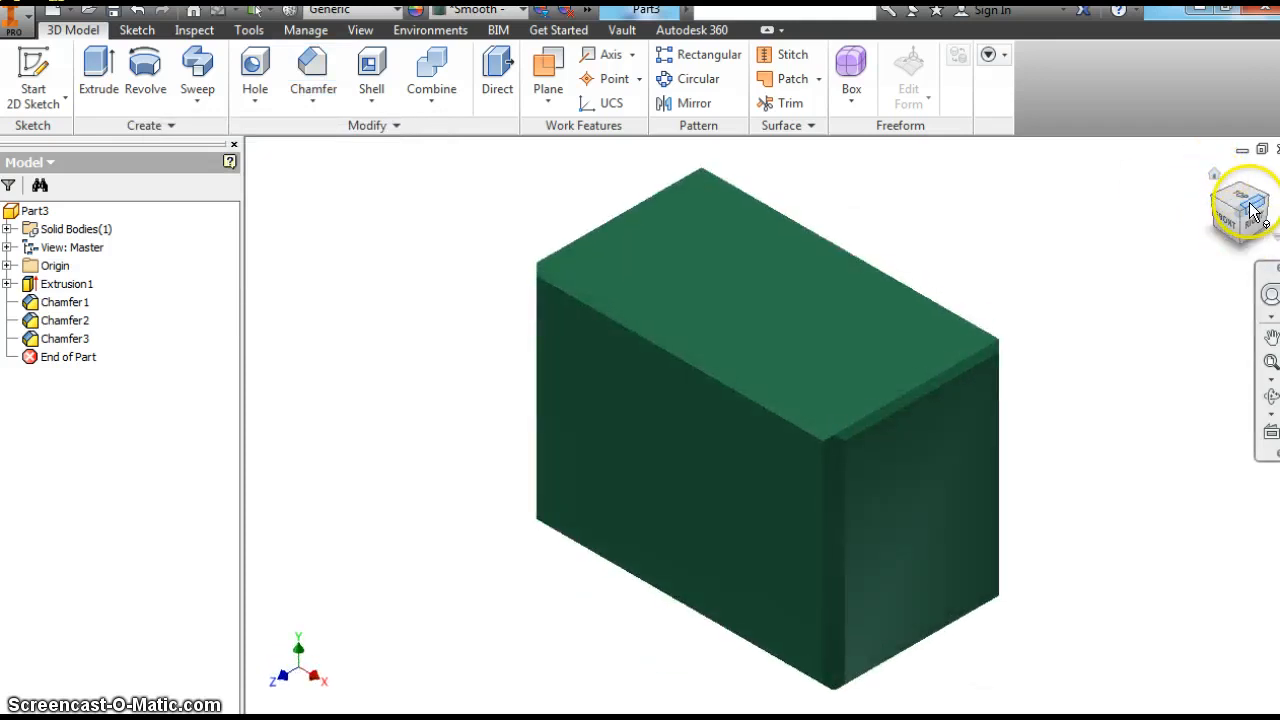
drag(760, 400, 650, 490)
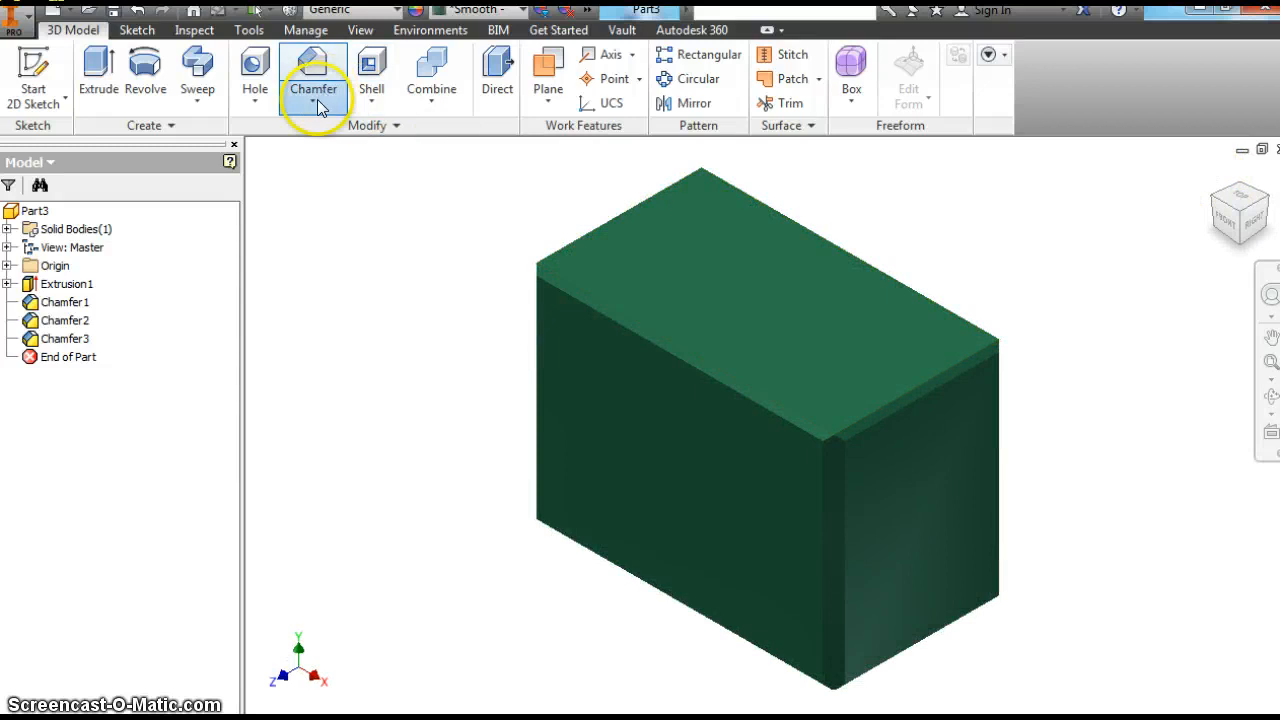
Cancel the stray Fillet dialog and save the part as Mr V Lesson6Chamfer.
click(302, 70)
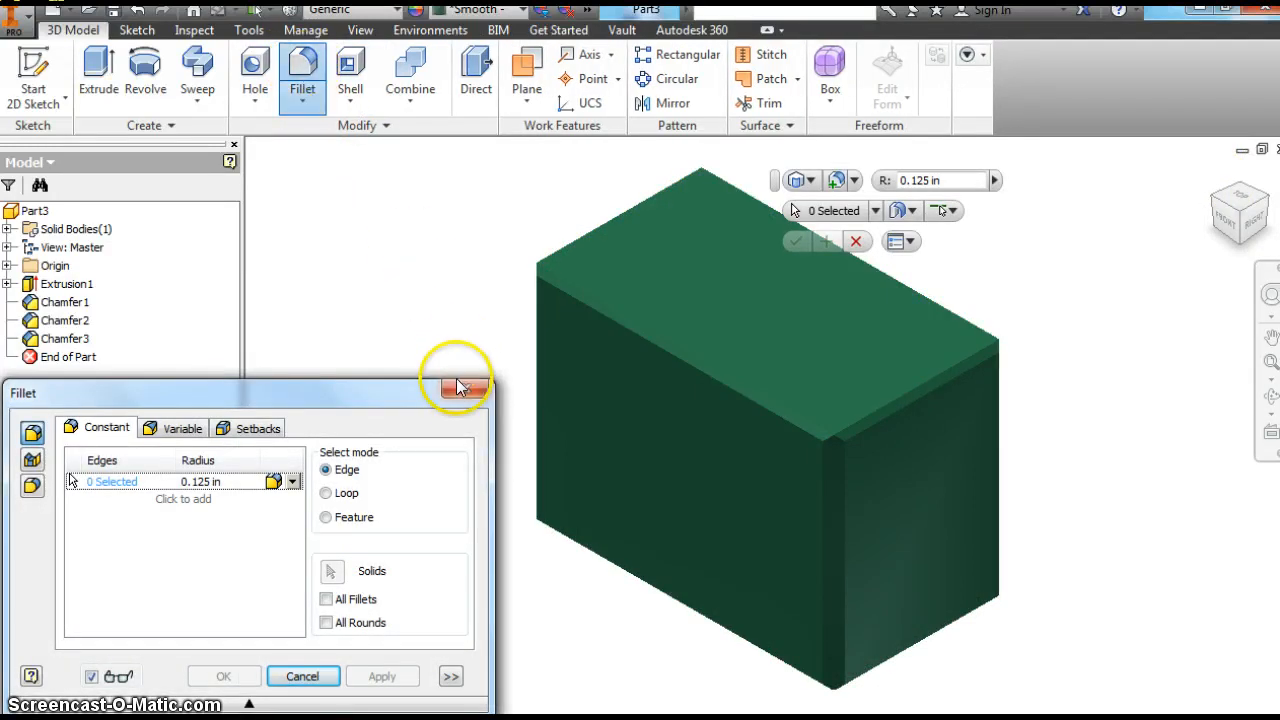
click(302, 676)
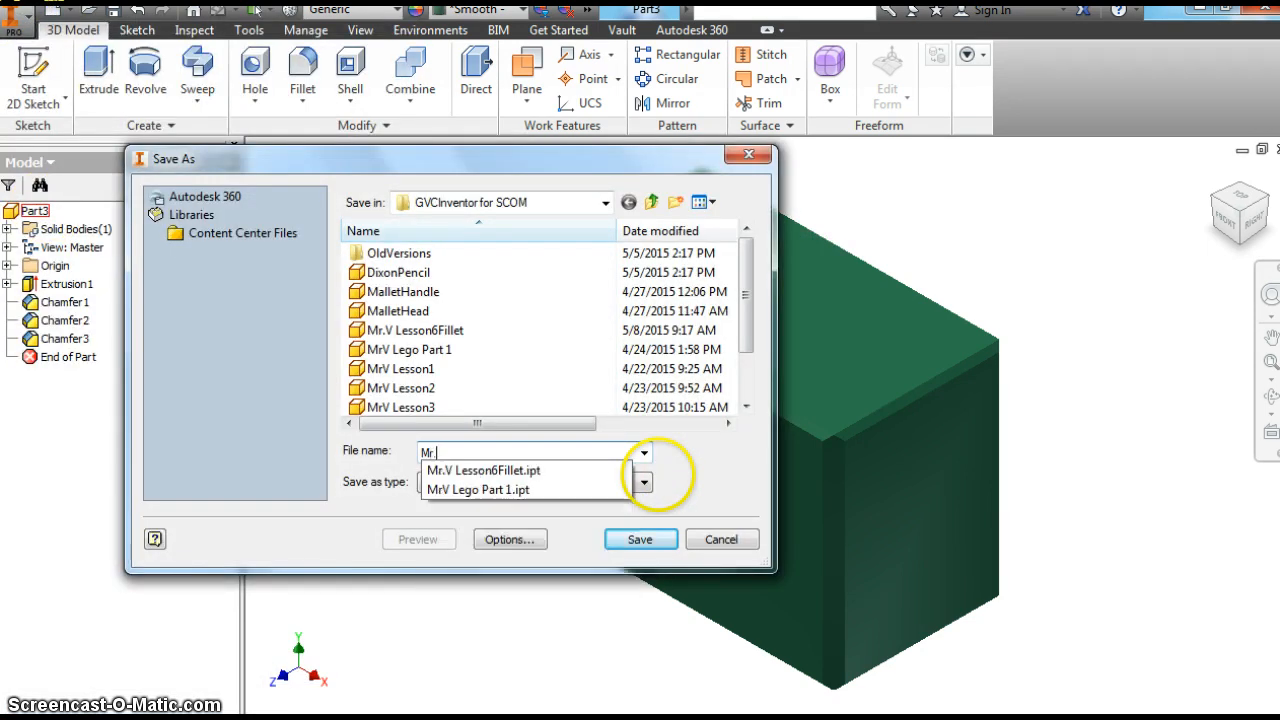
text(Mr.VLesso)
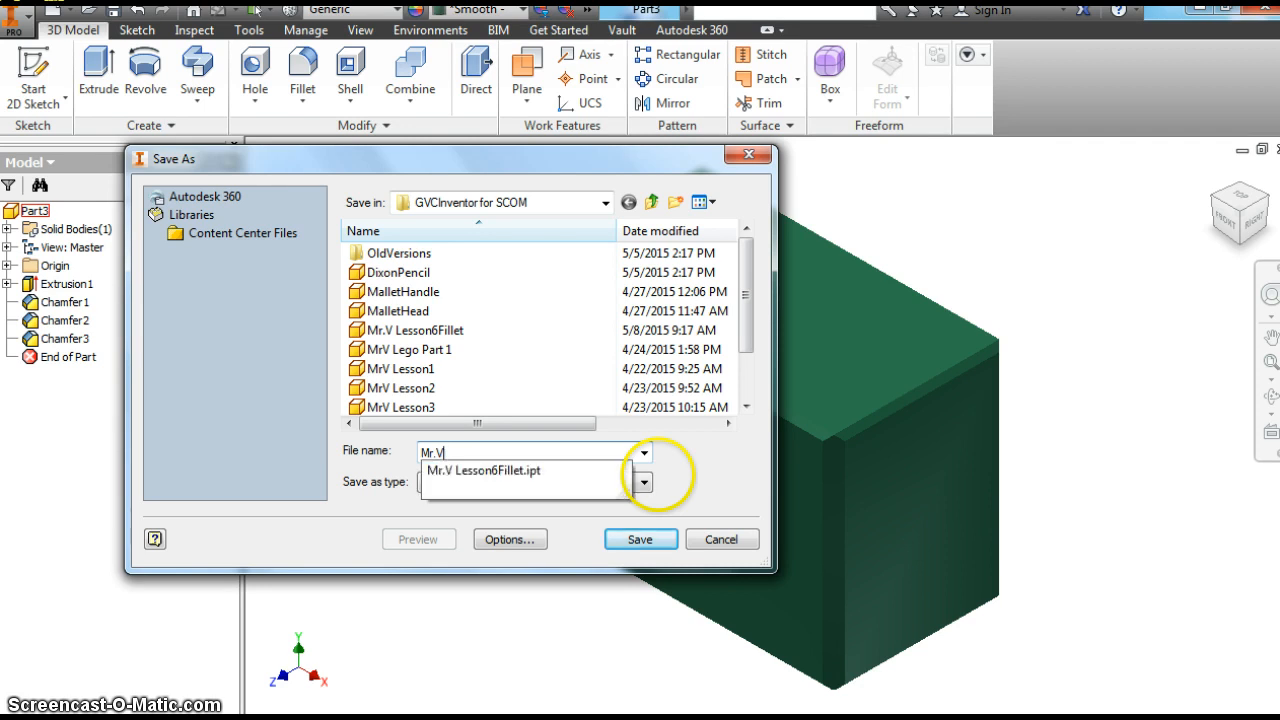
text(Lesson6Cha)
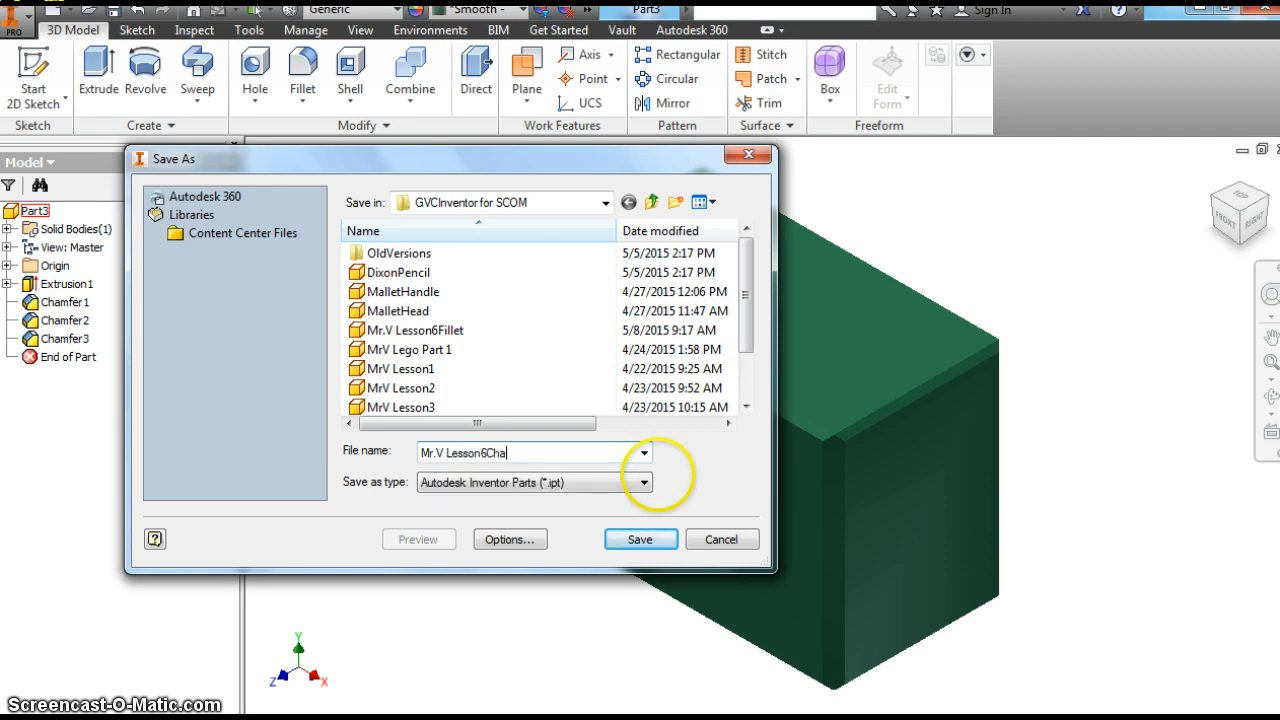
text(mfer)
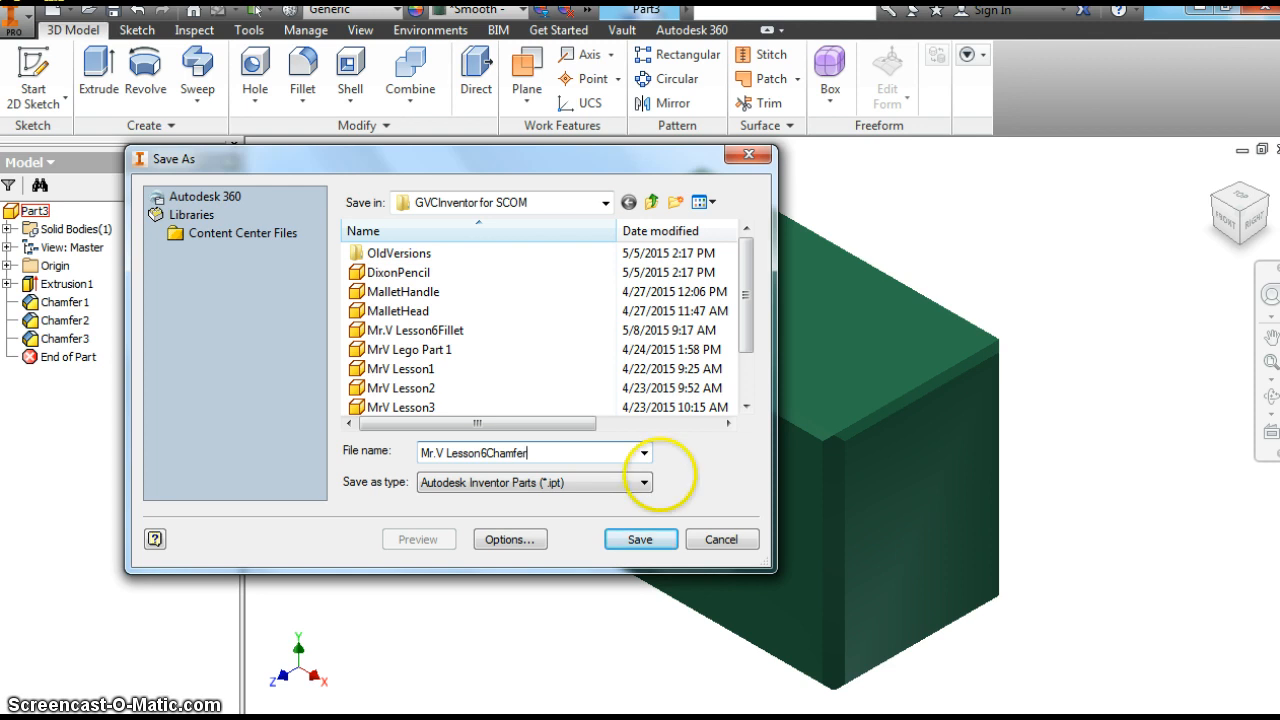
click(640, 540)
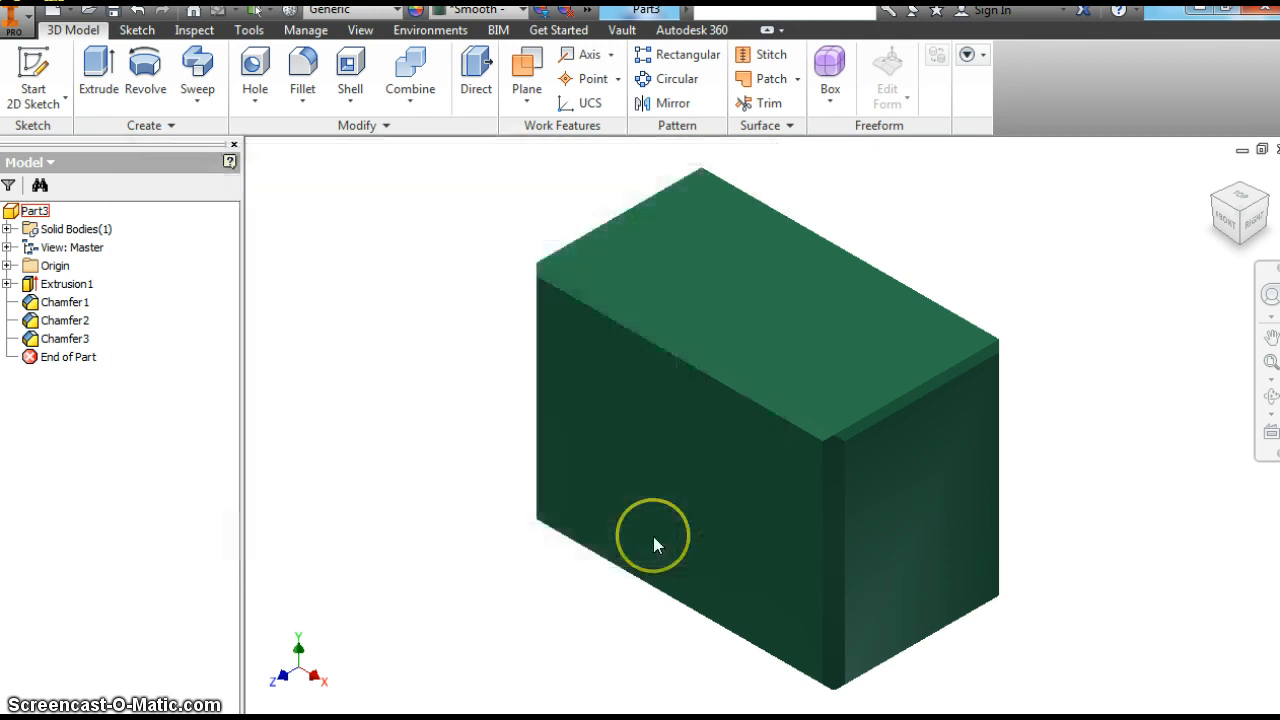
click(690, 520)
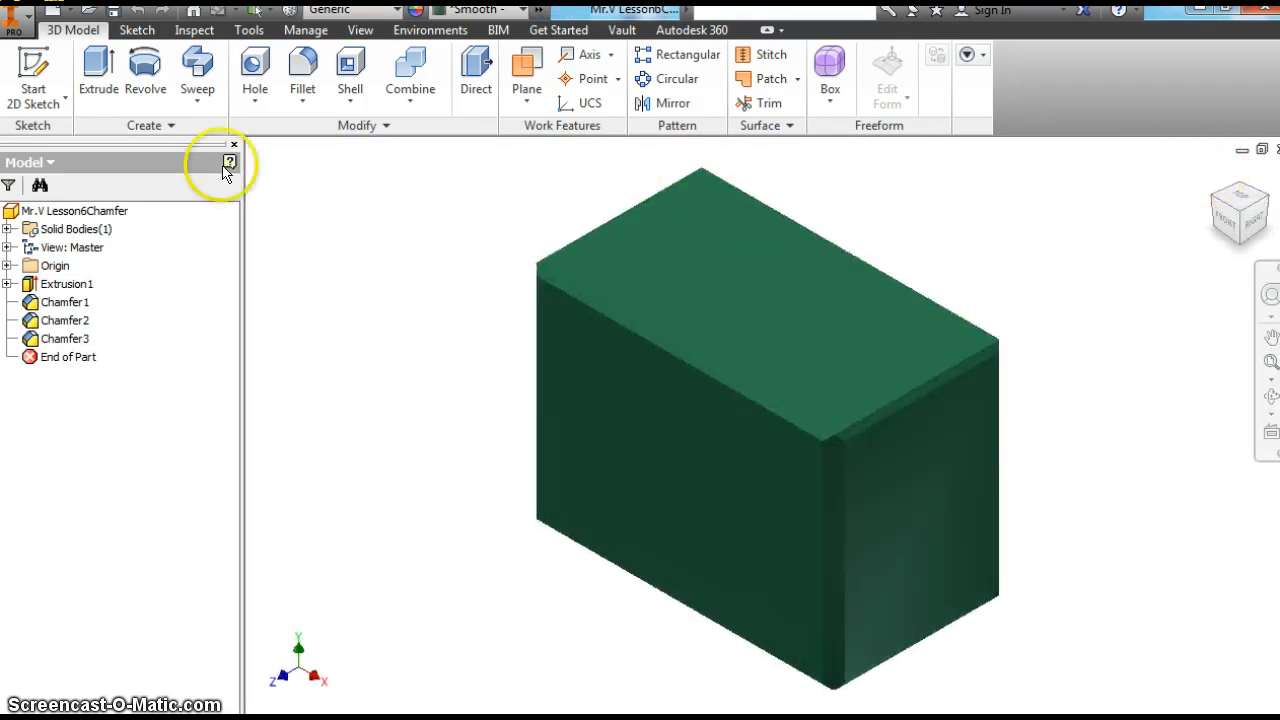
mouse_move(144, 70)
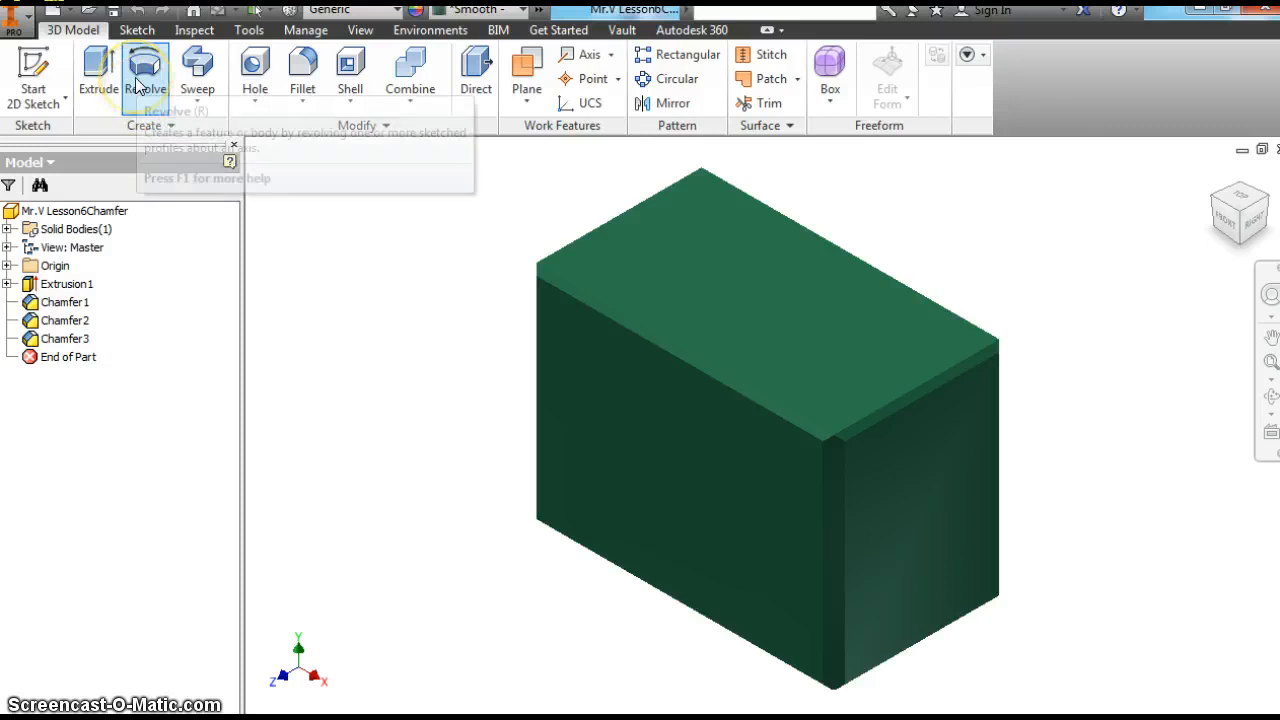
mouse_move(196, 70)
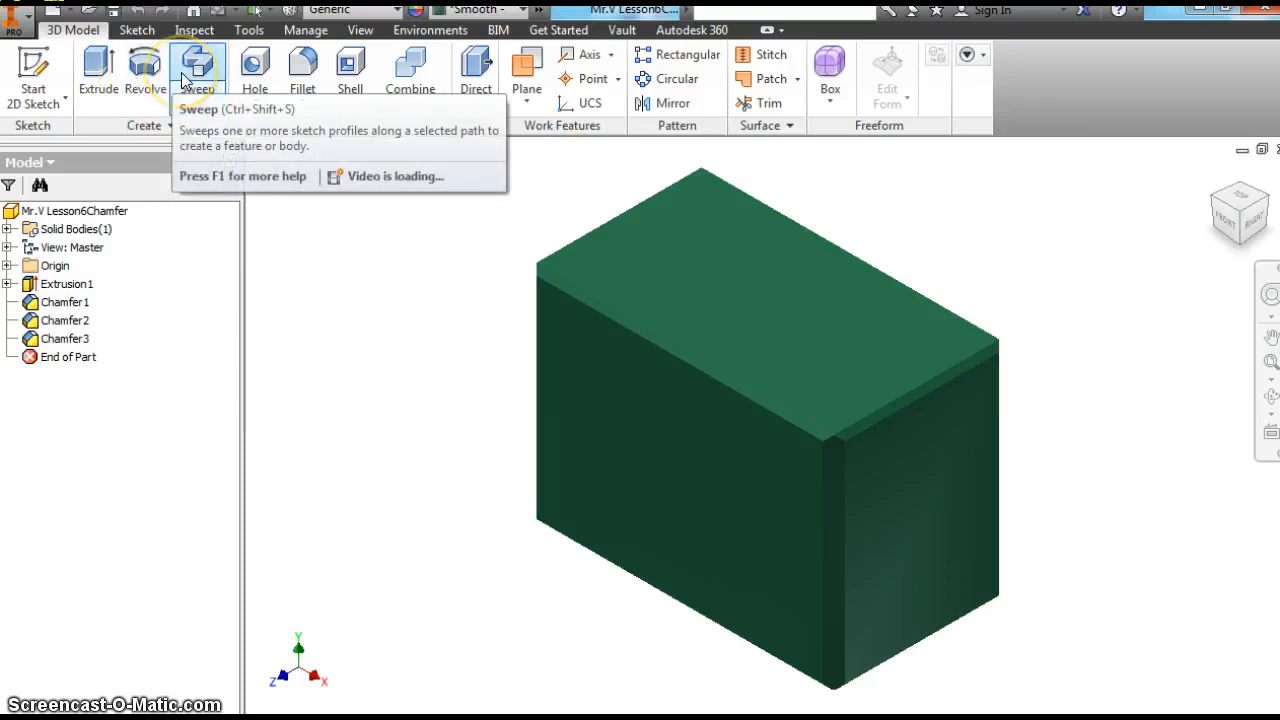
mouse_move(256, 70)
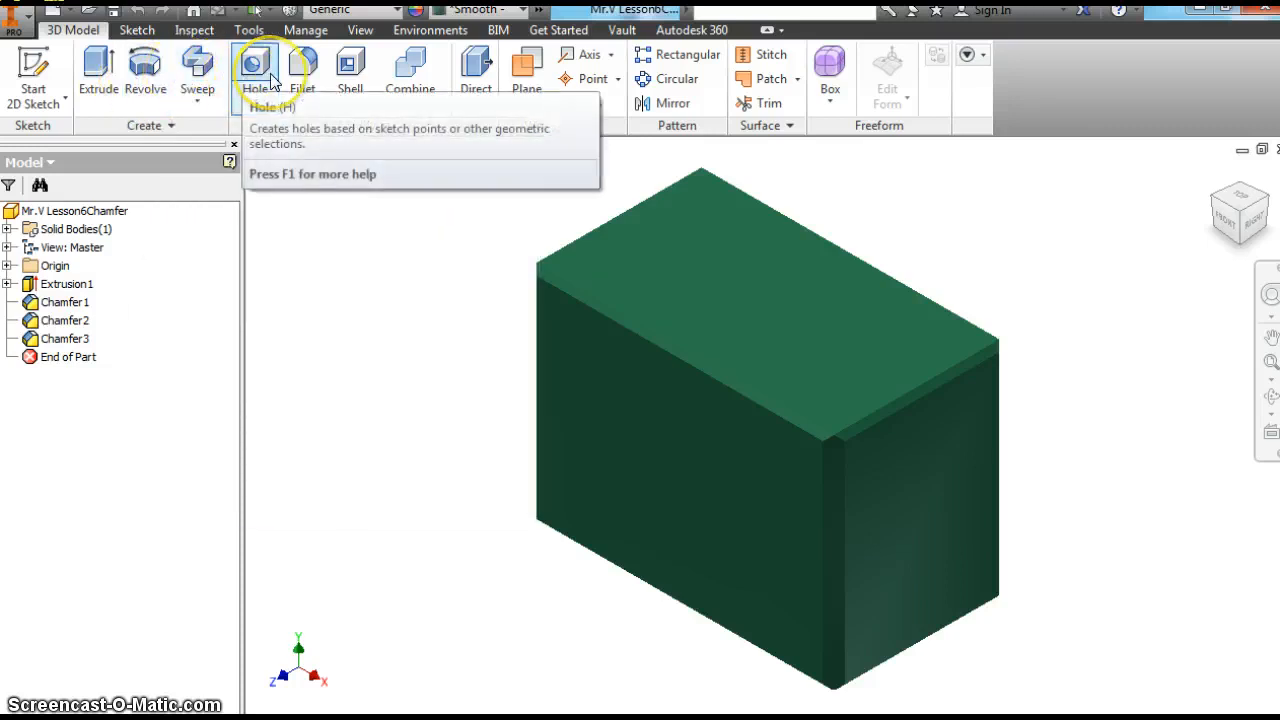
click(196, 70)
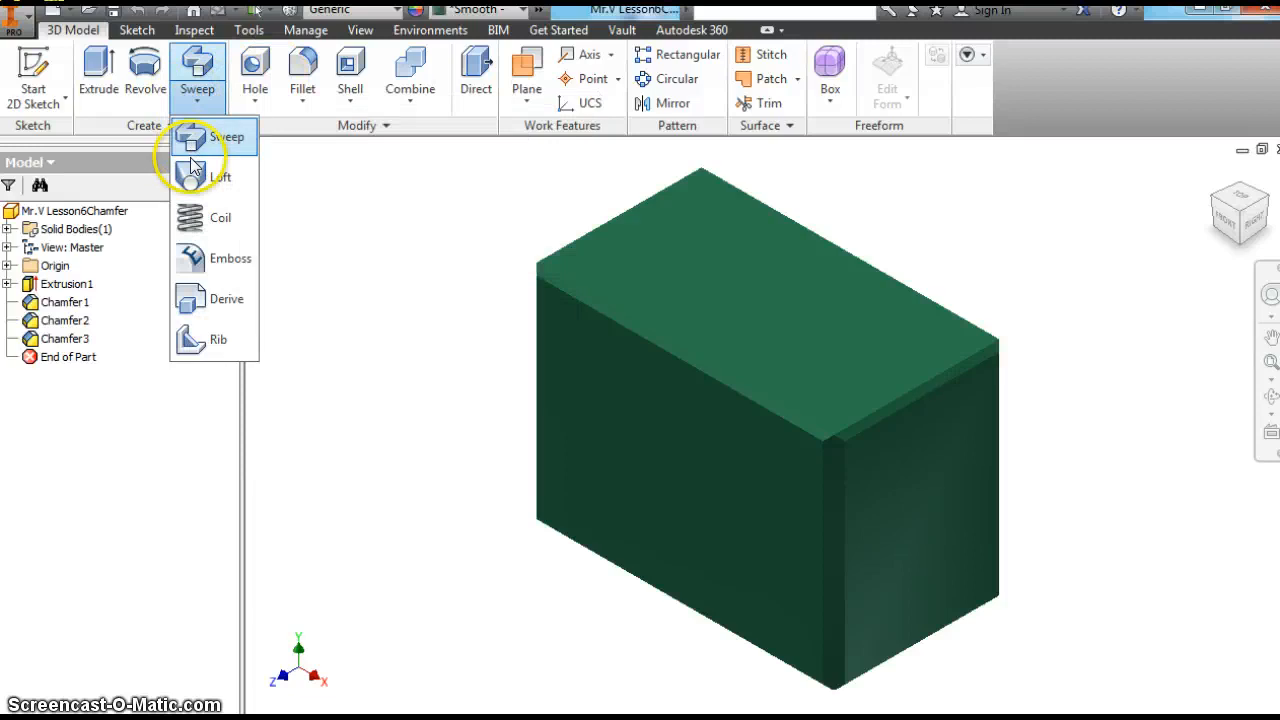
mouse_move(212, 176)
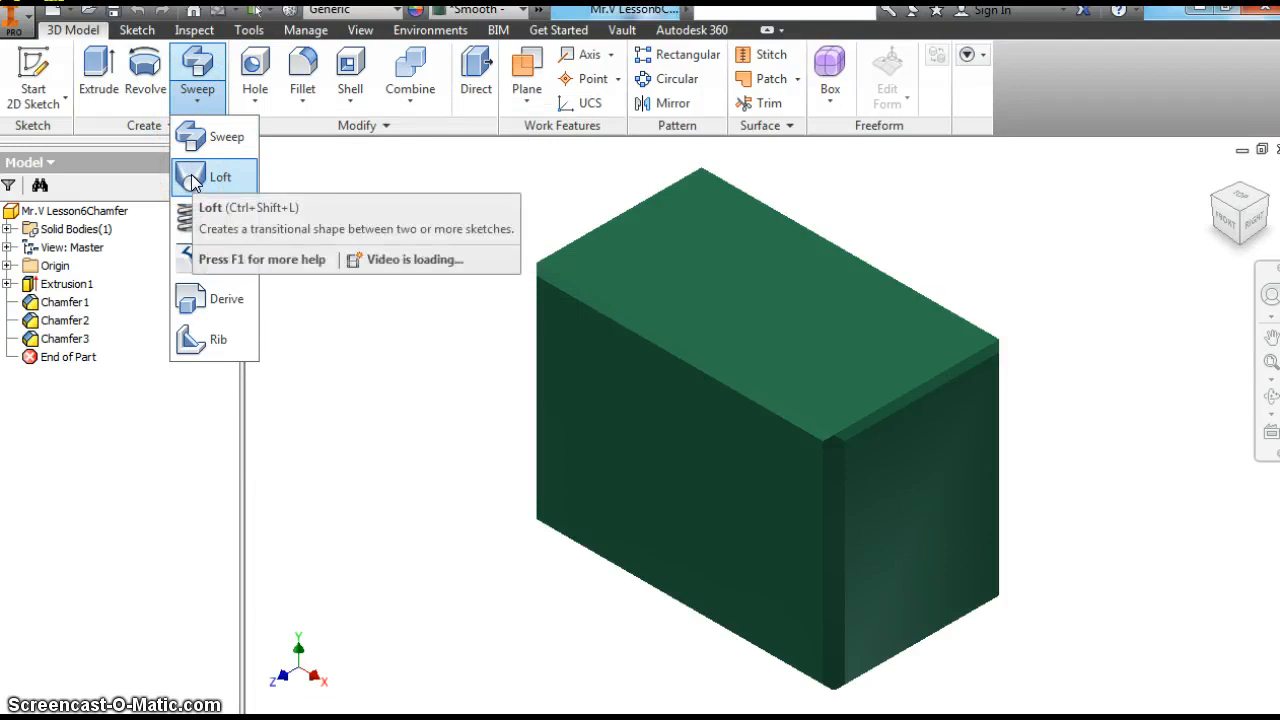
click(220, 176)
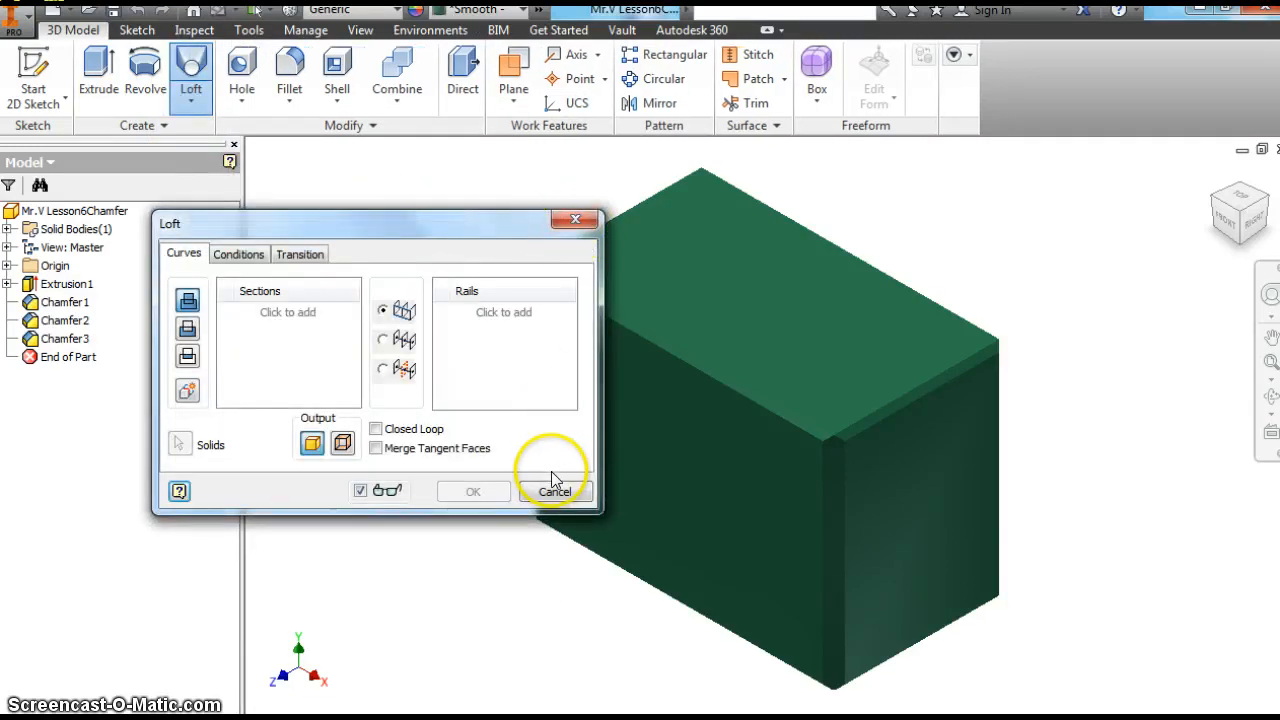
click(556, 492)
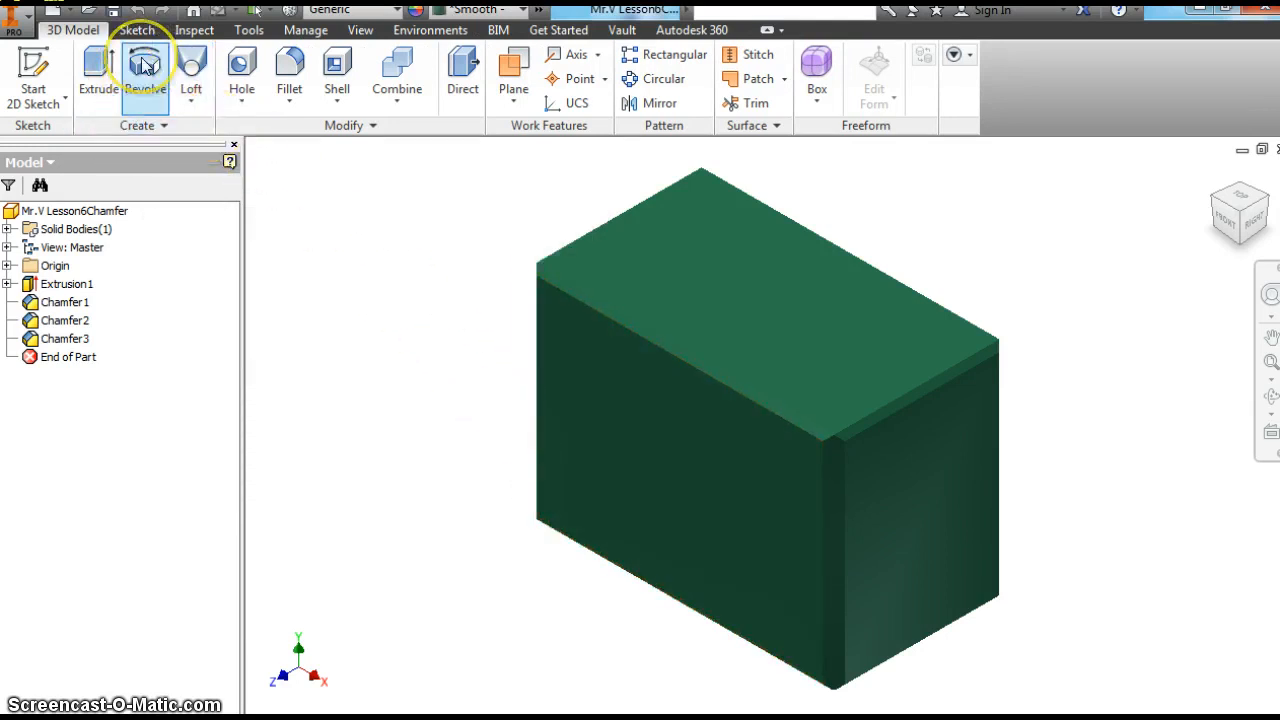
mouse_move(240, 70)
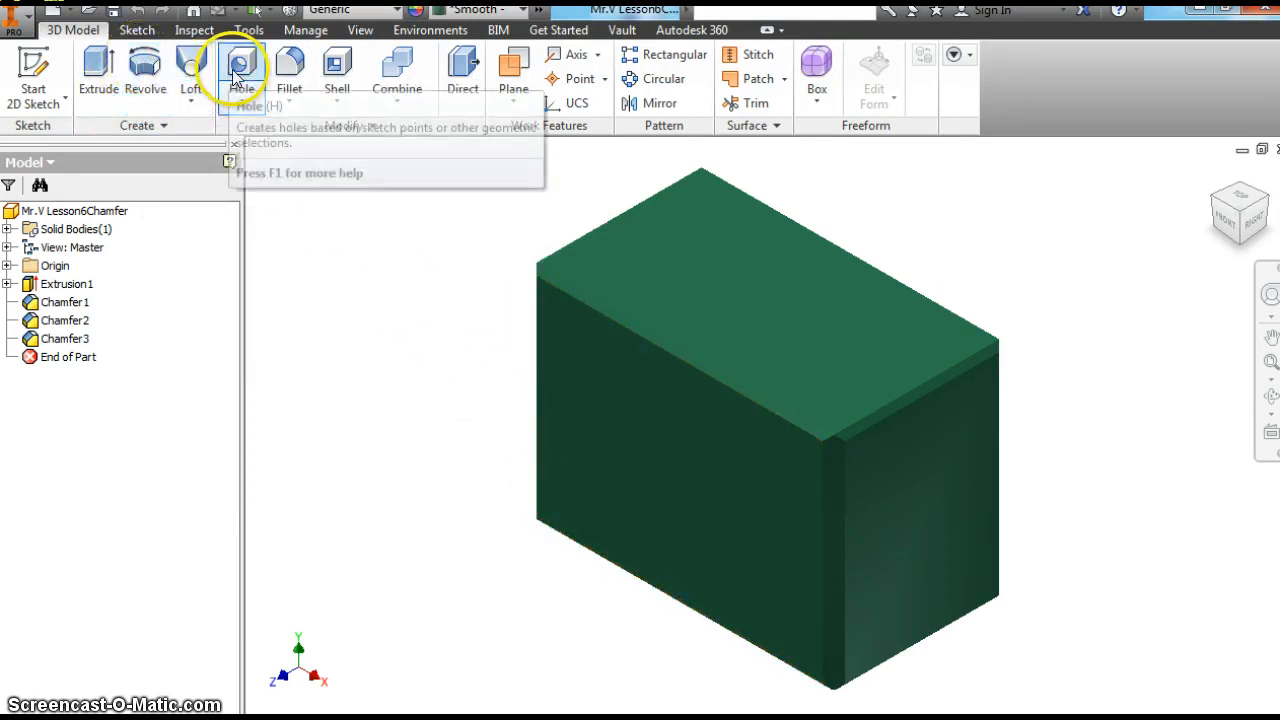
mouse_move(144, 76)
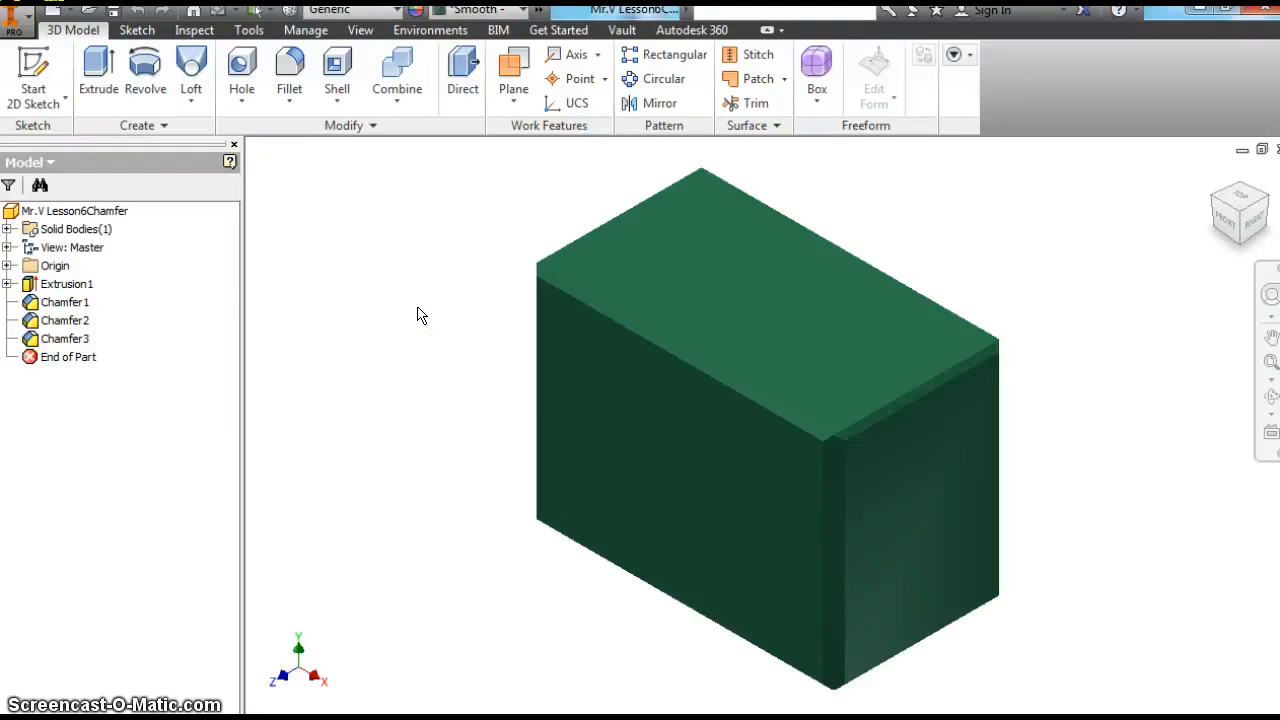
mouse_move(450, 304)
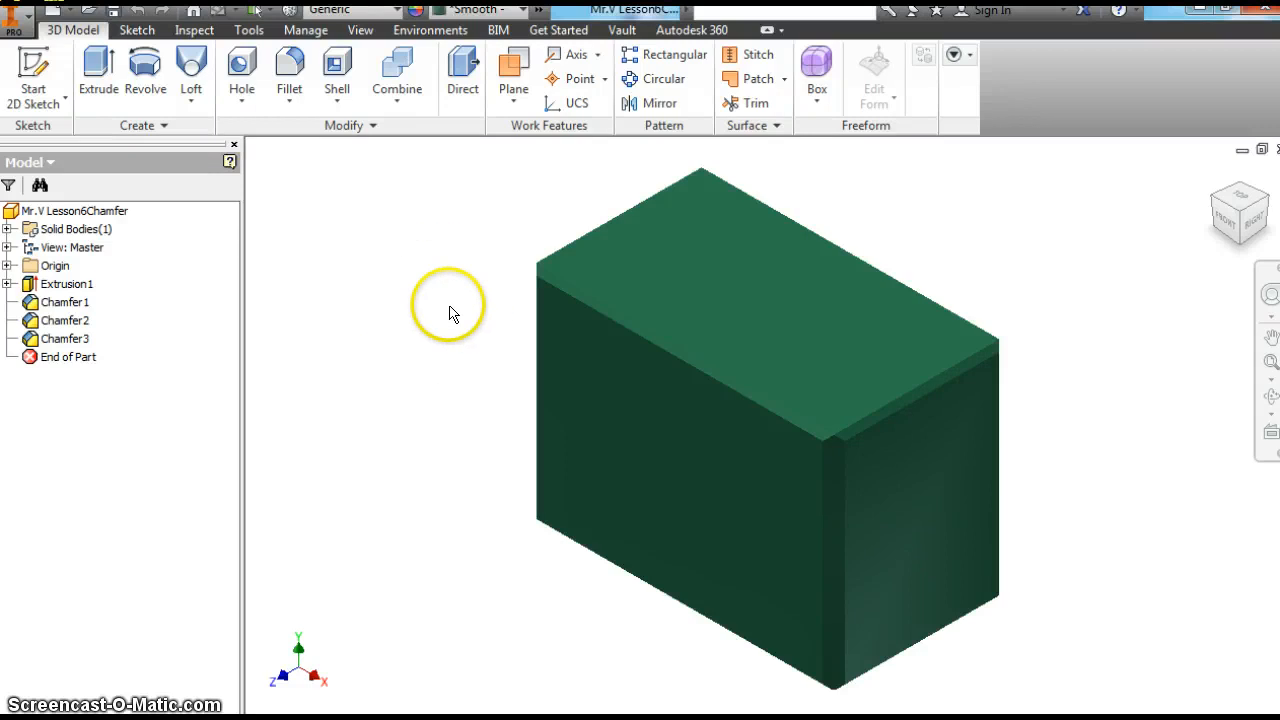